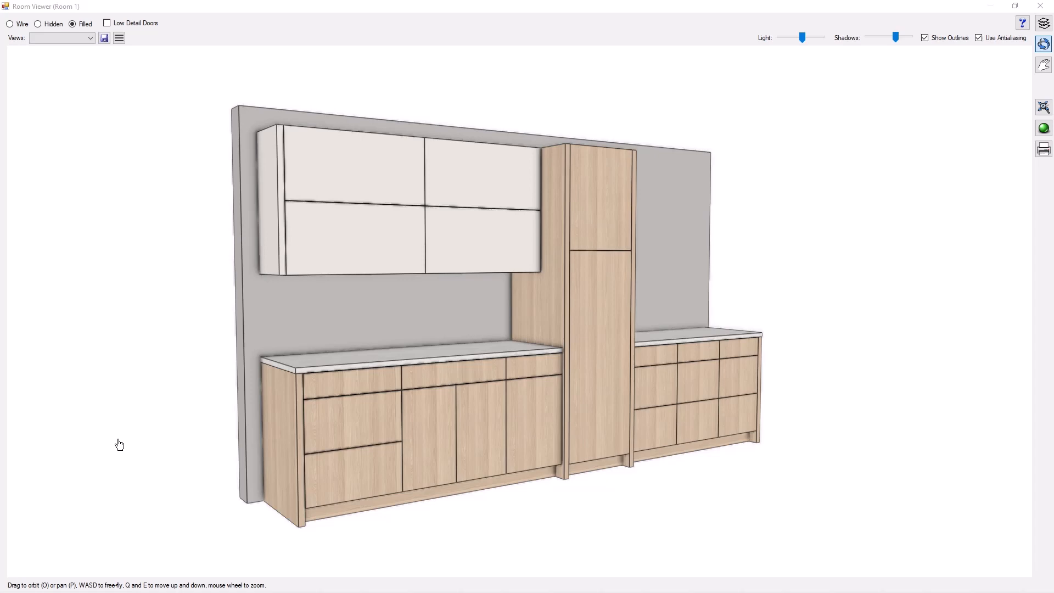
{"action": "mouse_move", "coordinate": [317, 431]}
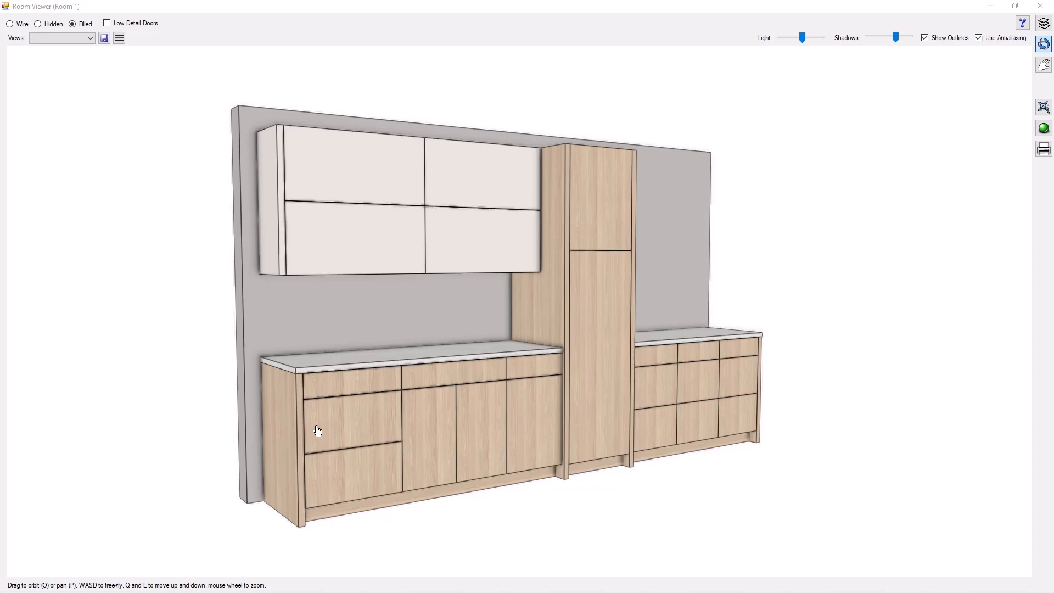
{"action": "mouse_move", "coordinate": [325, 434]}
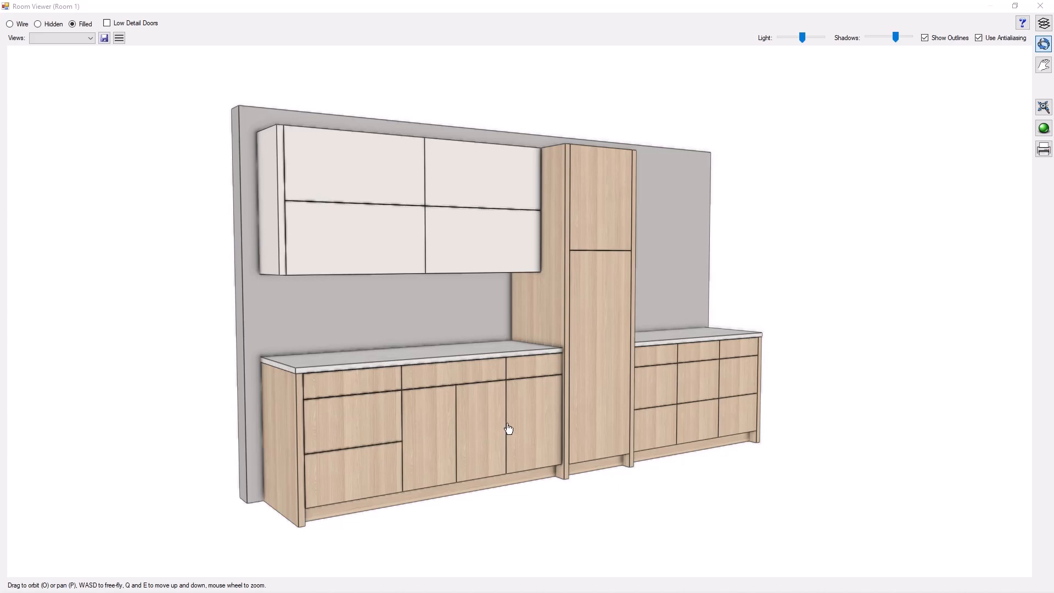
- Orbit the cabinet model to view the bottoms and toe base from several angles
{"action": "left_click_drag", "start_coordinate": [509, 428], "coordinate": [534, 425]}
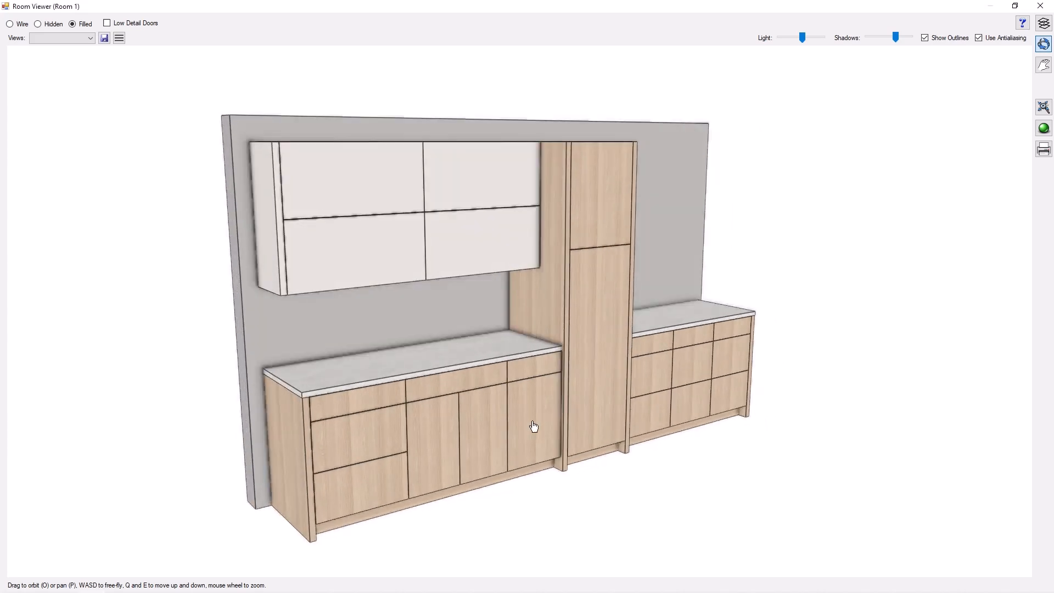
{"action": "left_click_drag", "start_coordinate": [533, 425], "coordinate": [549, 479]}
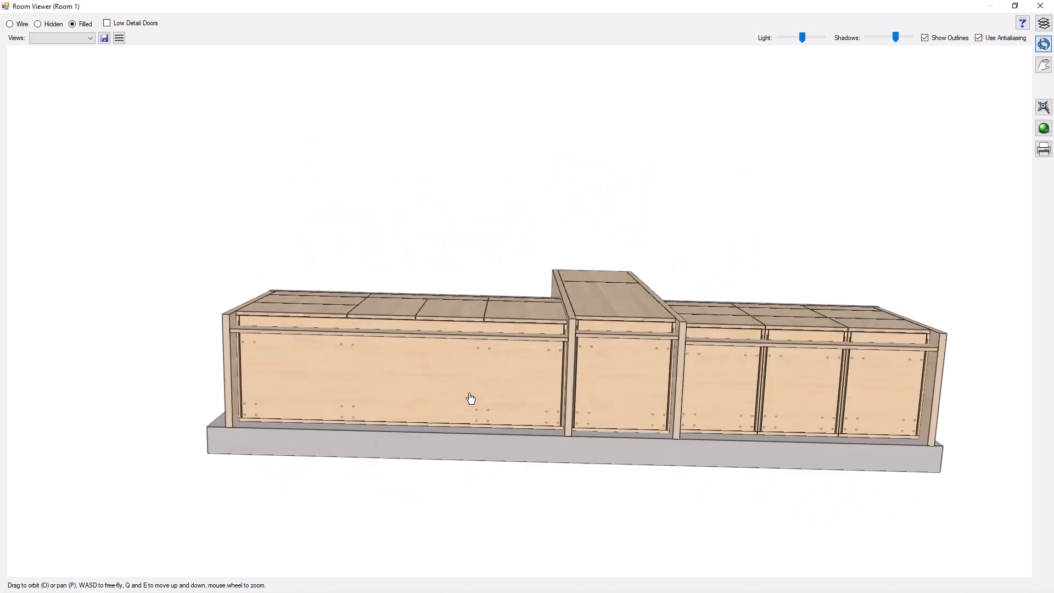
{"action": "left_click_drag", "start_coordinate": [471, 396], "coordinate": [354, 402]}
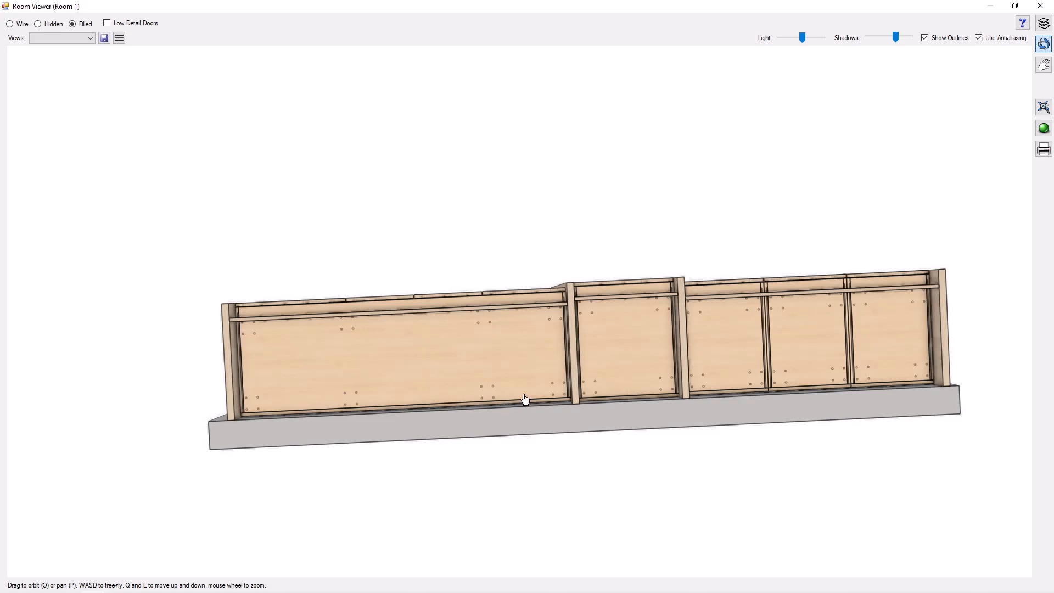
{"action": "left_click_drag", "start_coordinate": [525, 399], "coordinate": [408, 395]}
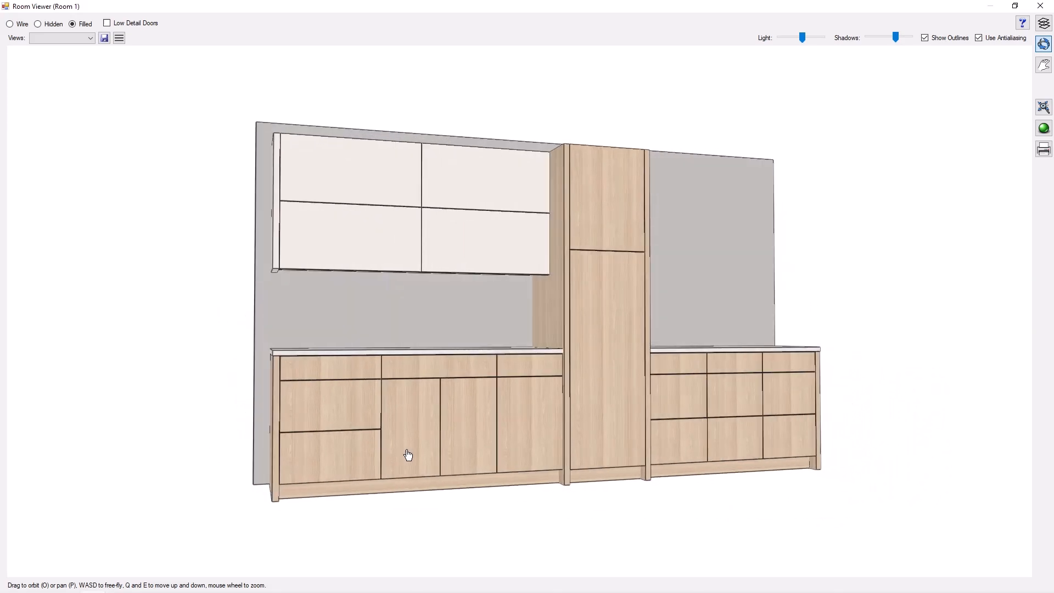
{"action": "left_click_drag", "start_coordinate": [408, 455], "coordinate": [416, 458]}
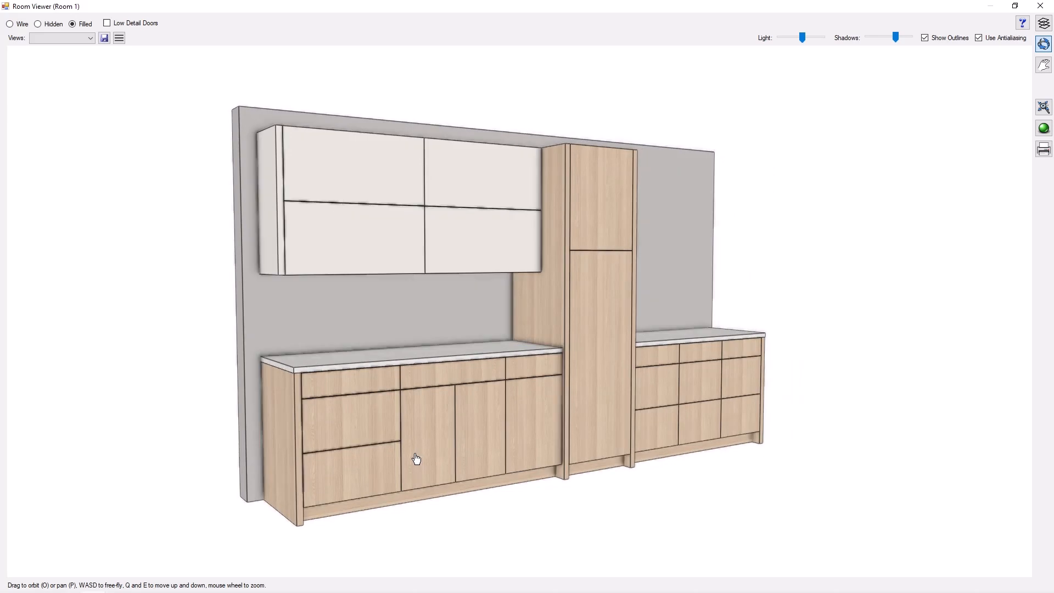
{"action": "left_click_drag", "start_coordinate": [417, 459], "coordinate": [403, 427]}
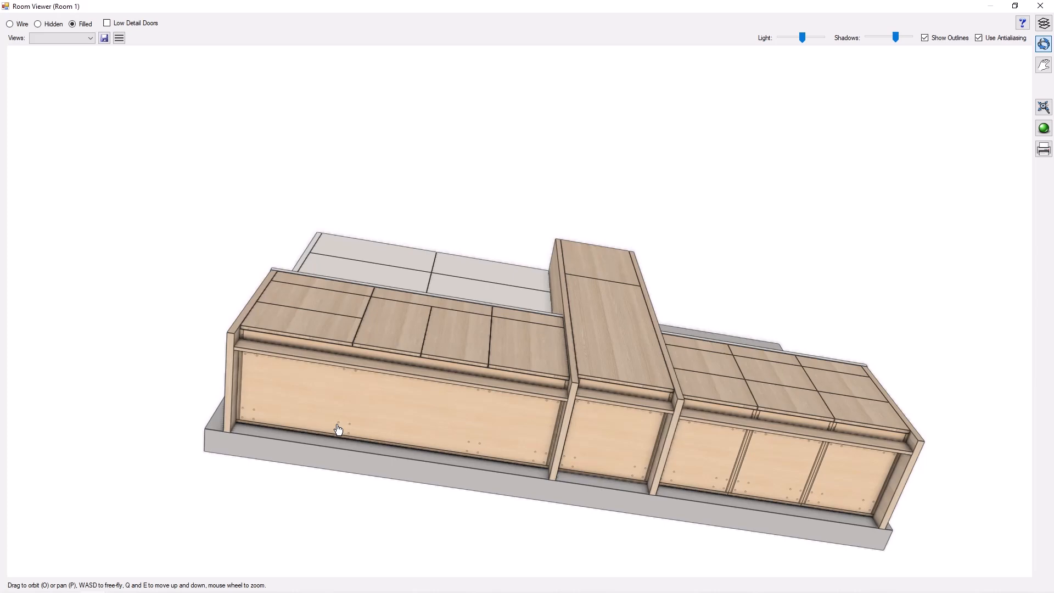
{"action": "mouse_move", "coordinate": [461, 407]}
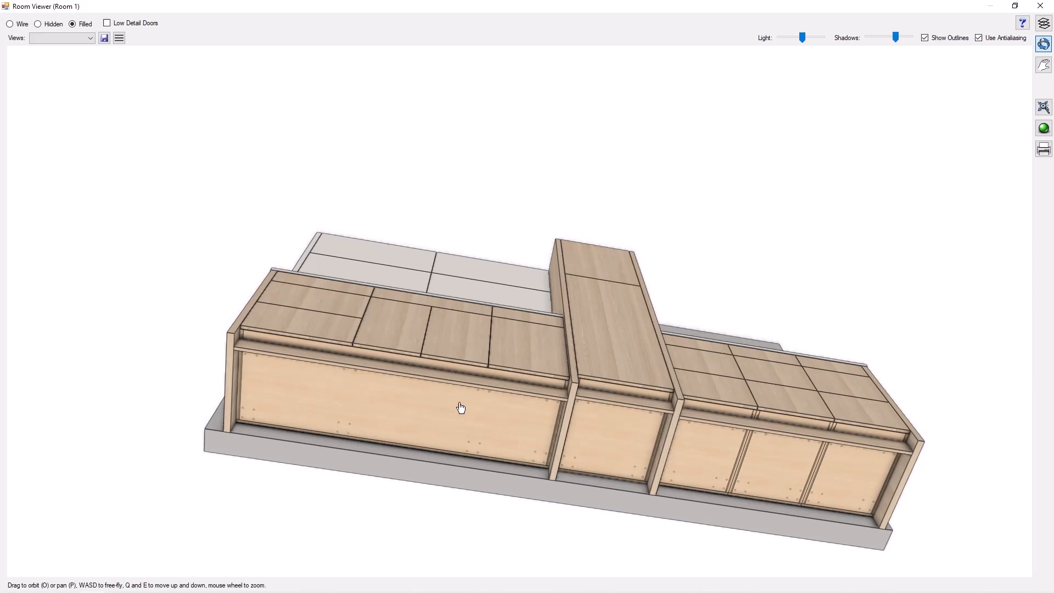
{"action": "mouse_move", "coordinate": [481, 456]}
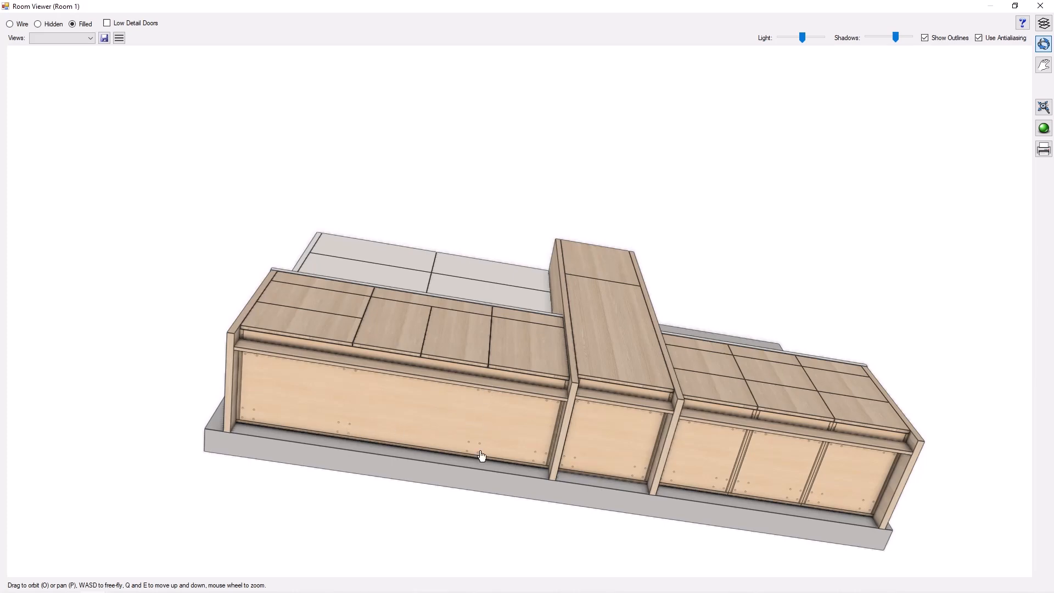
{"action": "left_click_drag", "start_coordinate": [481, 456], "coordinate": [297, 347]}
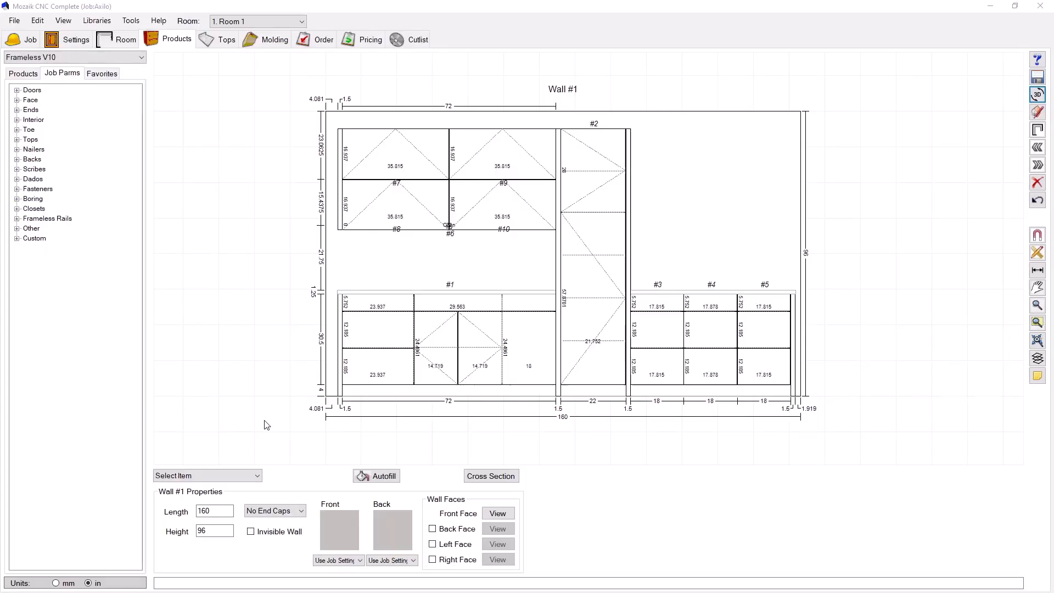
{"action": "mouse_move", "coordinate": [240, 399]}
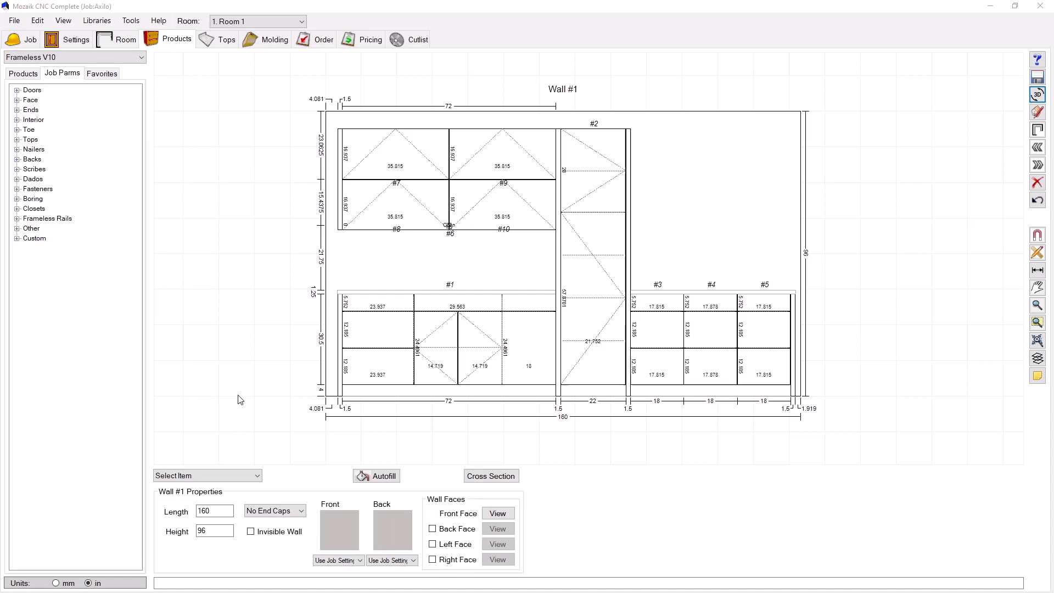
{"action": "mouse_move", "coordinate": [238, 394]}
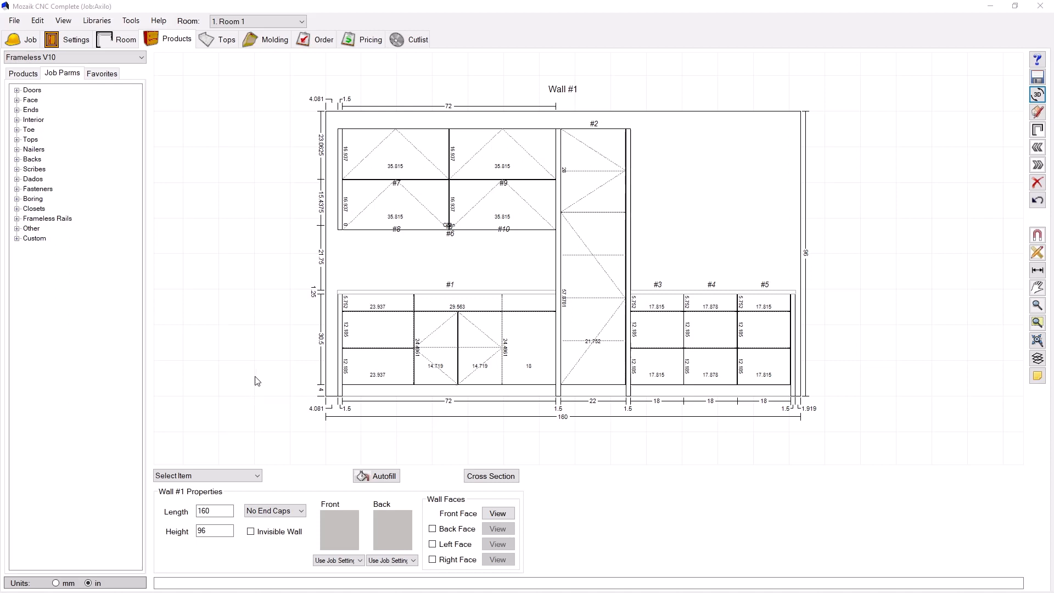
{"action": "mouse_move", "coordinate": [393, 347]}
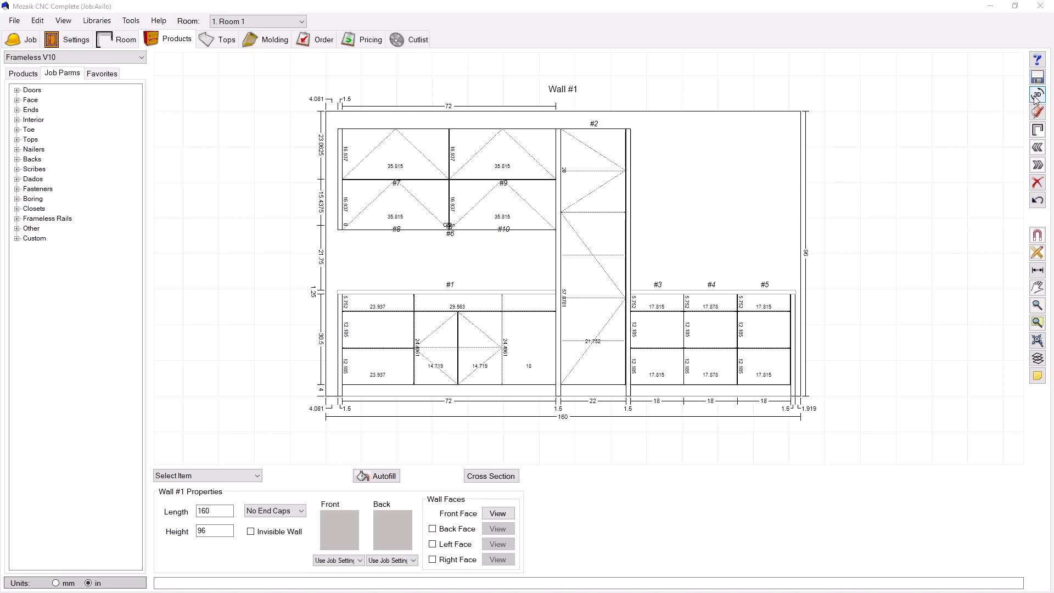
- Open the Wall #1 3D Room Viewer and orbit to inspect the cabinet undersides
{"action": "left_click", "coordinate": [1037, 93]}
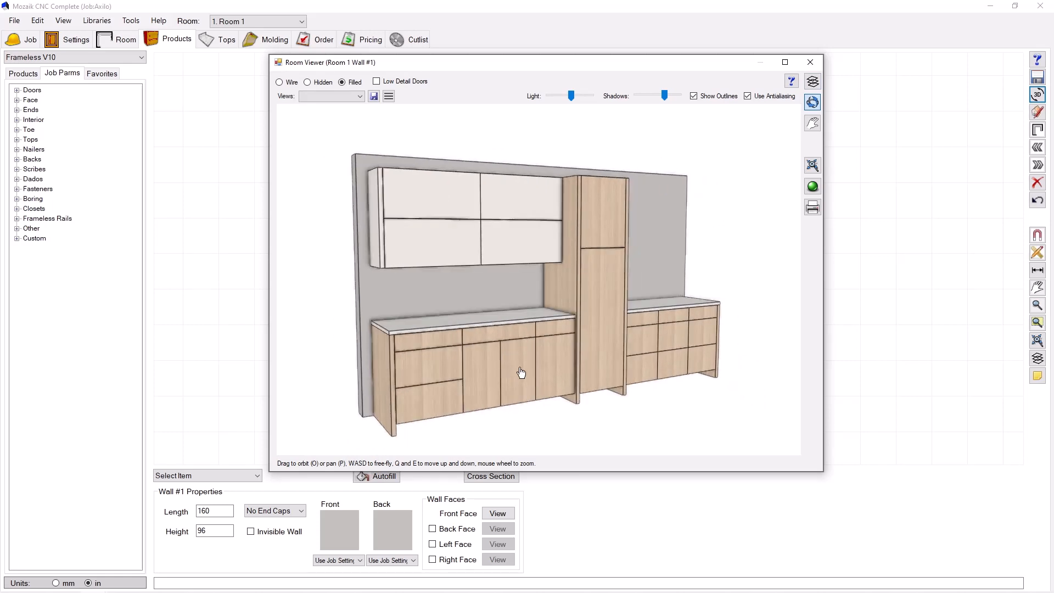
{"action": "left_click_drag", "start_coordinate": [521, 374], "coordinate": [513, 336]}
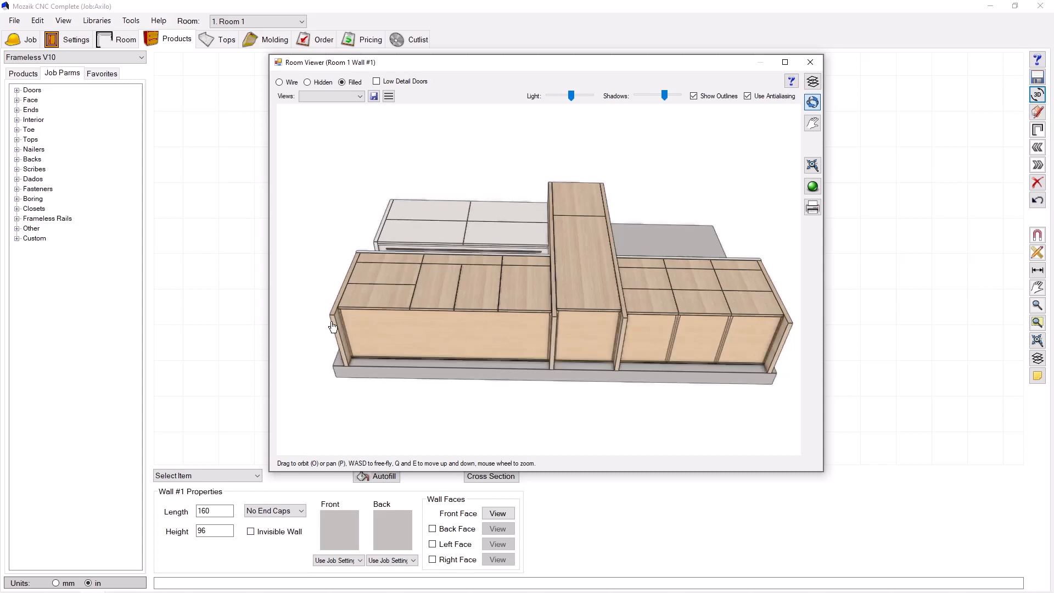
{"action": "mouse_move", "coordinate": [342, 325]}
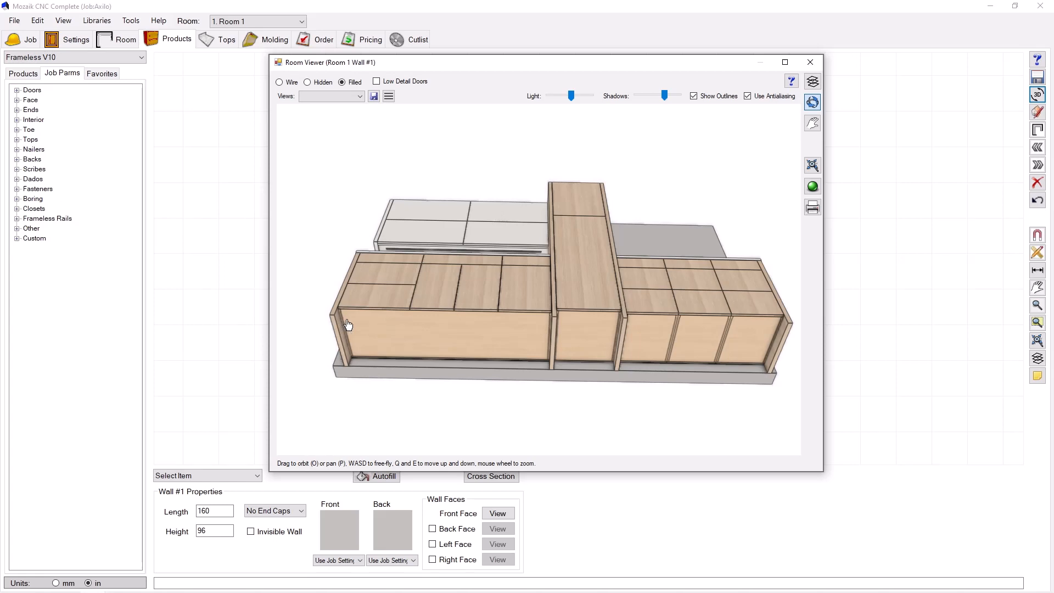
{"action": "mouse_move", "coordinate": [411, 330]}
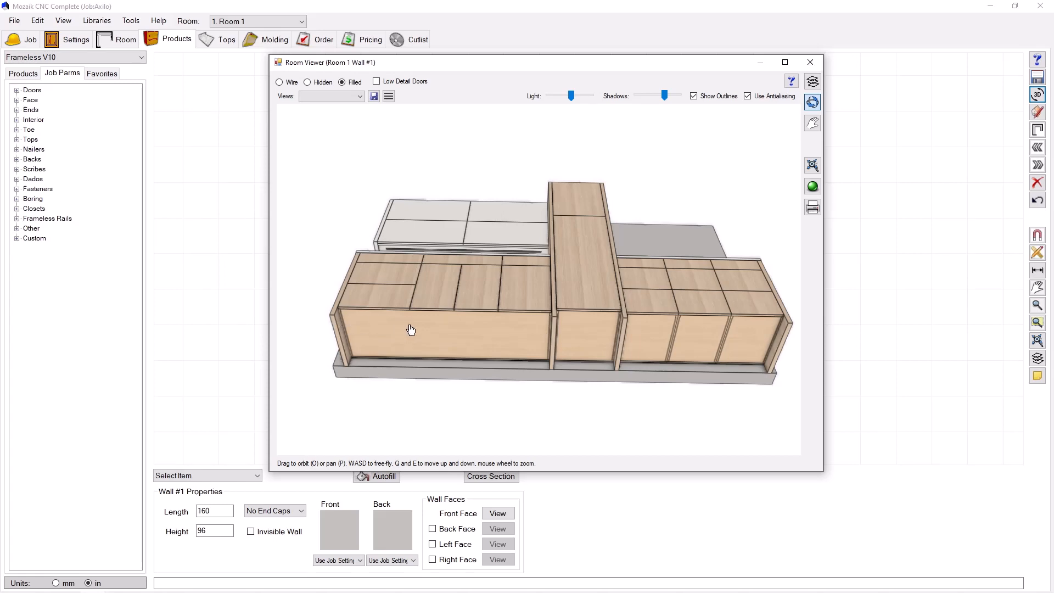
{"action": "left_click_drag", "start_coordinate": [411, 330], "coordinate": [397, 336]}
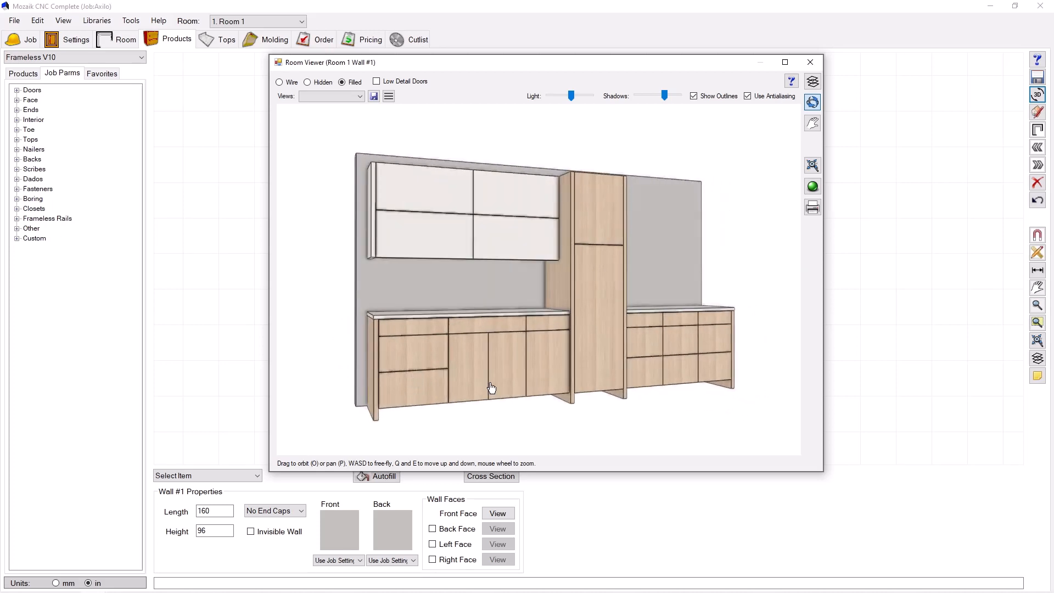
{"action": "left_click_drag", "start_coordinate": [491, 387], "coordinate": [481, 329]}
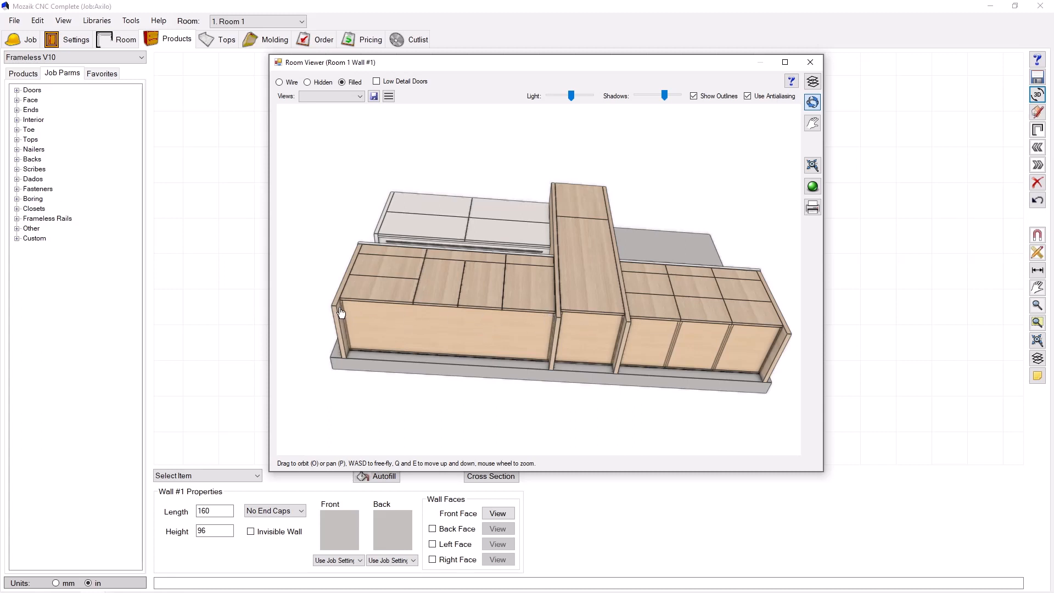
{"action": "mouse_move", "coordinate": [653, 328]}
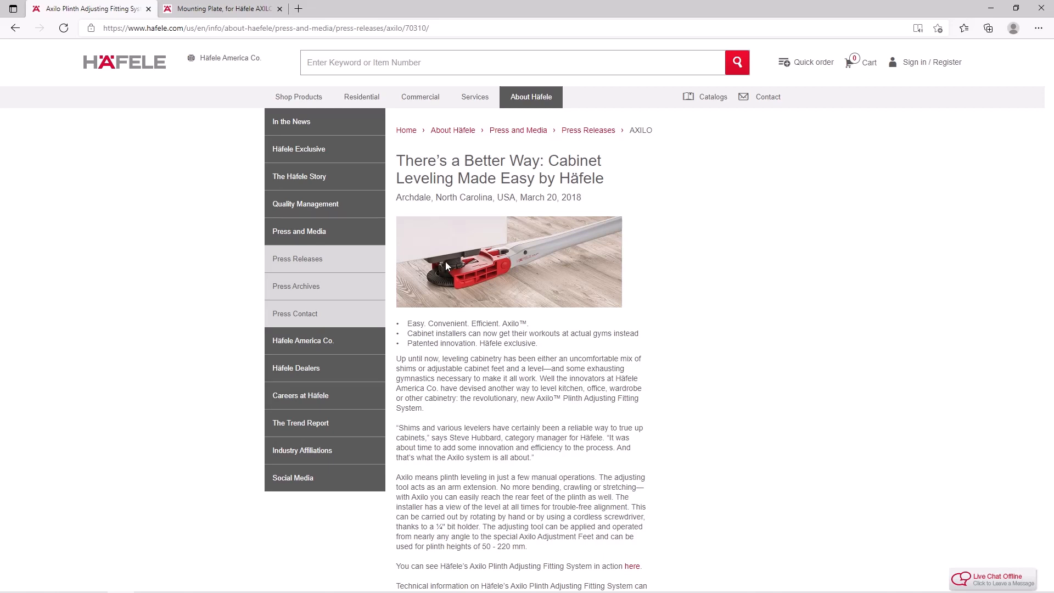
{"action": "mouse_move", "coordinate": [449, 275]}
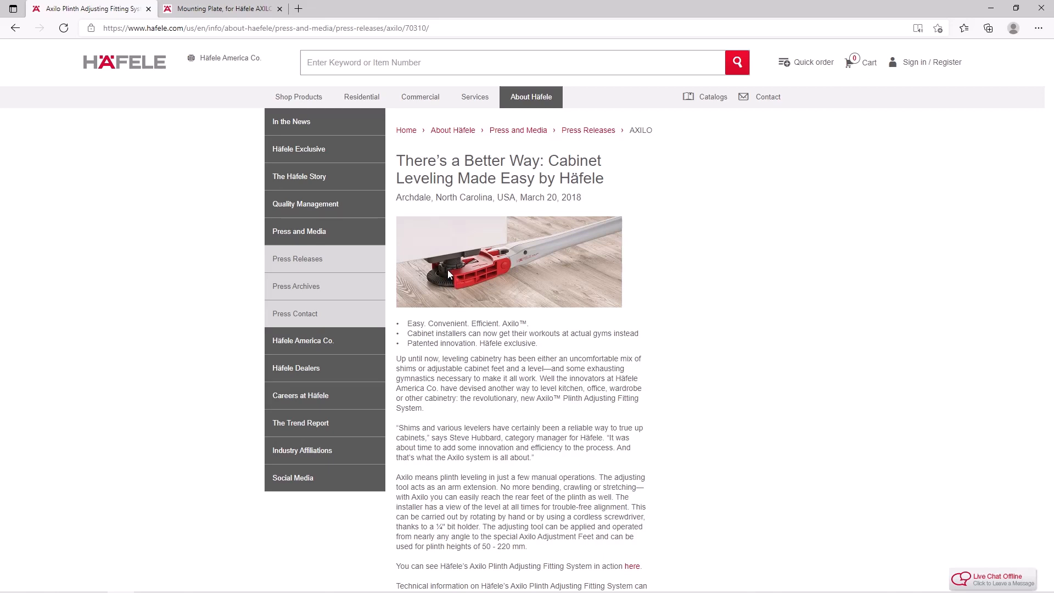
{"action": "mouse_move", "coordinate": [617, 233]}
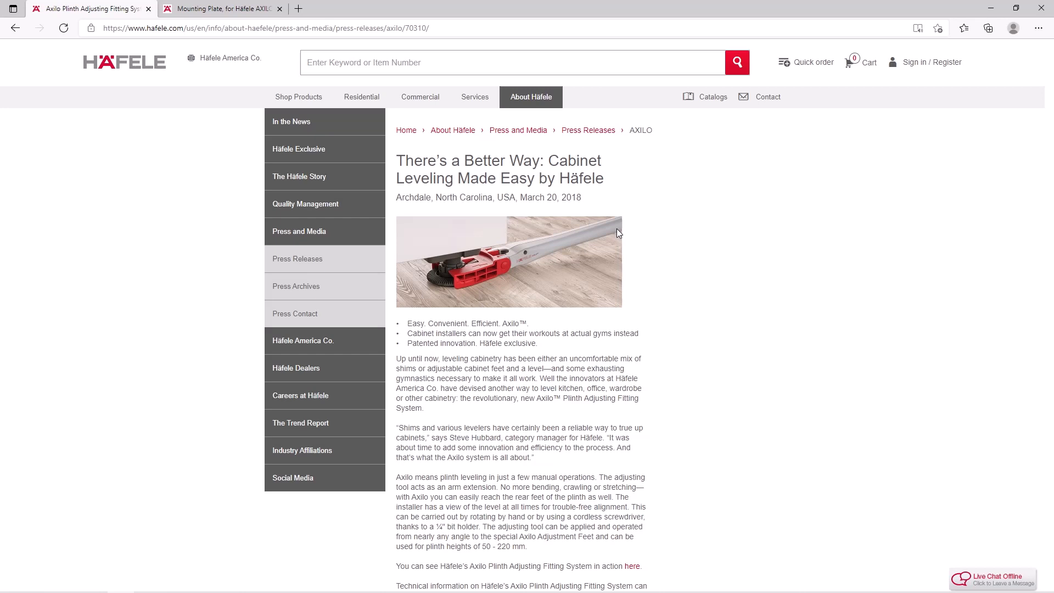
{"action": "mouse_move", "coordinate": [586, 234]}
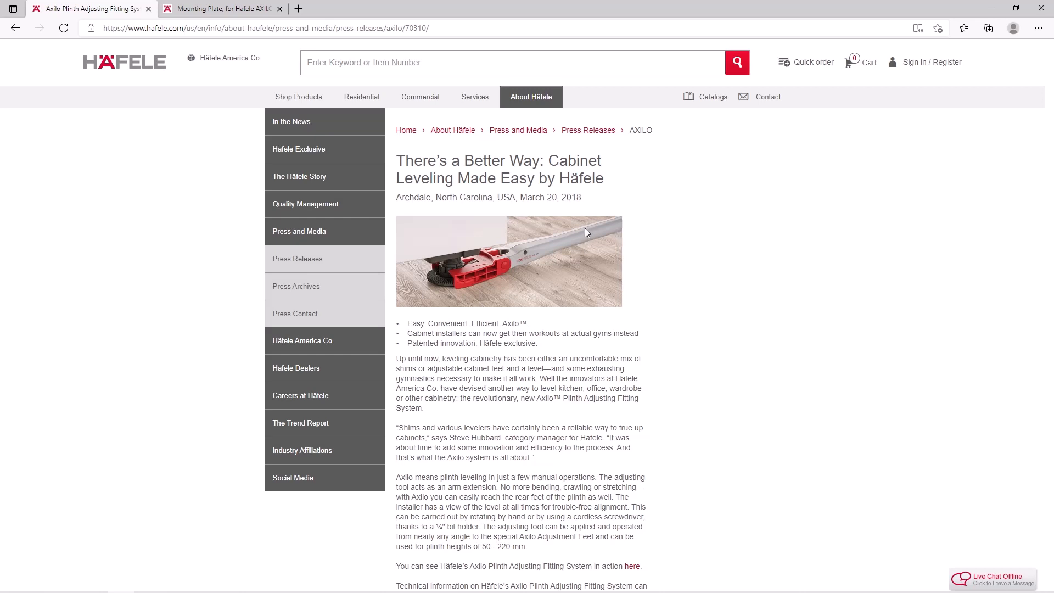
{"action": "mouse_move", "coordinate": [566, 248]}
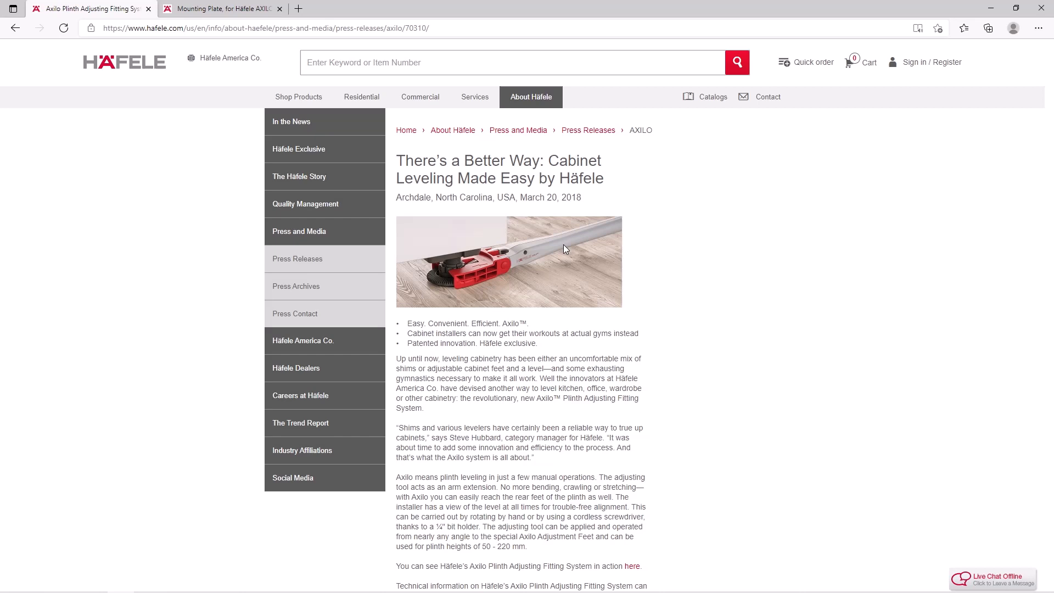
{"action": "mouse_move", "coordinate": [479, 241]}
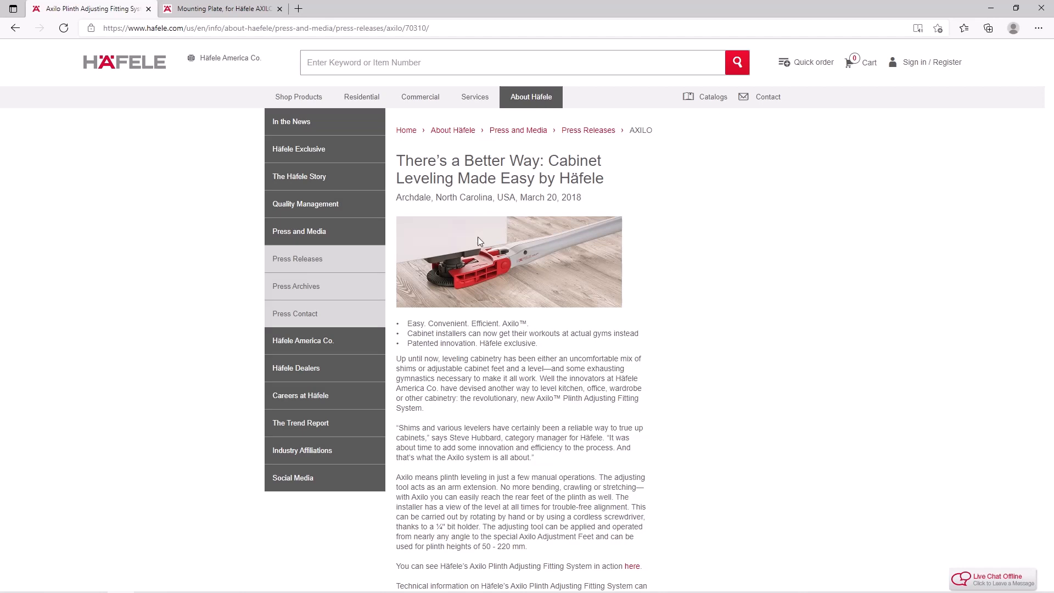
{"action": "mouse_move", "coordinate": [452, 270]}
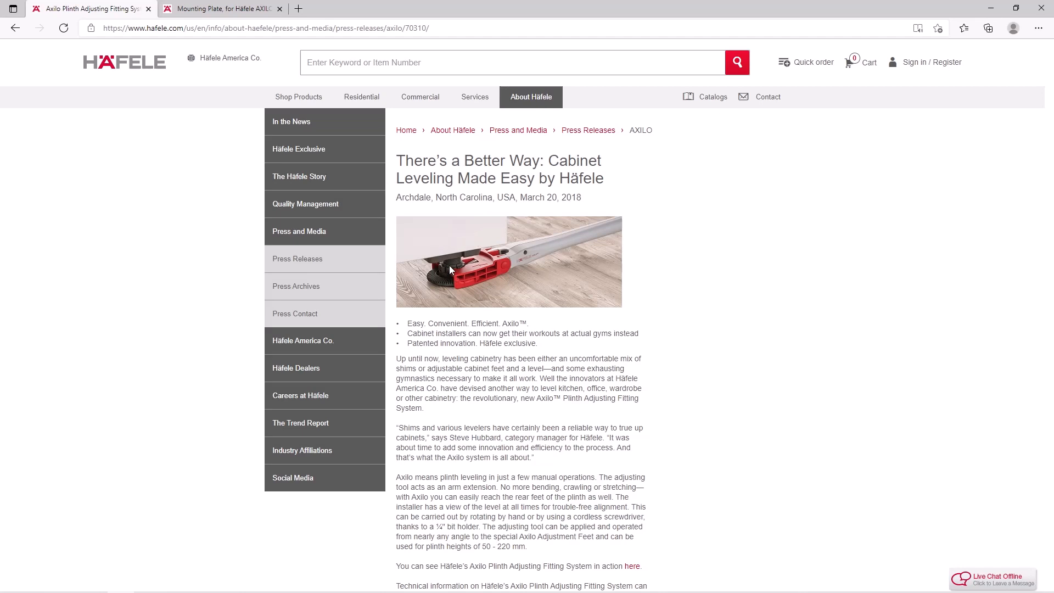
- Review the AXILO mounting plate dimension drawing, then open Mozaik's Frameless V10 parameters
{"action": "left_click", "coordinate": [222, 8]}
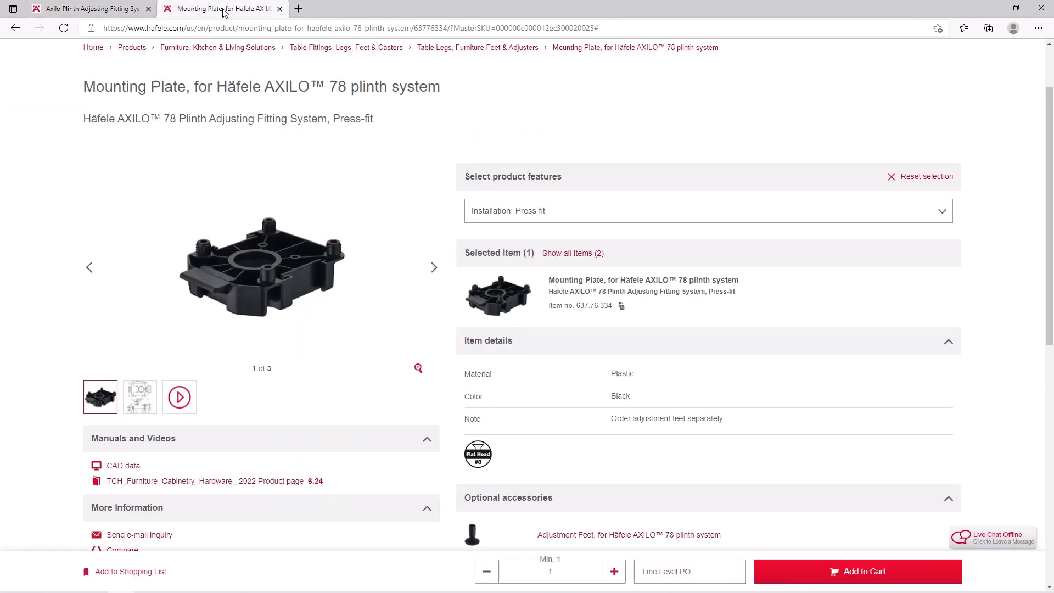
{"action": "mouse_move", "coordinate": [254, 282]}
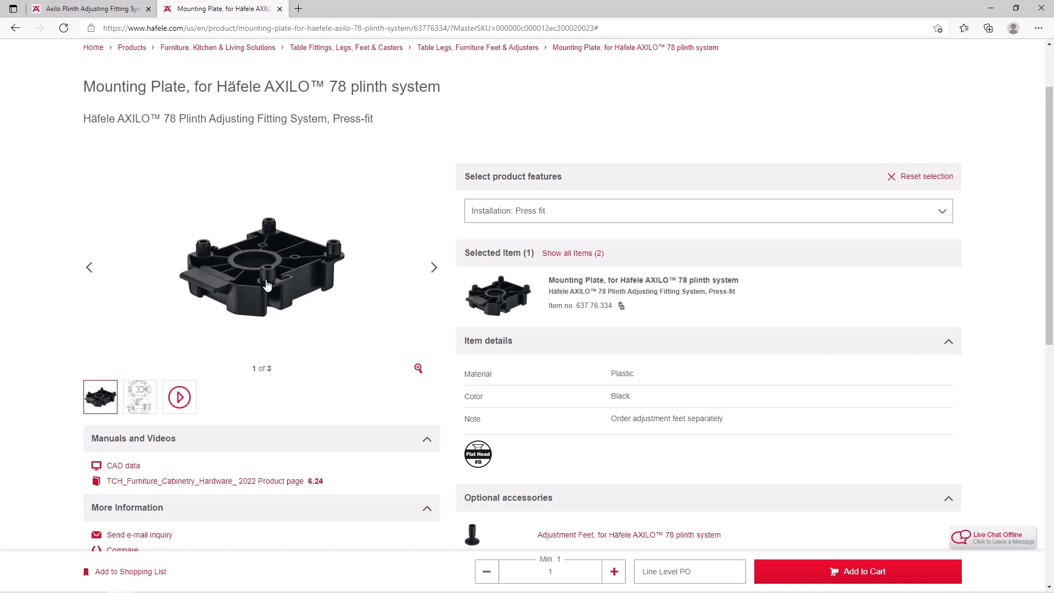
{"action": "mouse_move", "coordinate": [261, 281]}
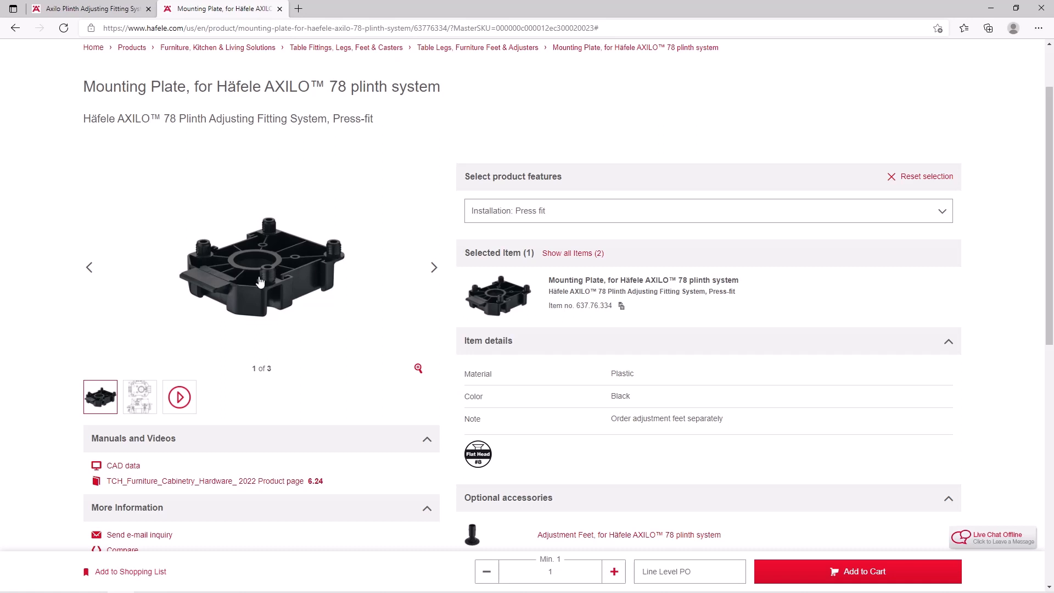
{"action": "left_click", "coordinate": [140, 396]}
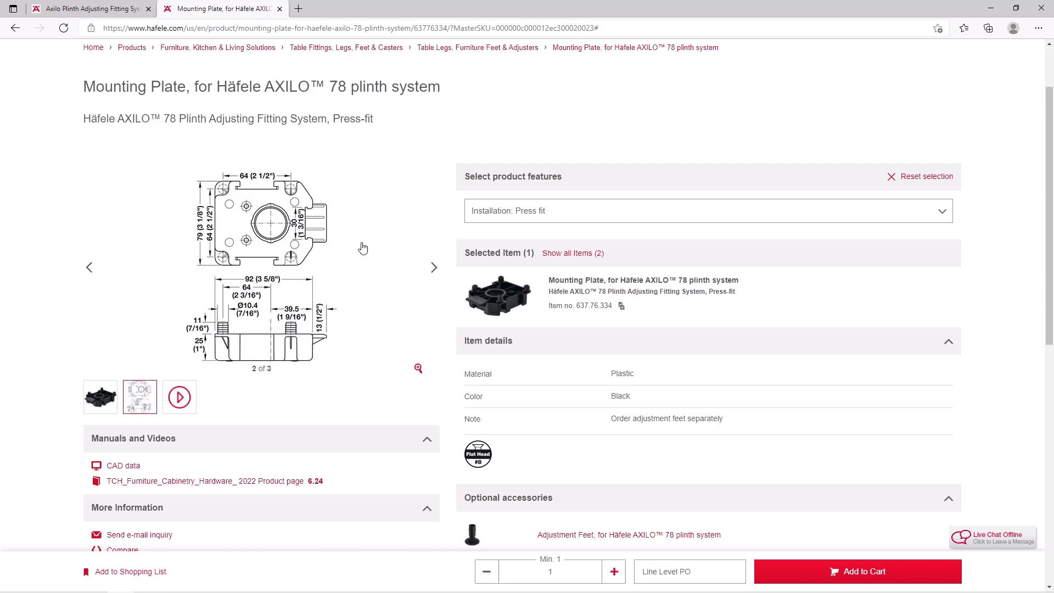
{"action": "mouse_move", "coordinate": [313, 375]}
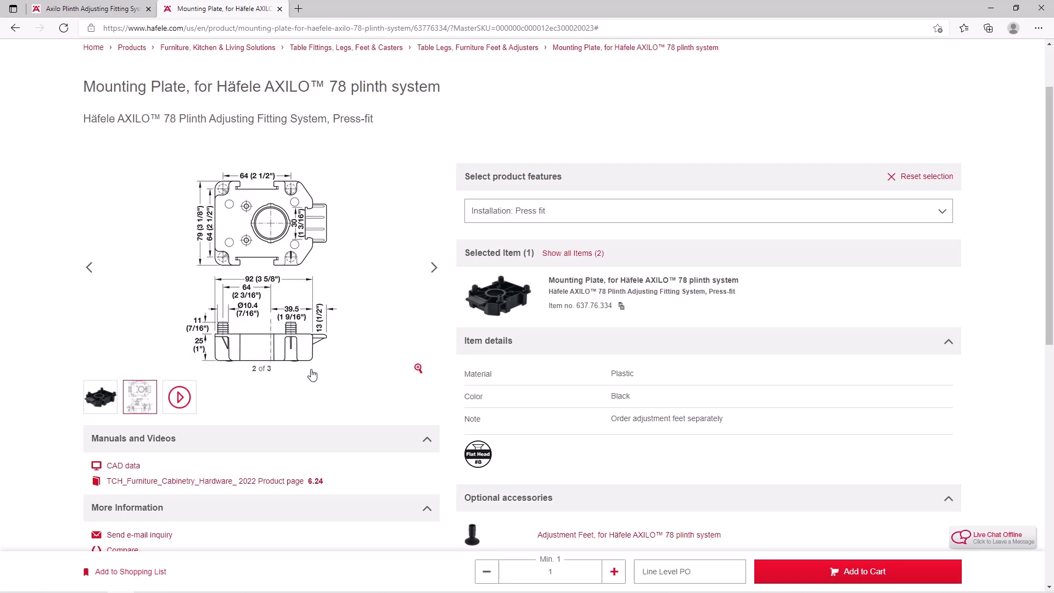
{"action": "mouse_move", "coordinate": [320, 374]}
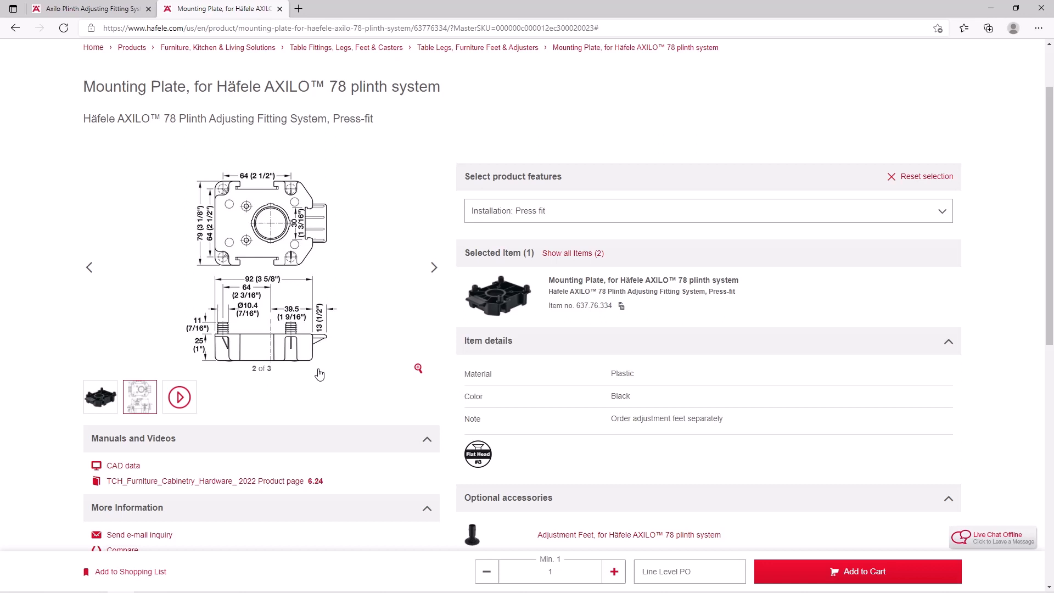
{"action": "mouse_move", "coordinate": [315, 371]}
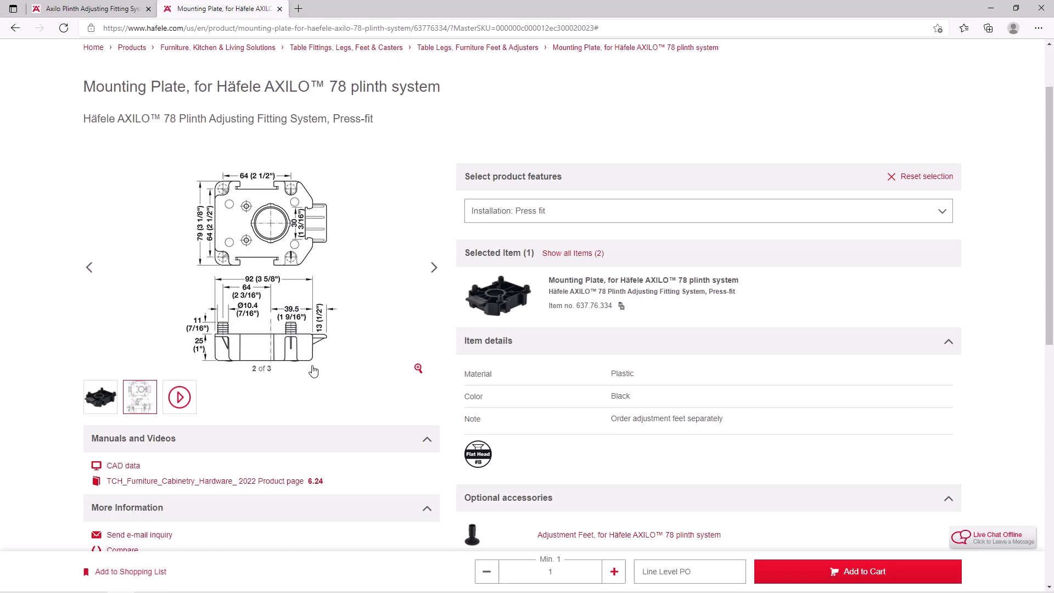
{"action": "mouse_move", "coordinate": [222, 248]}
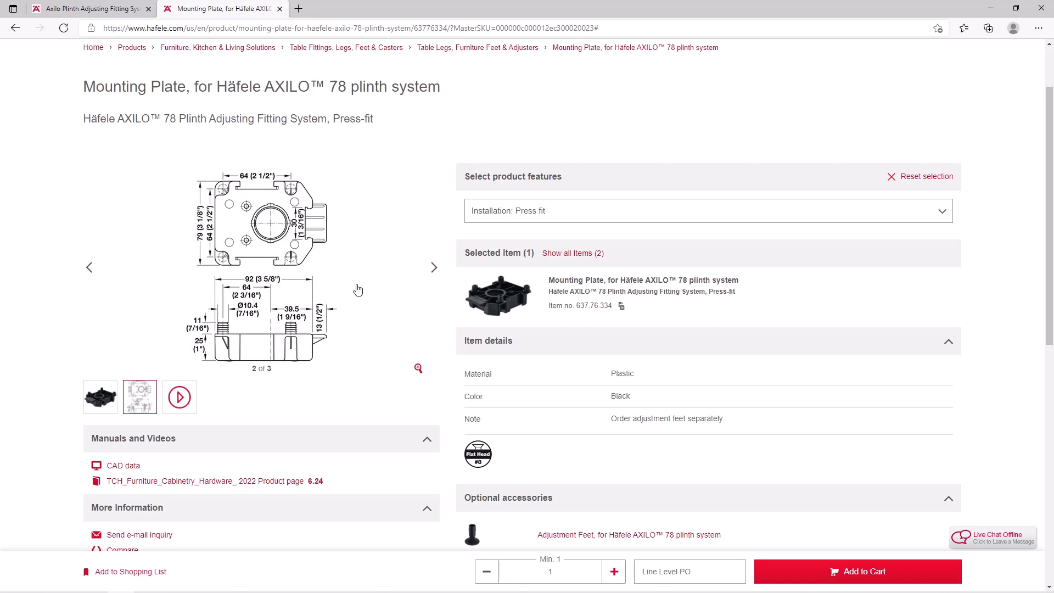
{"action": "mouse_move", "coordinate": [363, 297]}
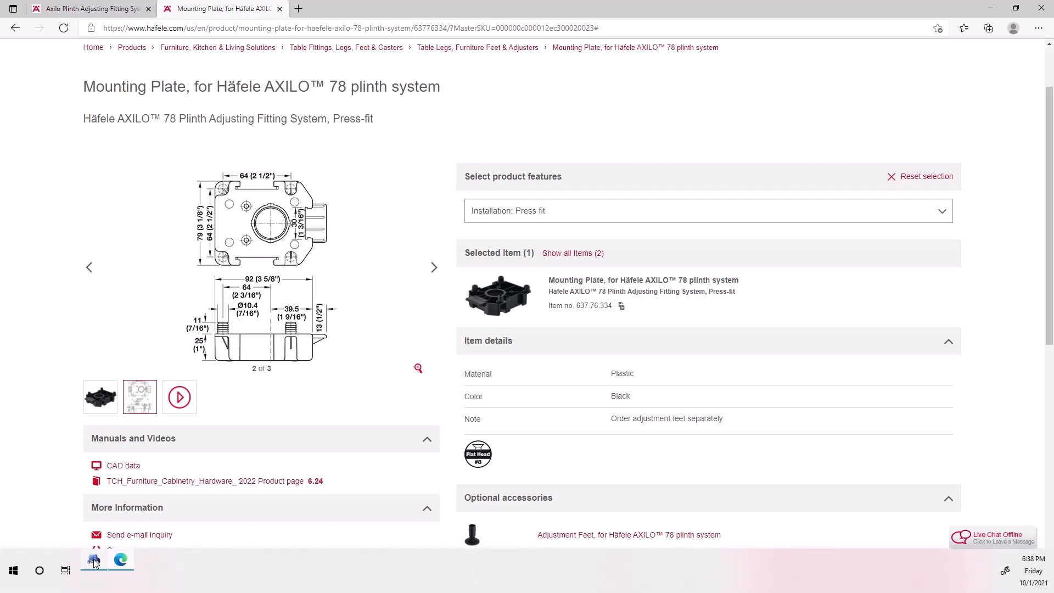
{"action": "left_click", "coordinate": [92, 559]}
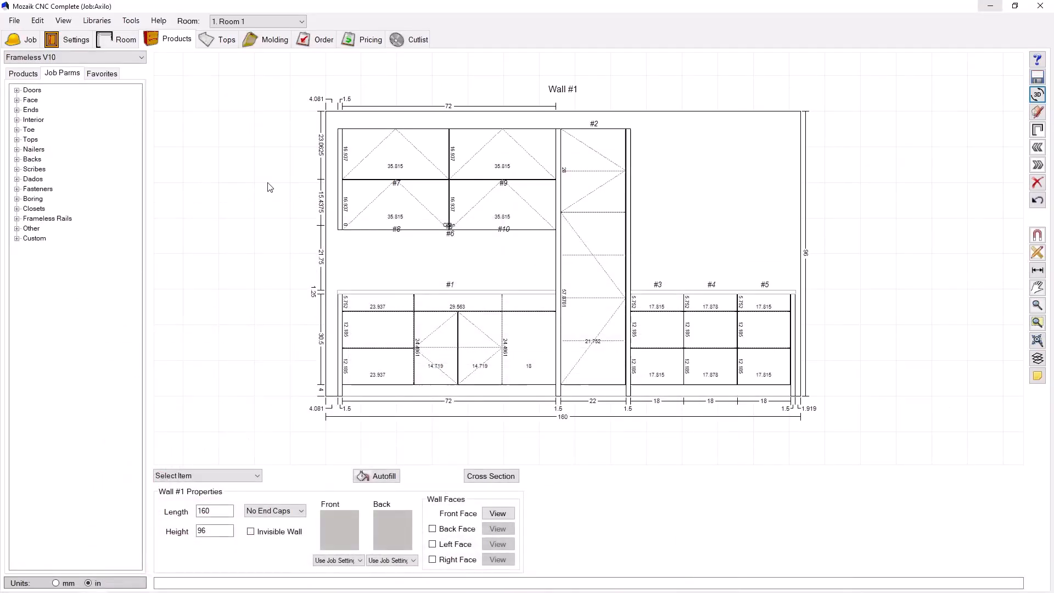
{"action": "left_click", "coordinate": [75, 39]}
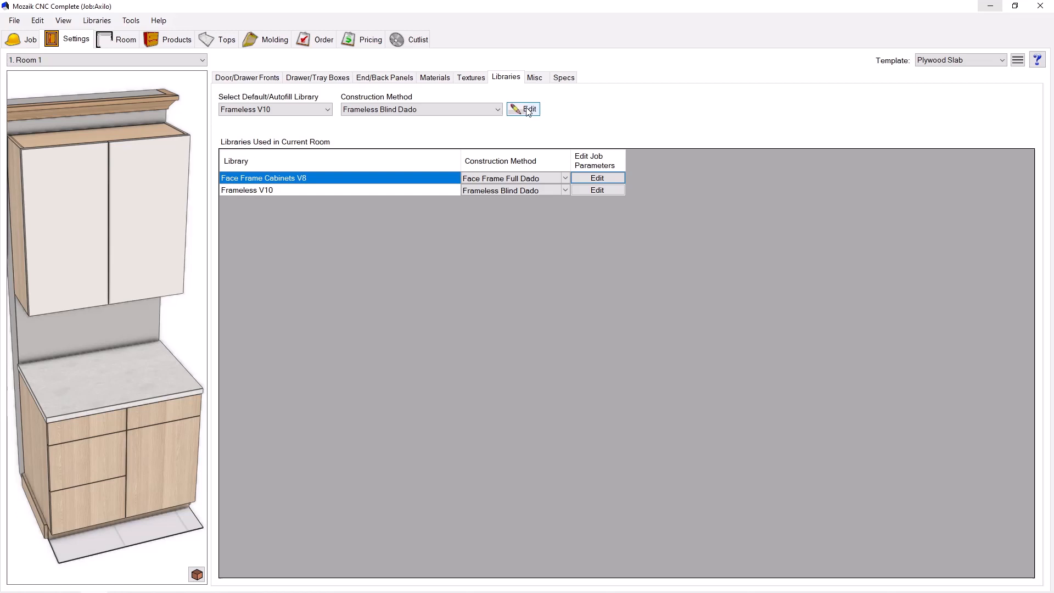
{"action": "left_click", "coordinate": [529, 109]}
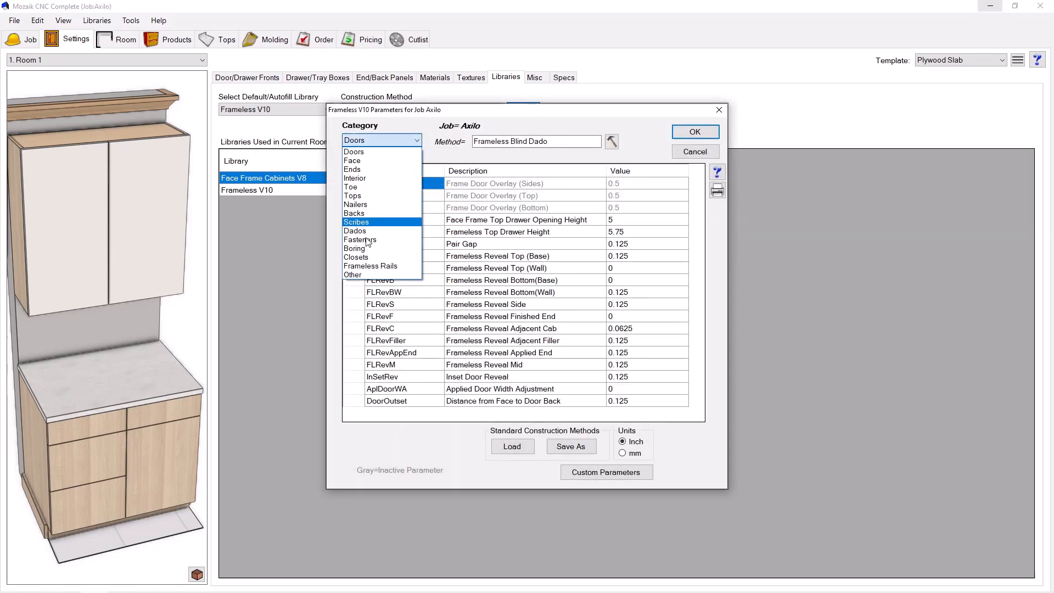
- Add Other-category parameter DTab, described 'Distance In From End For Foot Placement'
{"action": "left_click", "coordinate": [352, 274]}
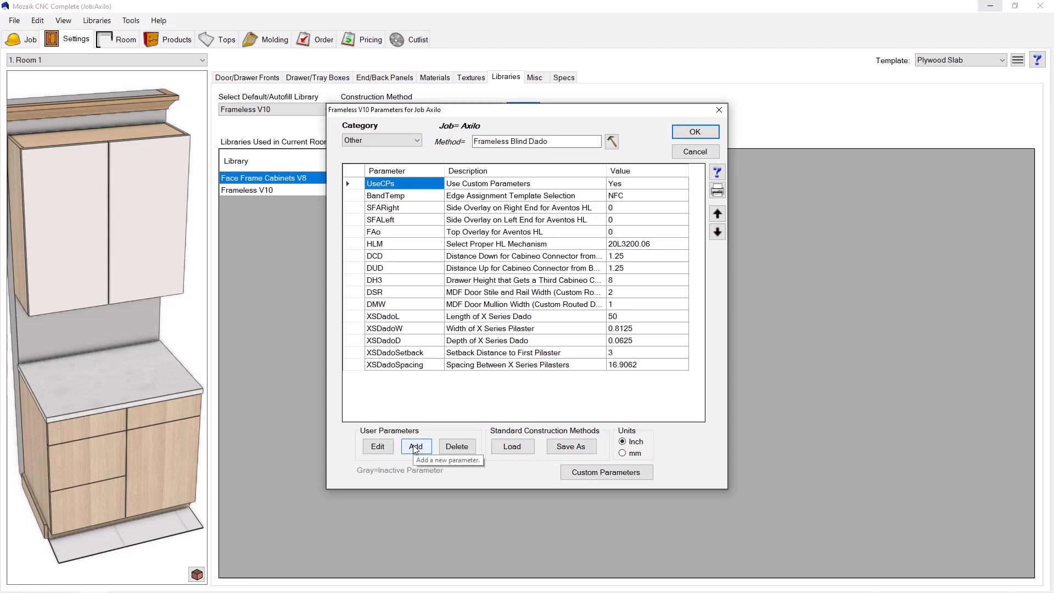
{"action": "left_click", "coordinate": [415, 446]}
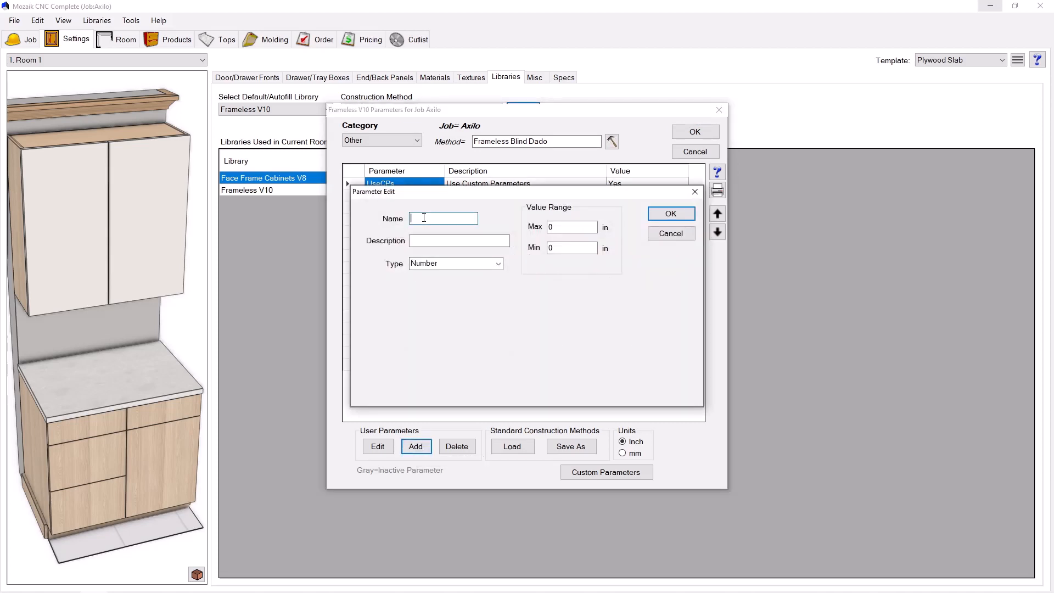
{"action": "type", "text": "D"}
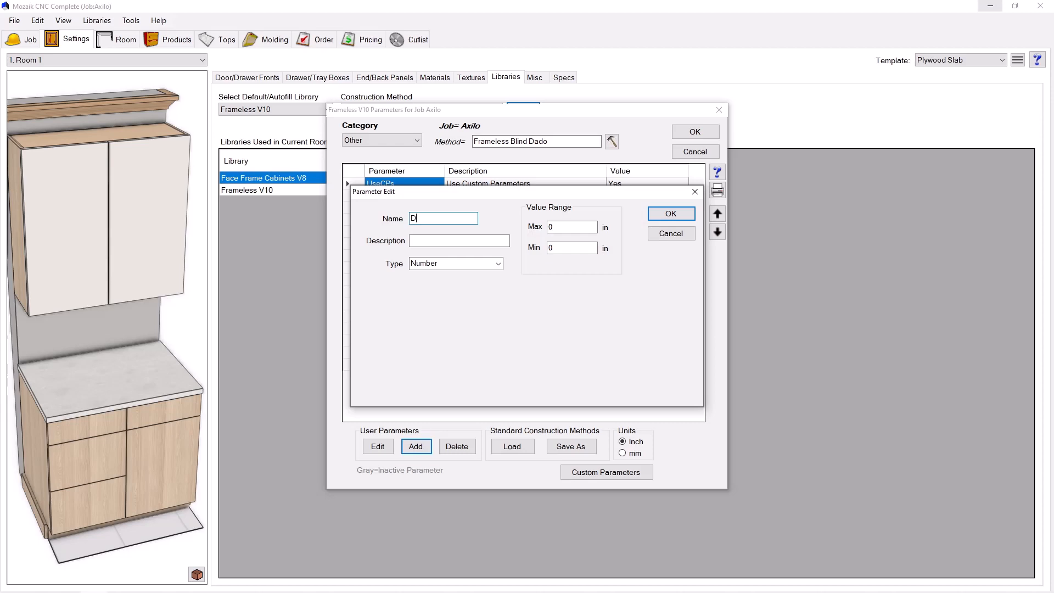
{"action": "type", "text": "Tab"}
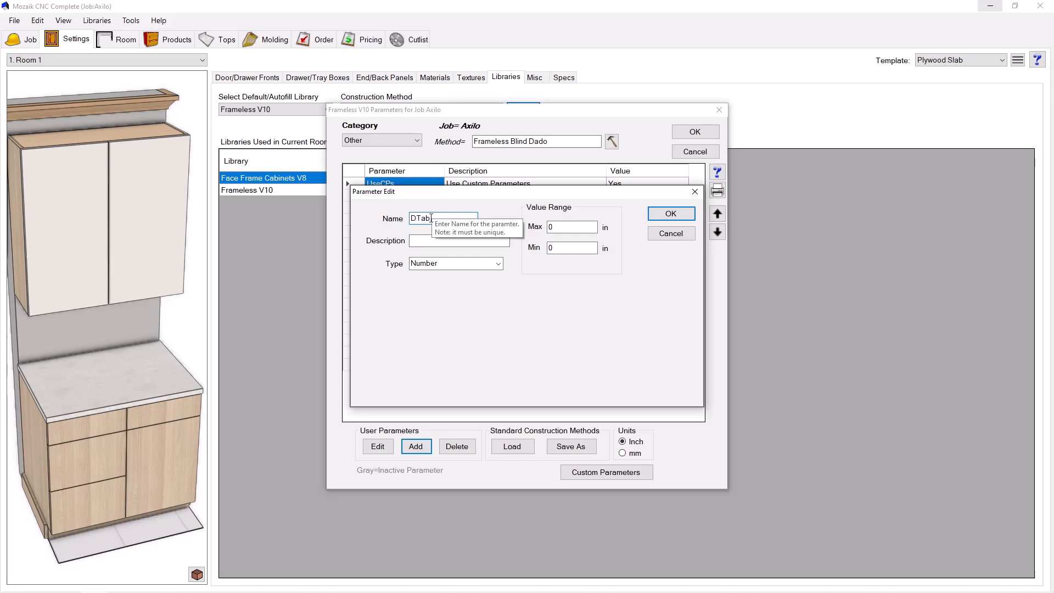
{"action": "left_click", "coordinate": [459, 240]}
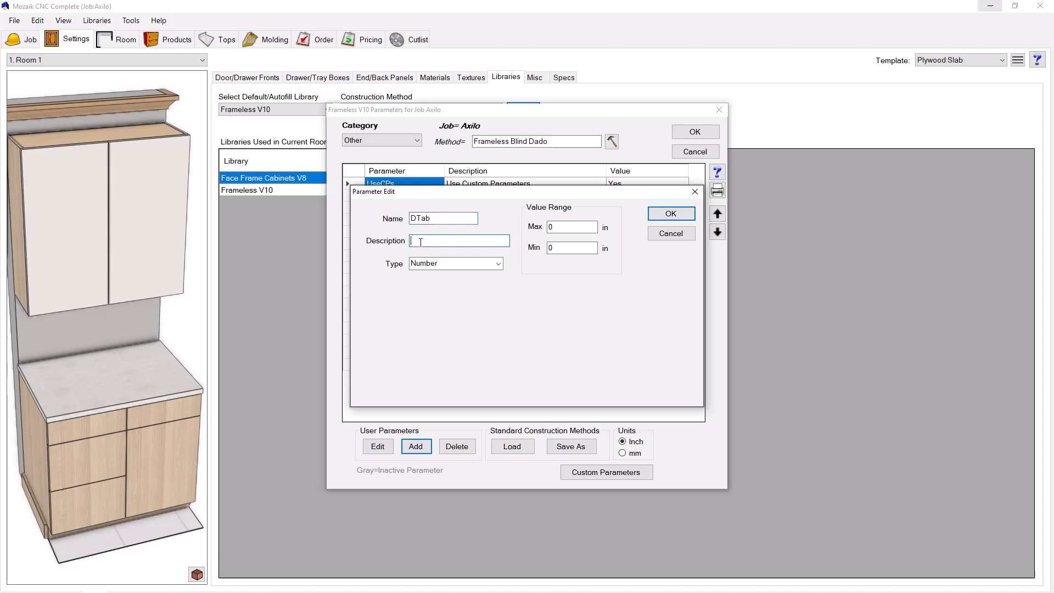
{"action": "type", "text": "Distance"}
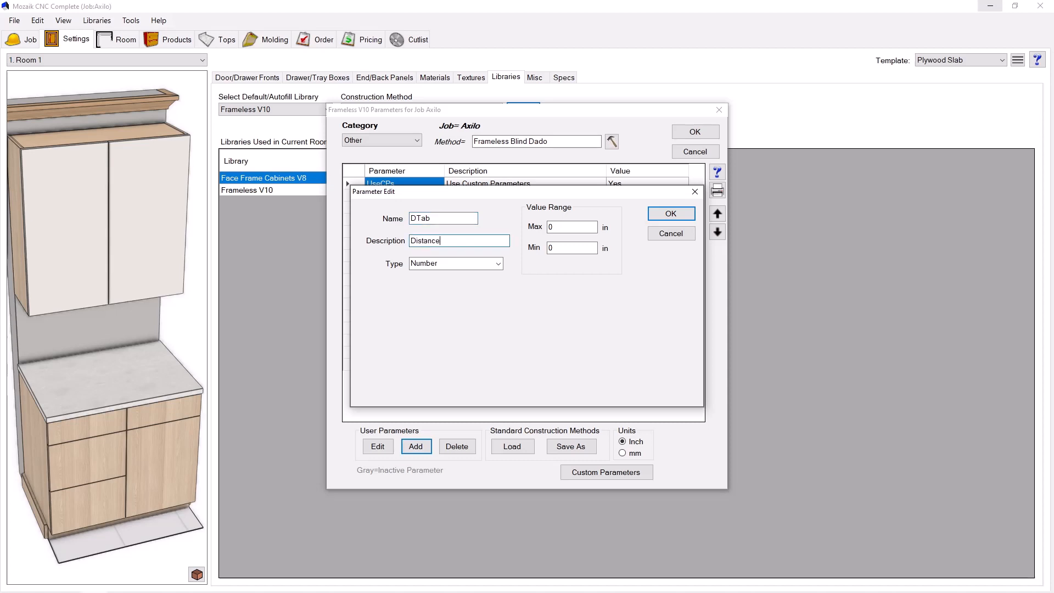
{"action": "type", "text": "\" \""}
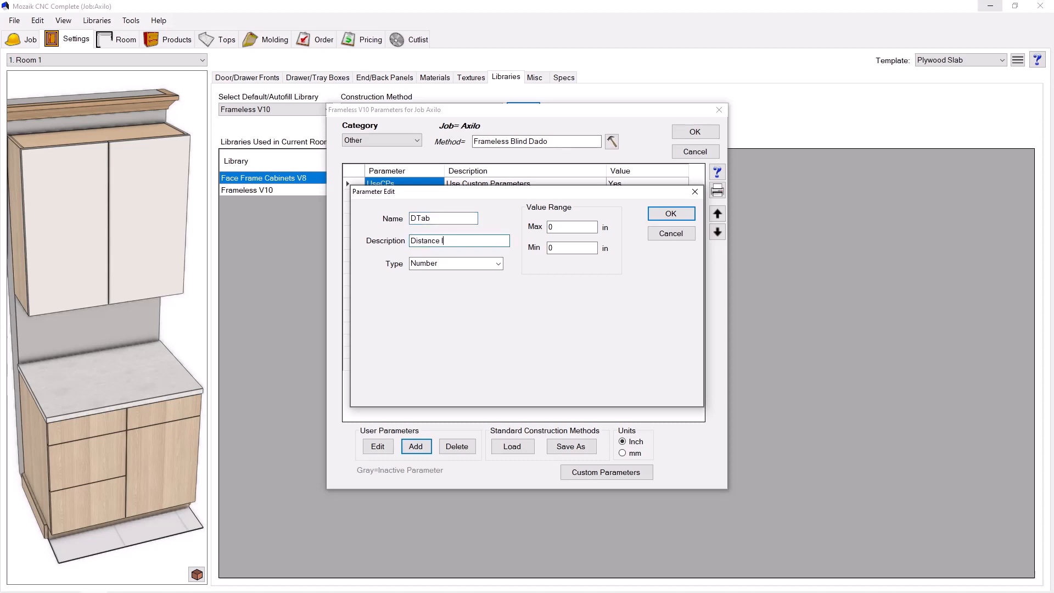
{"action": "type", "text": "In"}
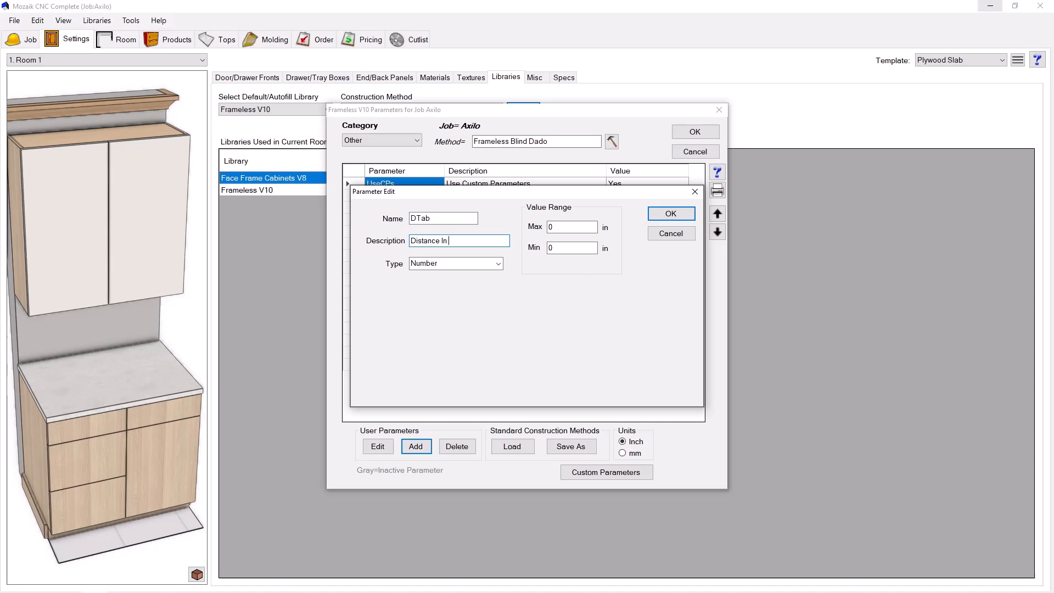
{"action": "type", "text": "From End For Foot Placement"}
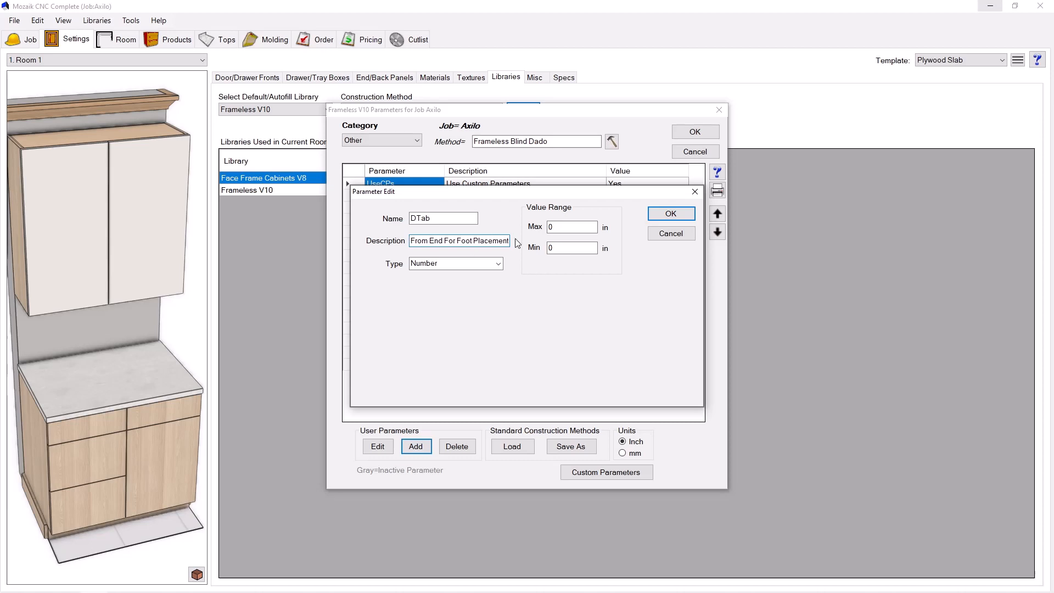
{"action": "left_click", "coordinate": [670, 213]}
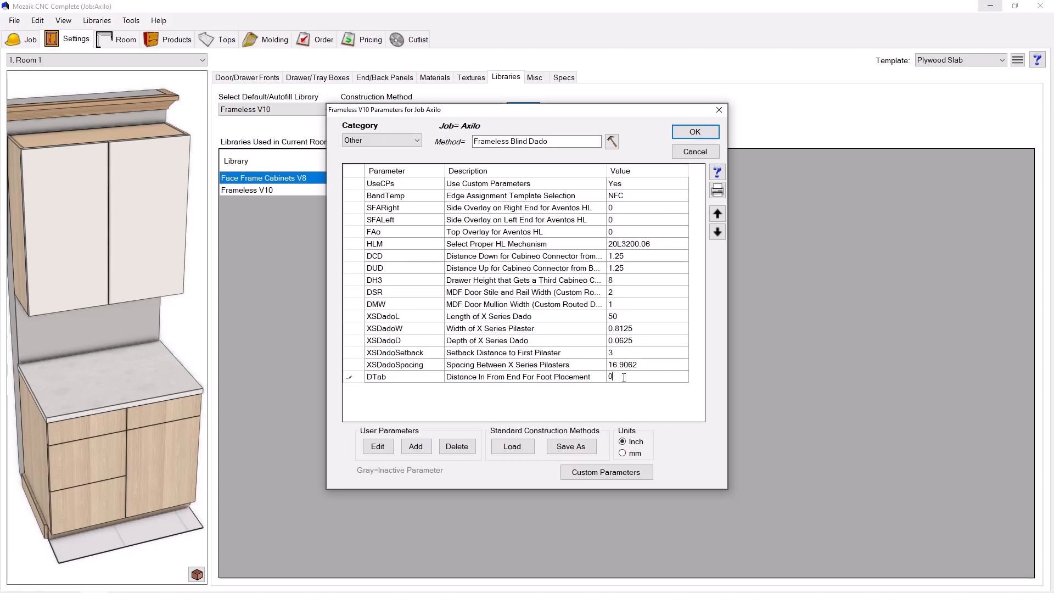
- Enter the value 0.0625
{"action": "type", "text": "0.0625"}
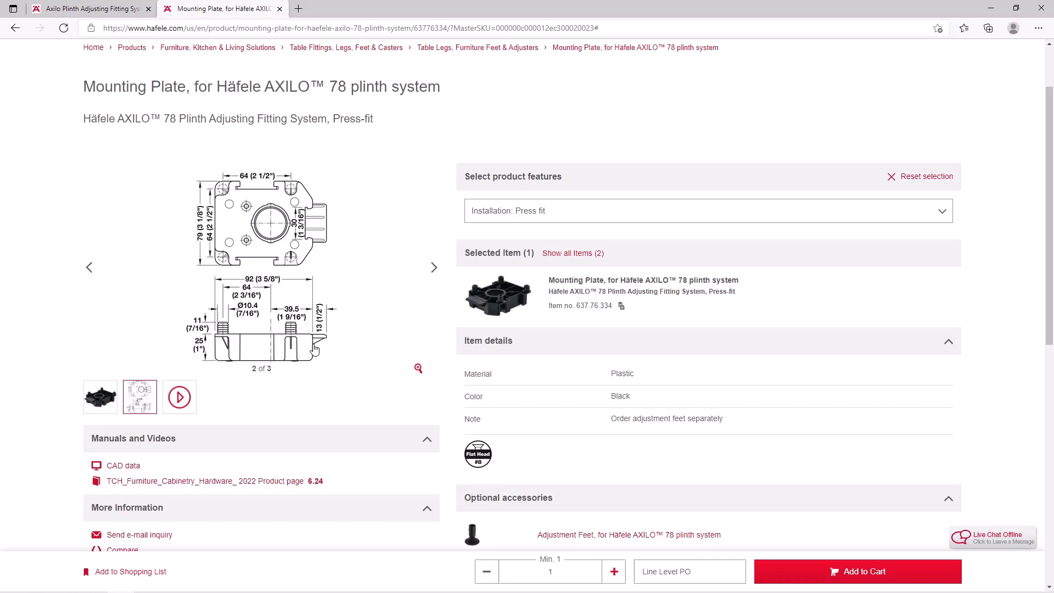
{"action": "mouse_move", "coordinate": [321, 278]}
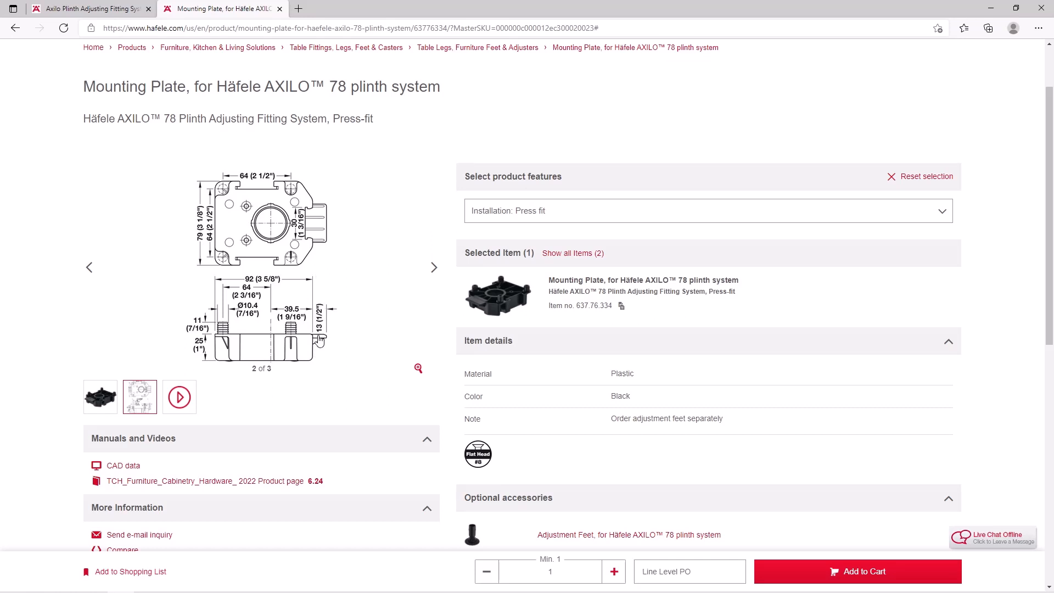
{"action": "mouse_move", "coordinate": [224, 334]}
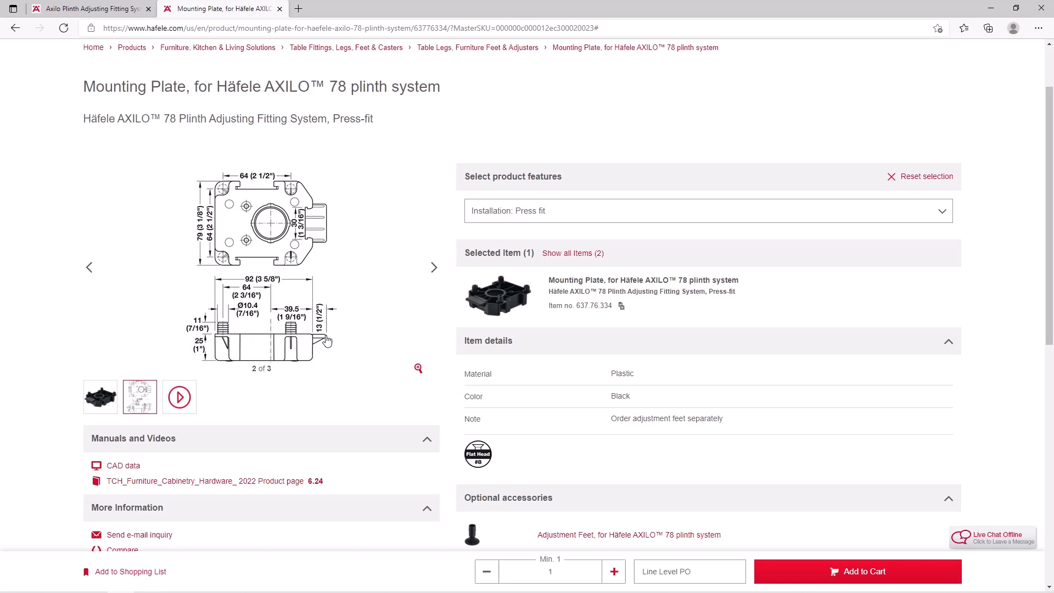
{"action": "mouse_move", "coordinate": [326, 342]}
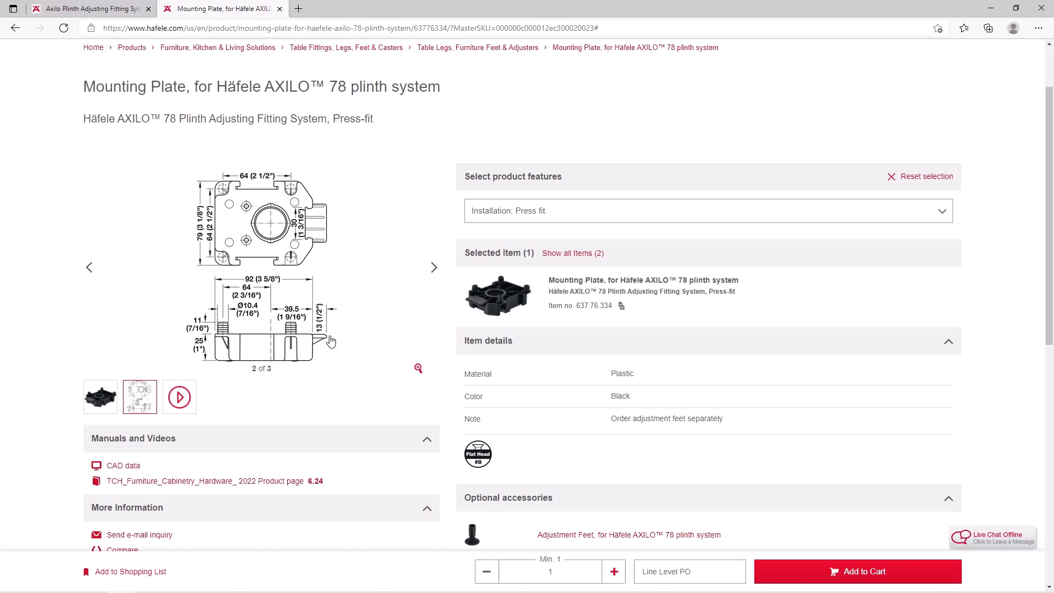
{"action": "mouse_move", "coordinate": [332, 335]}
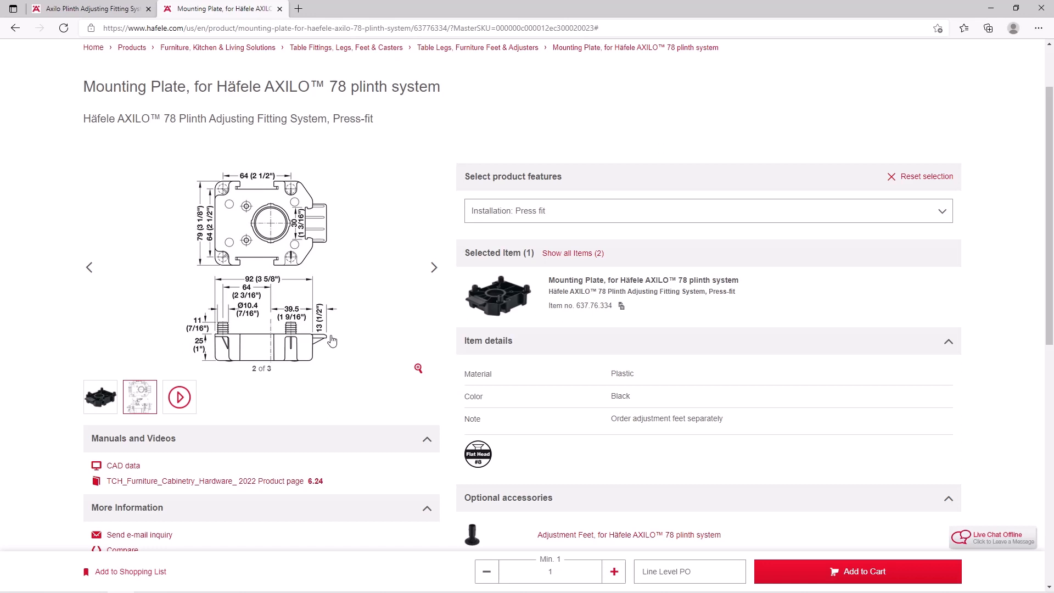
{"action": "mouse_move", "coordinate": [328, 342]}
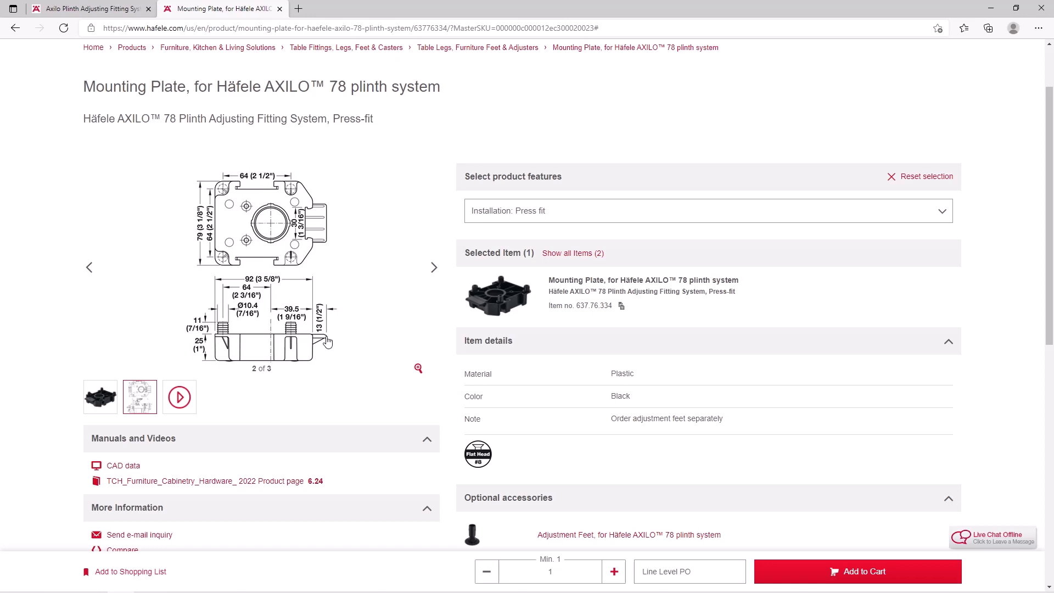
{"action": "mouse_move", "coordinate": [291, 344]}
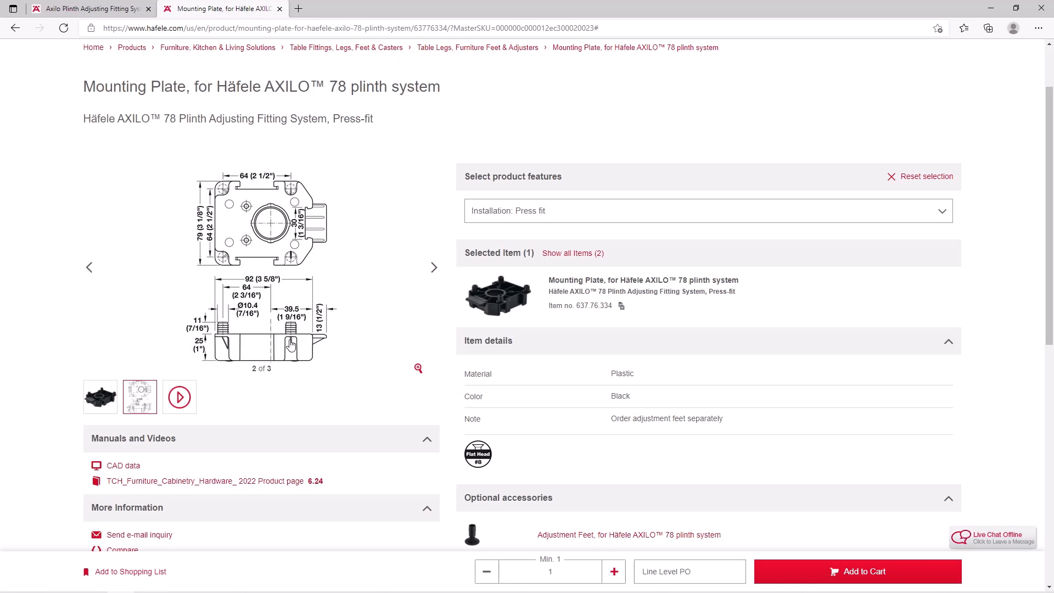
{"action": "mouse_move", "coordinate": [285, 348]}
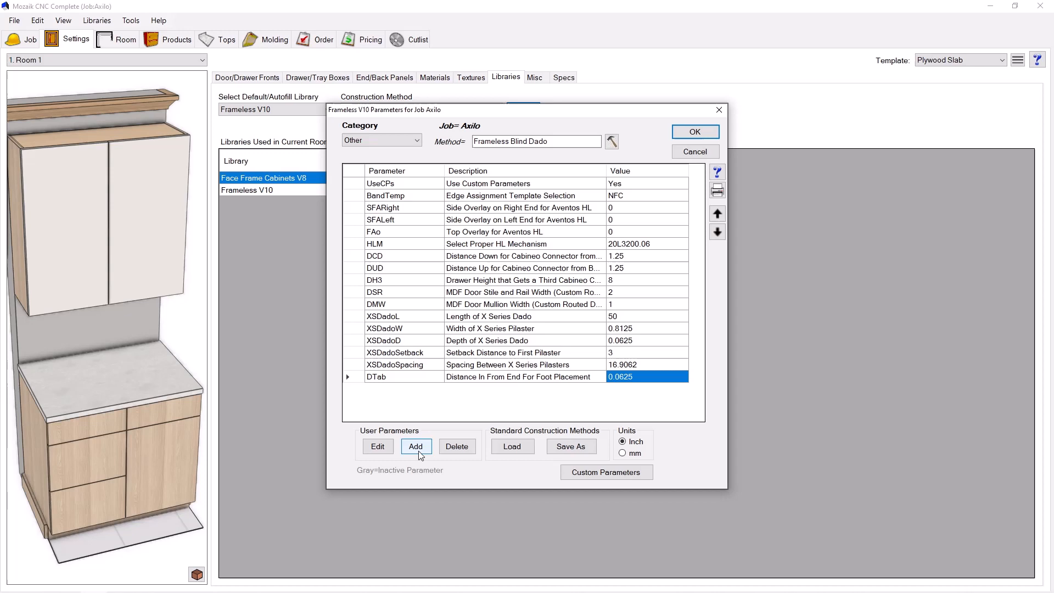
- Add parameter AXin, 'Distance In From Rear of Cabinet for Back…', with value 1
{"action": "left_click", "coordinate": [416, 447]}
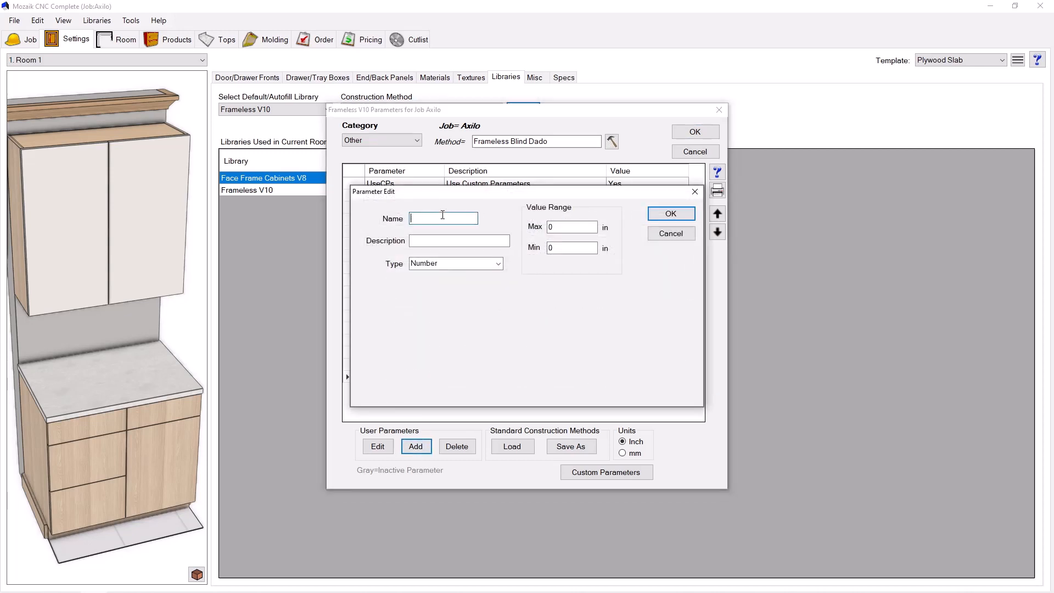
{"action": "type", "text": "AXin"}
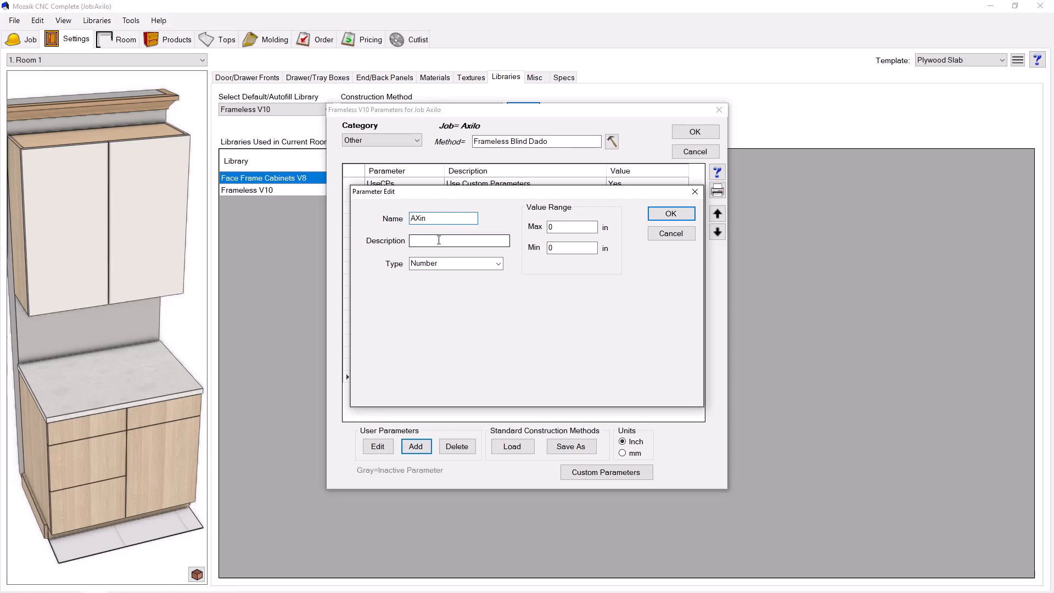
{"action": "type", "text": "D"}
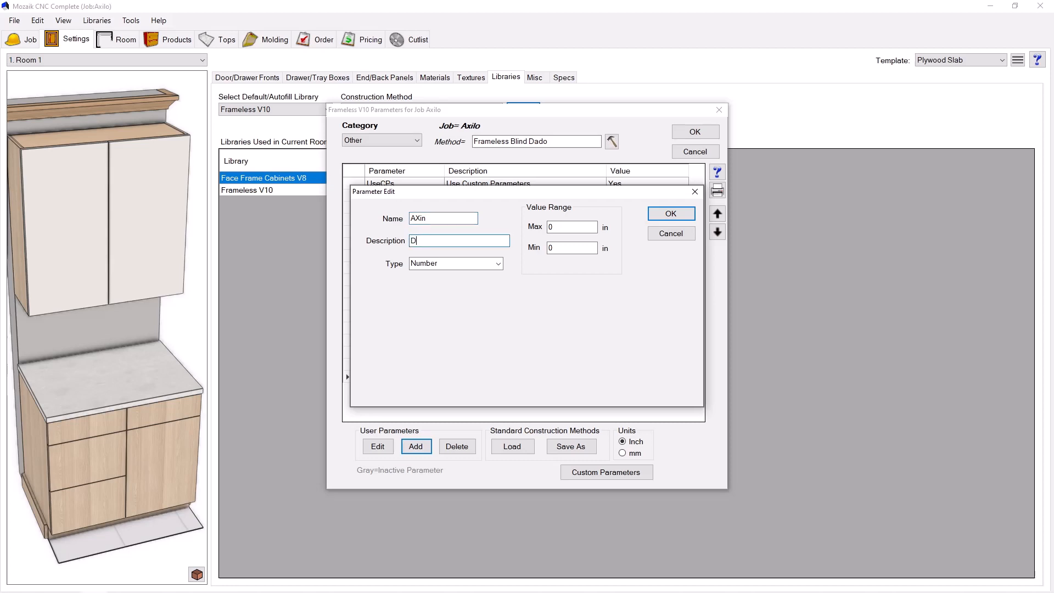
{"action": "type", "text": "istance In"}
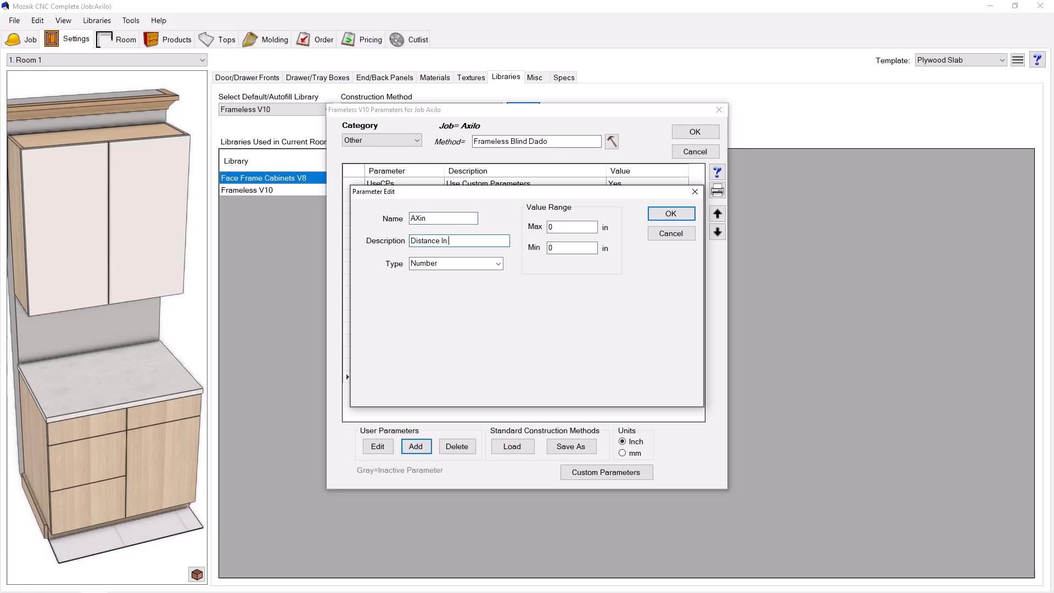
{"action": "type", "text": "From Rear"}
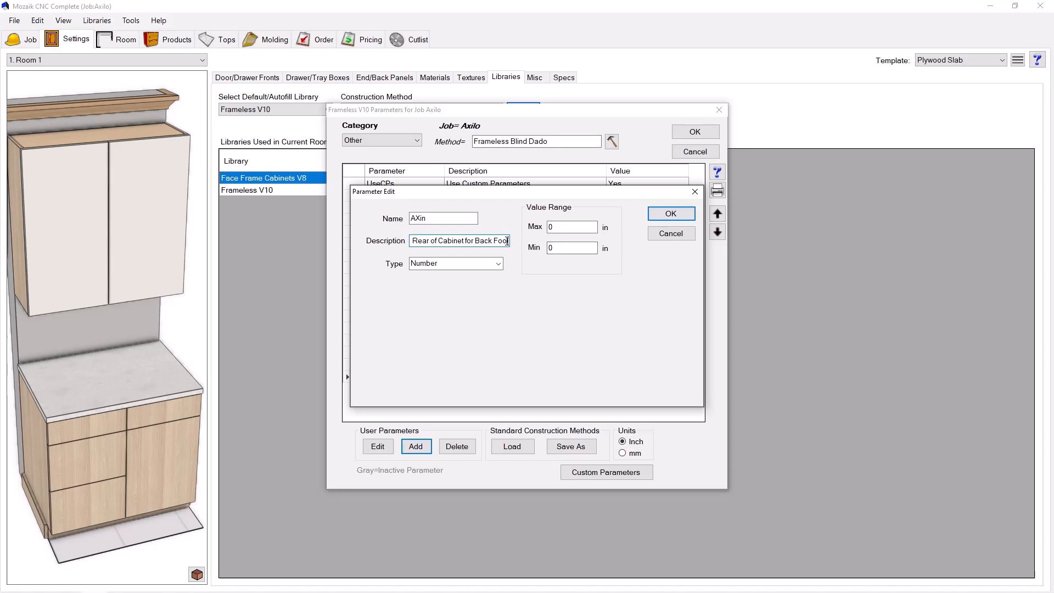
{"action": "left_click", "coordinate": [670, 214]}
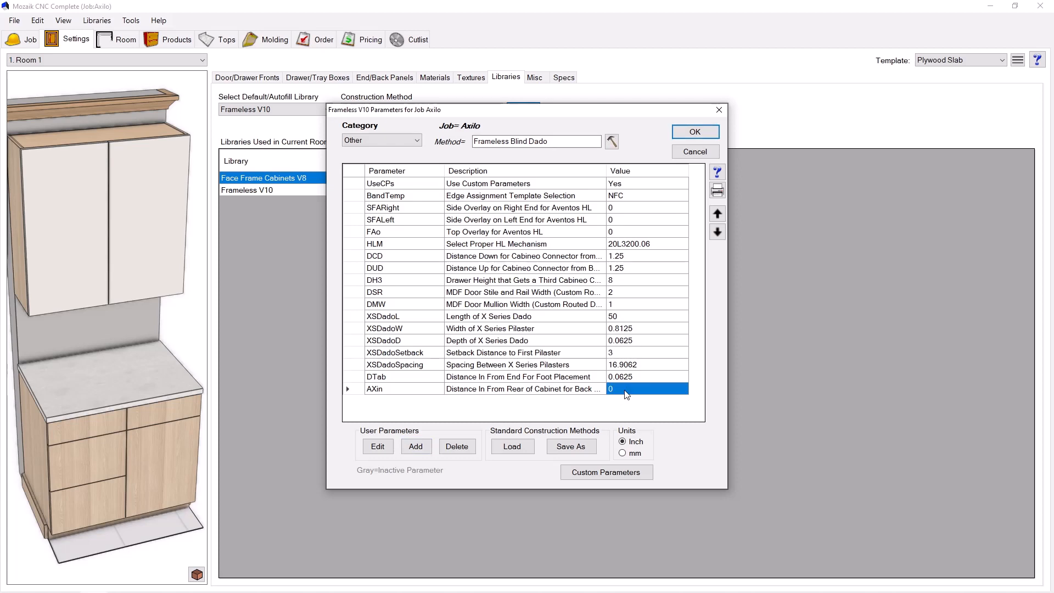
{"action": "type", "text": "1"}
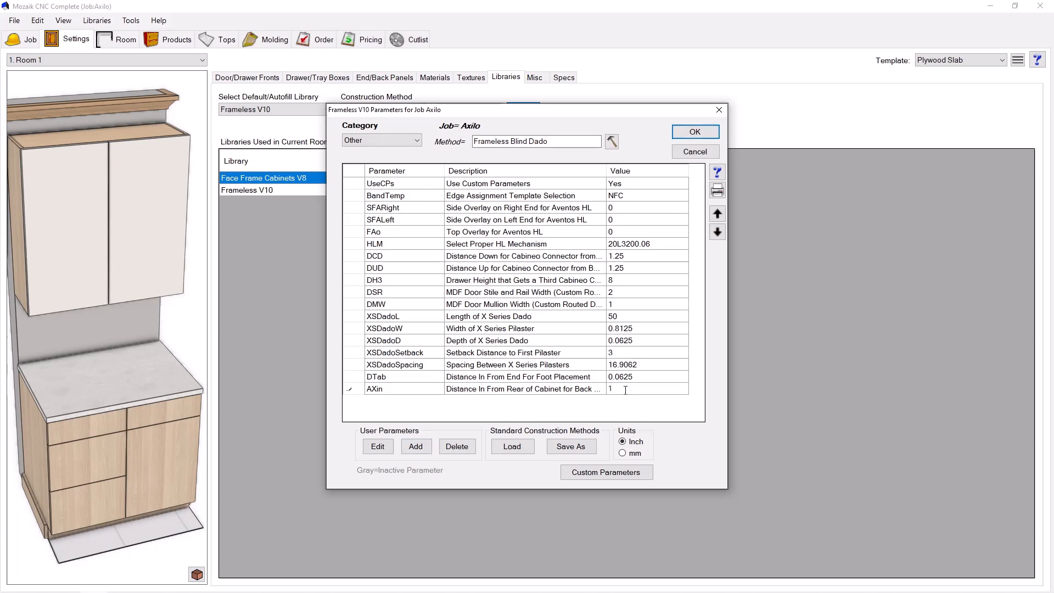
{"action": "left_click", "coordinate": [646, 389]}
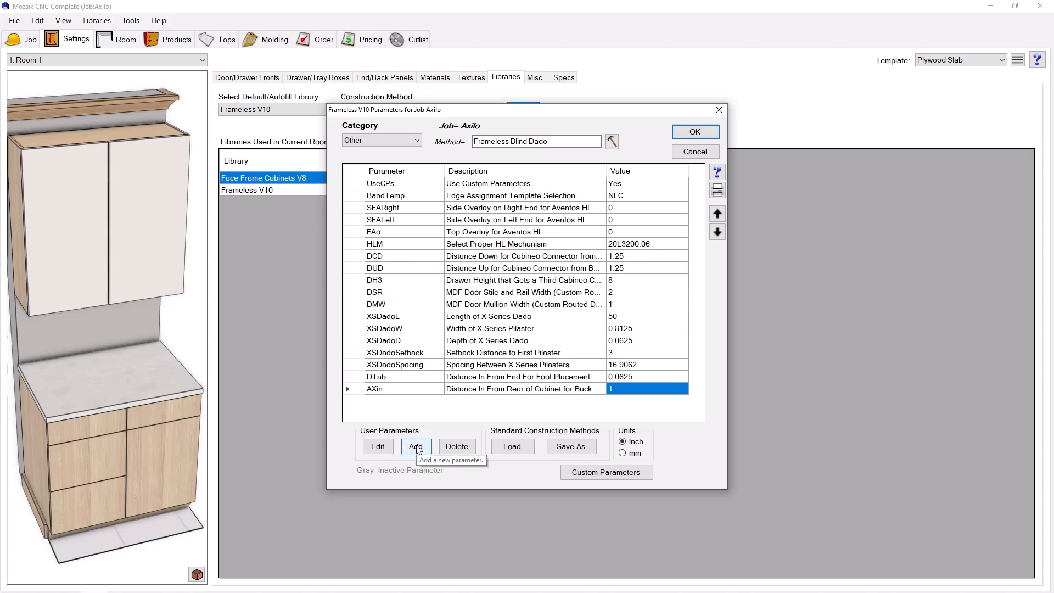
- Create Yes/No parameter Add3, 'Add 3rd Foot?', defaulting to No
{"action": "left_click", "coordinate": [416, 446]}
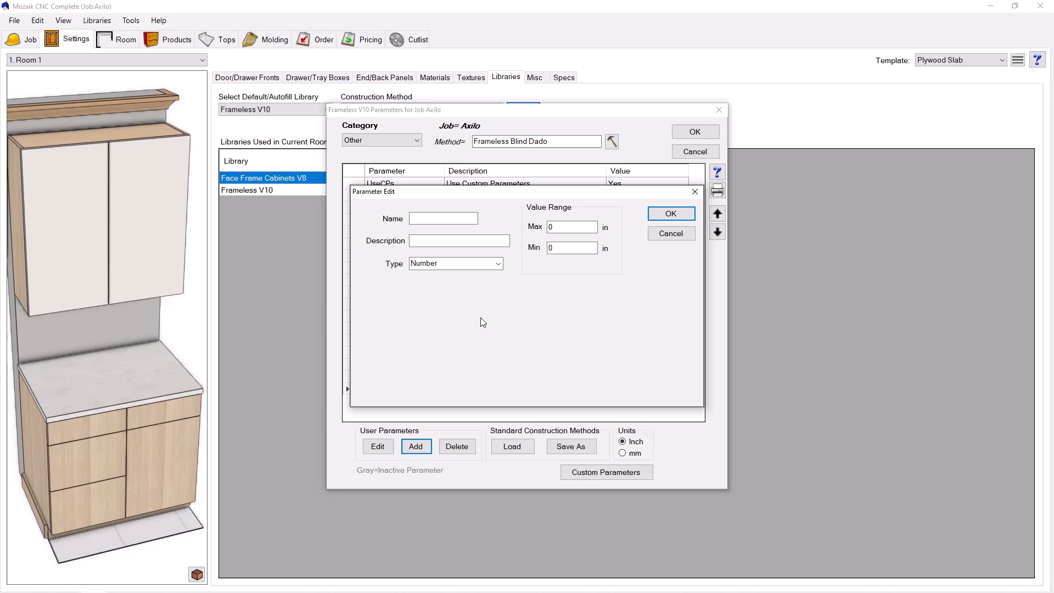
{"action": "left_click", "coordinate": [443, 218]}
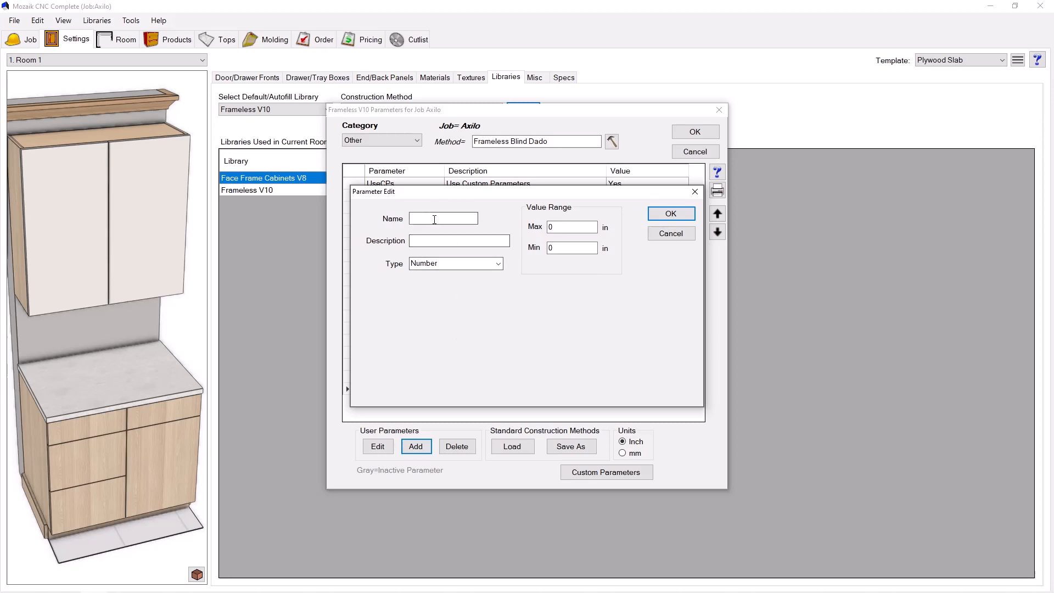
{"action": "type", "text": "Add3"}
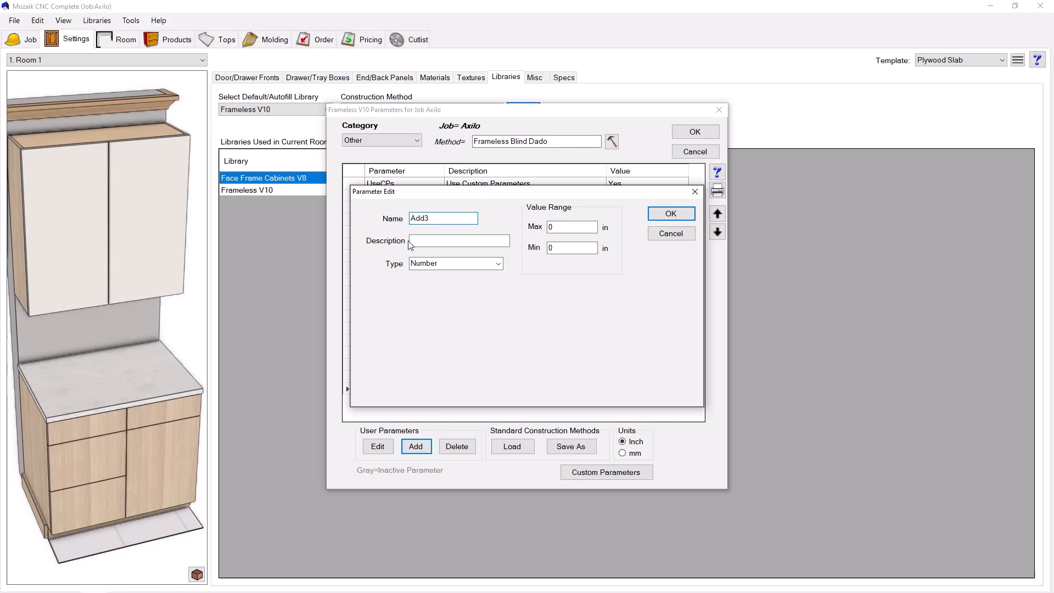
{"action": "type", "text": "Add 3rd"}
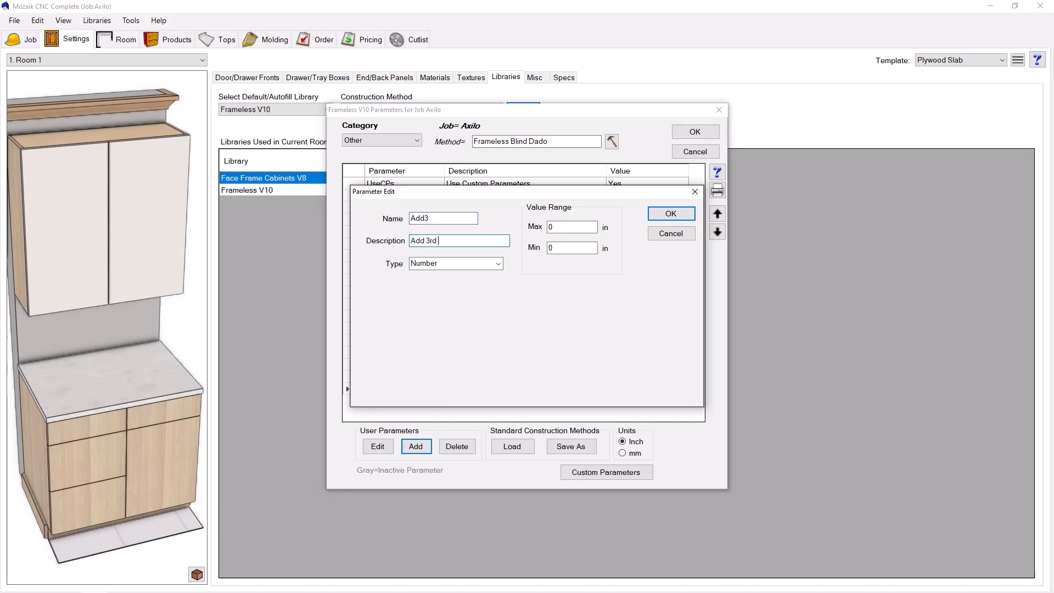
{"action": "type", "text": "Foot?"}
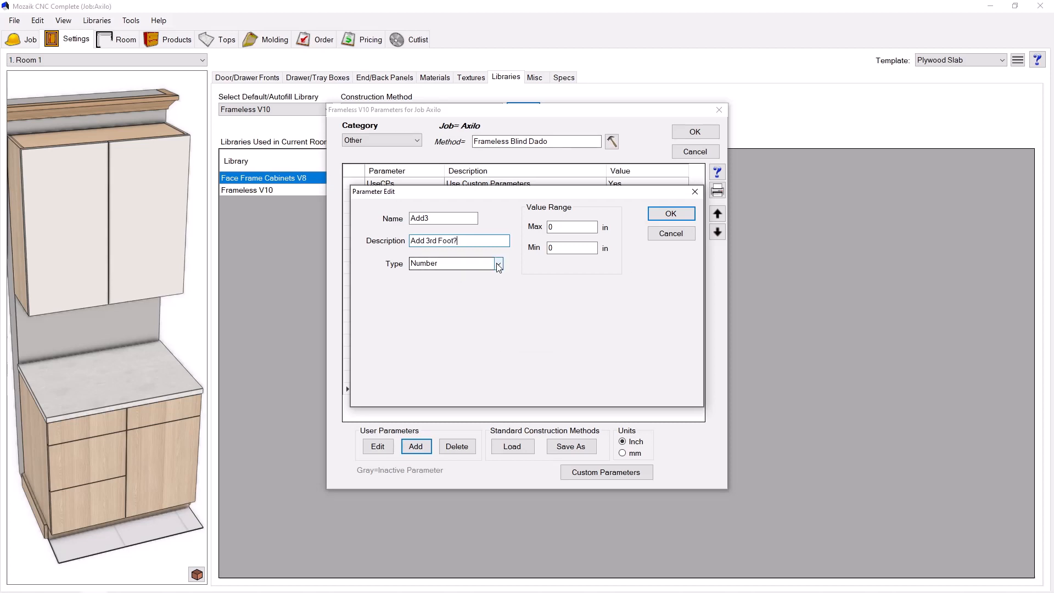
{"action": "left_click", "coordinate": [498, 263]}
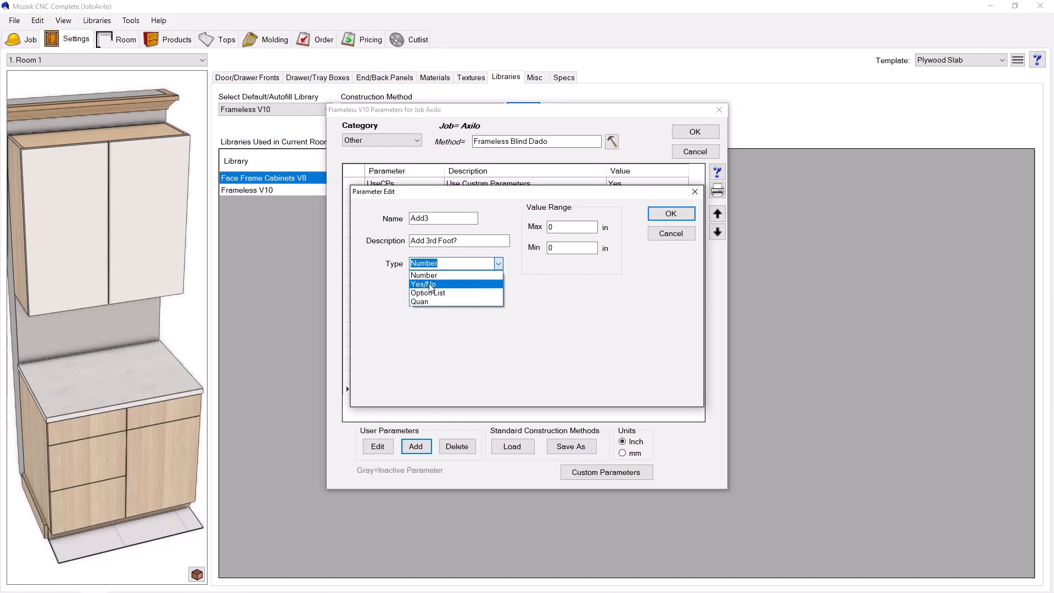
{"action": "left_click", "coordinate": [422, 284]}
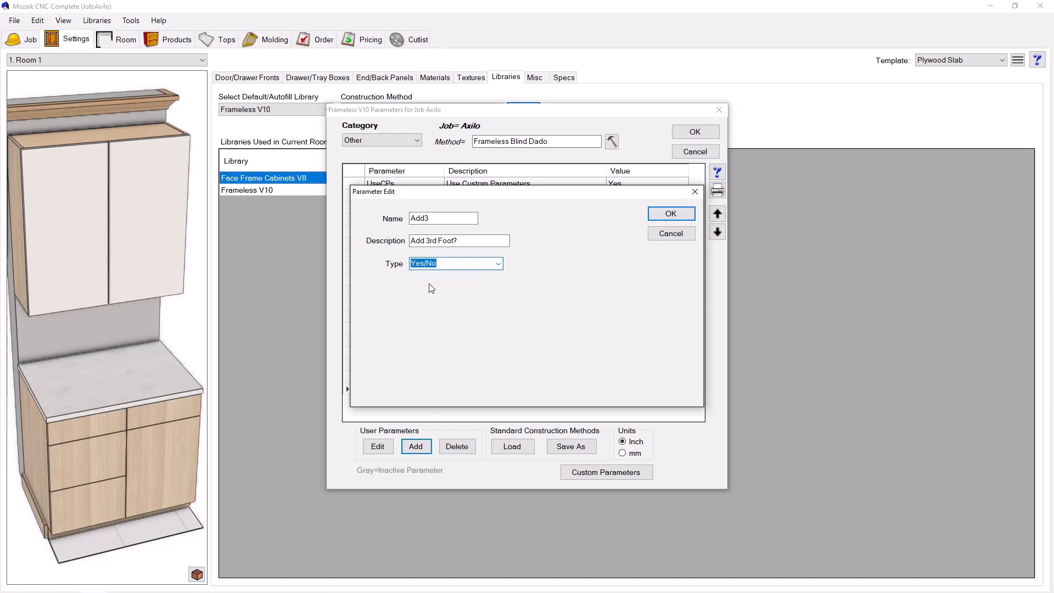
{"action": "left_click", "coordinate": [671, 213]}
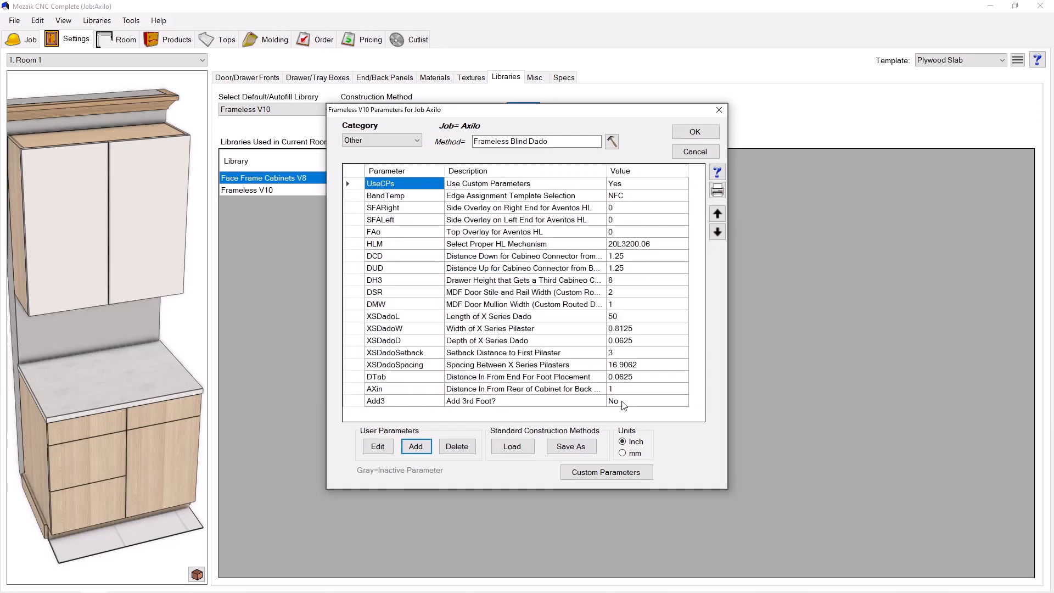
{"action": "mouse_move", "coordinate": [381, 408]}
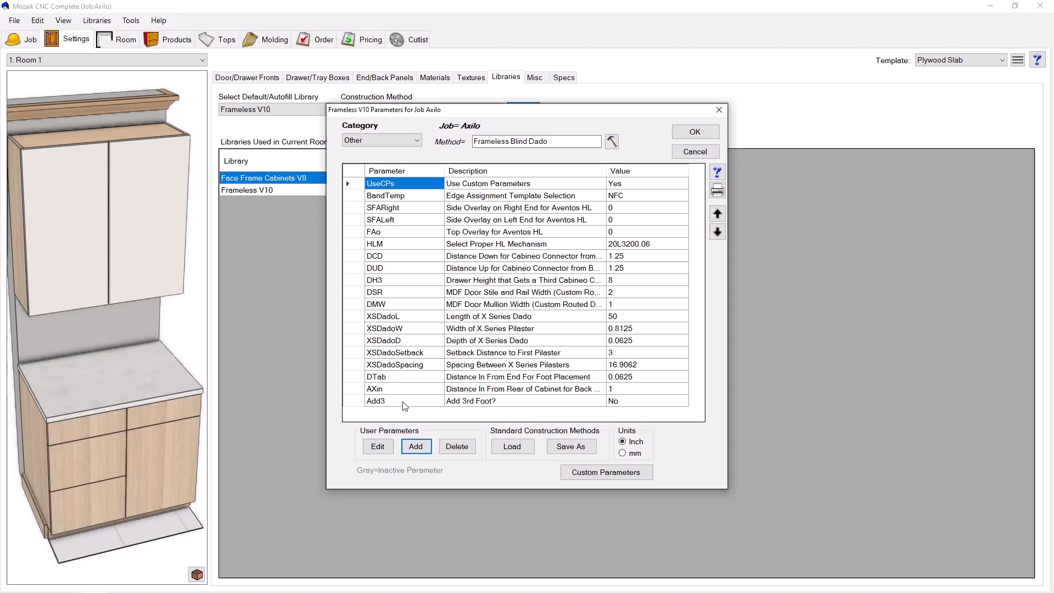
- Add parameter Dist3, 'Distance from Left to Place 3rd Foot', with value 8
{"action": "left_click", "coordinate": [416, 446]}
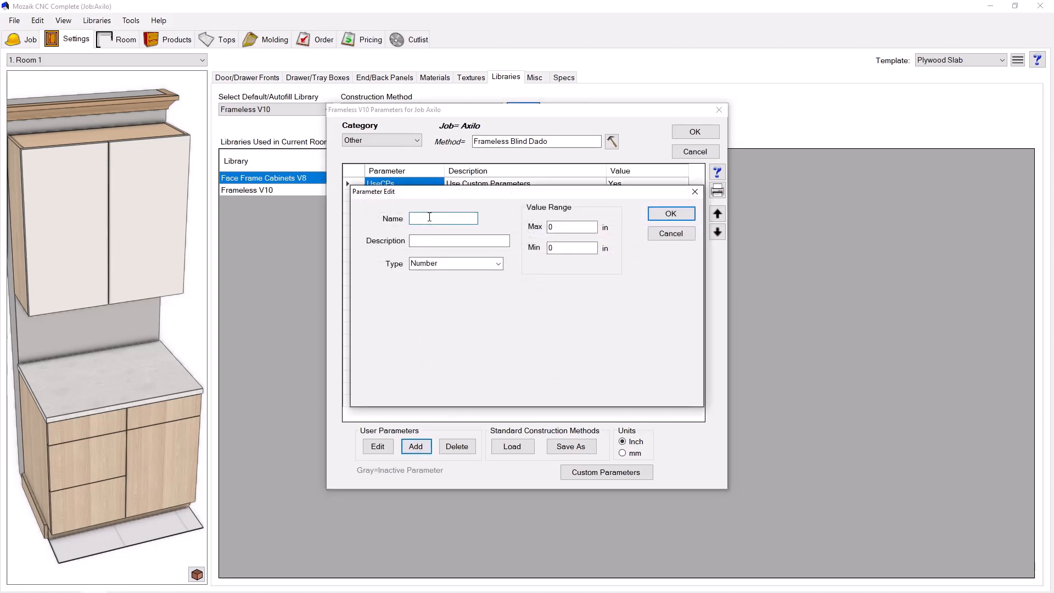
{"action": "type", "text": "Dist3"}
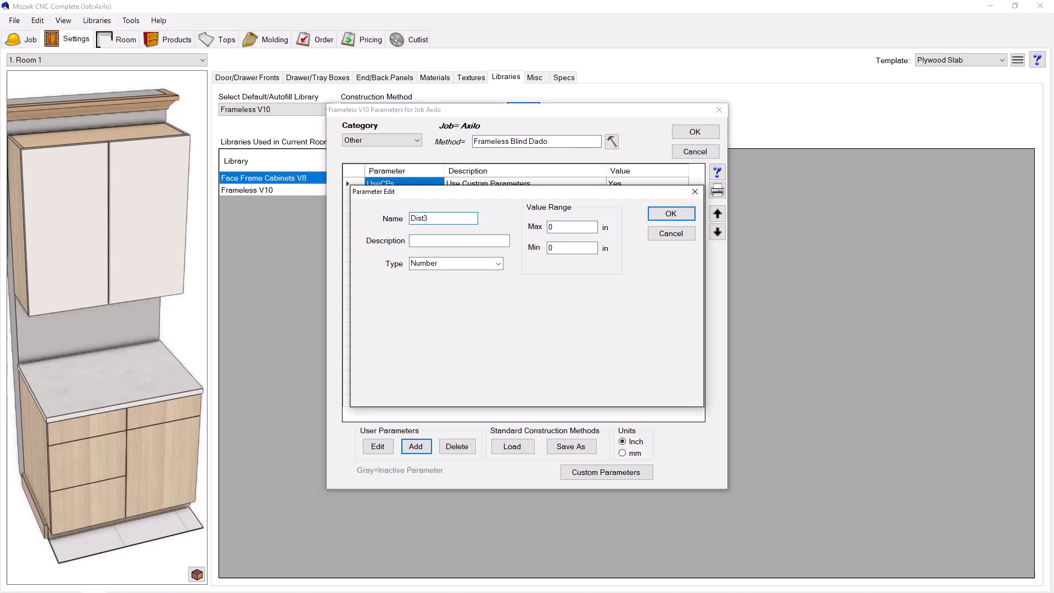
{"action": "left_click", "coordinate": [459, 241]}
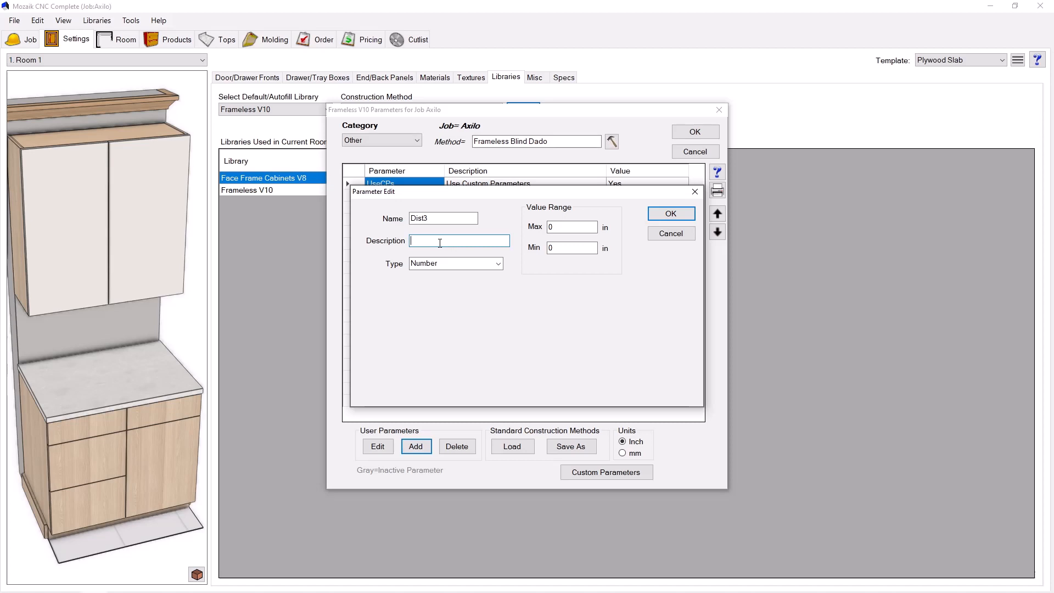
{"action": "type", "text": "Distance from Lef"}
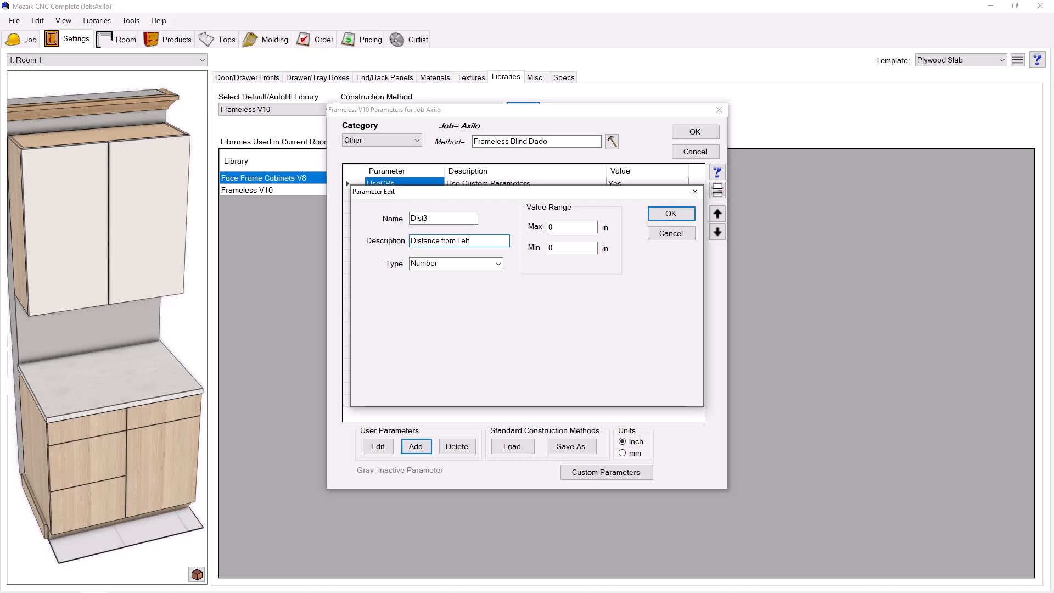
{"action": "type", "text": "to Place 3rd Foot"}
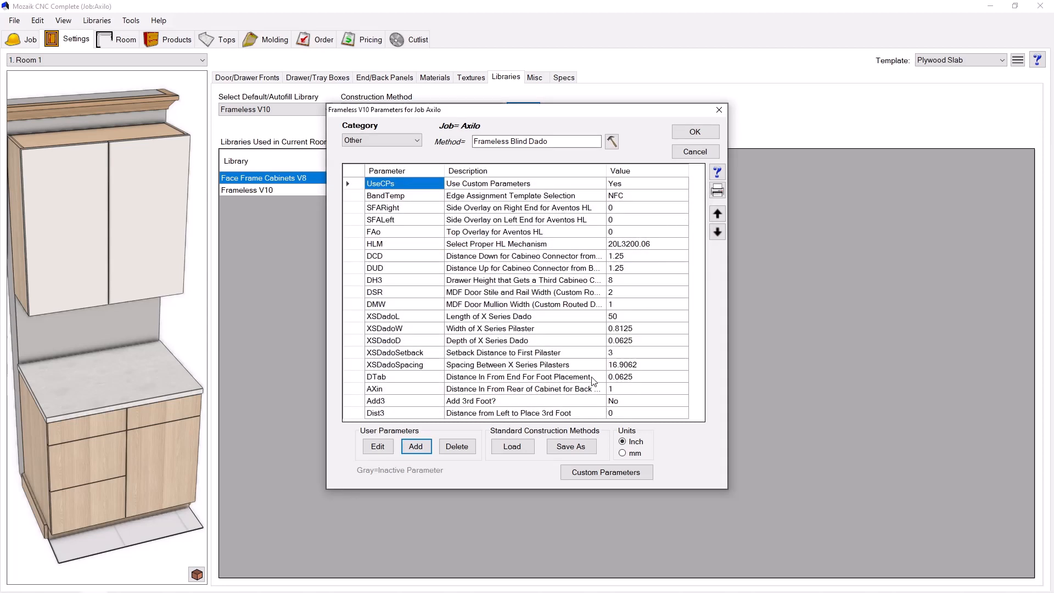
{"action": "left_click", "coordinate": [645, 413]}
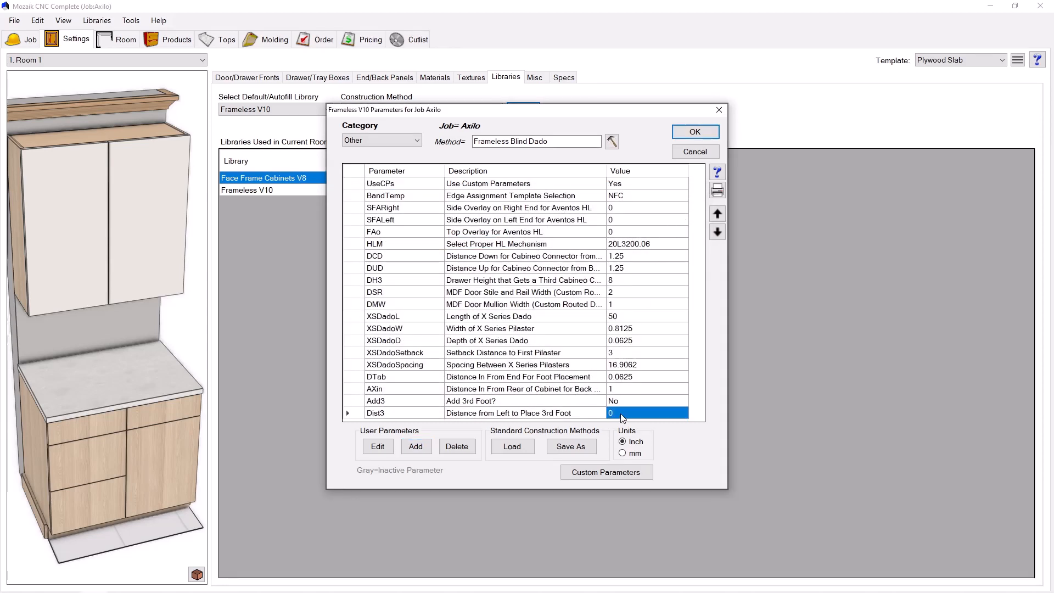
{"action": "type", "text": "8"}
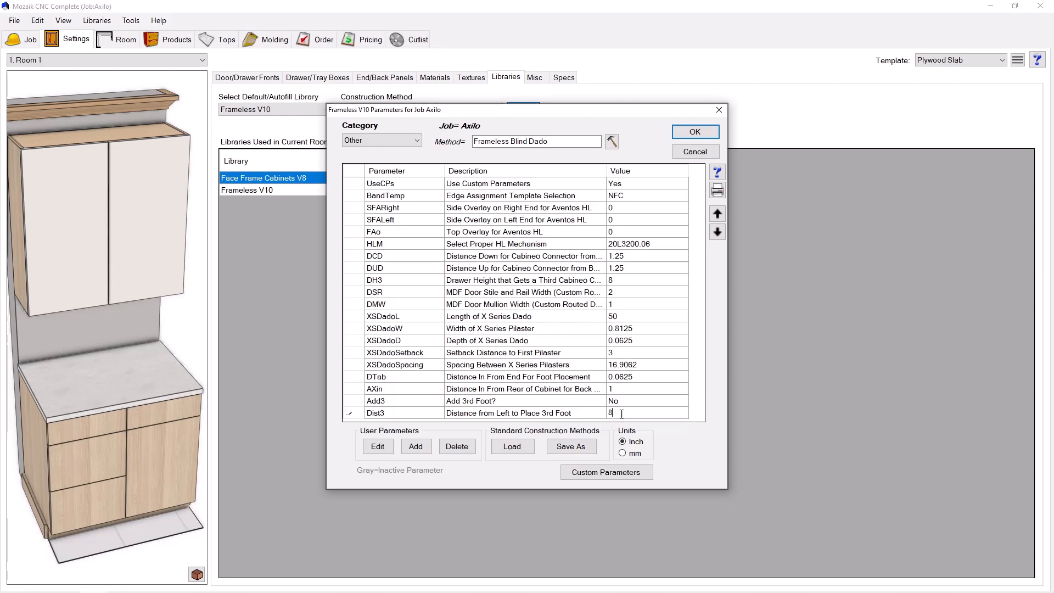
{"action": "left_click", "coordinate": [647, 412]}
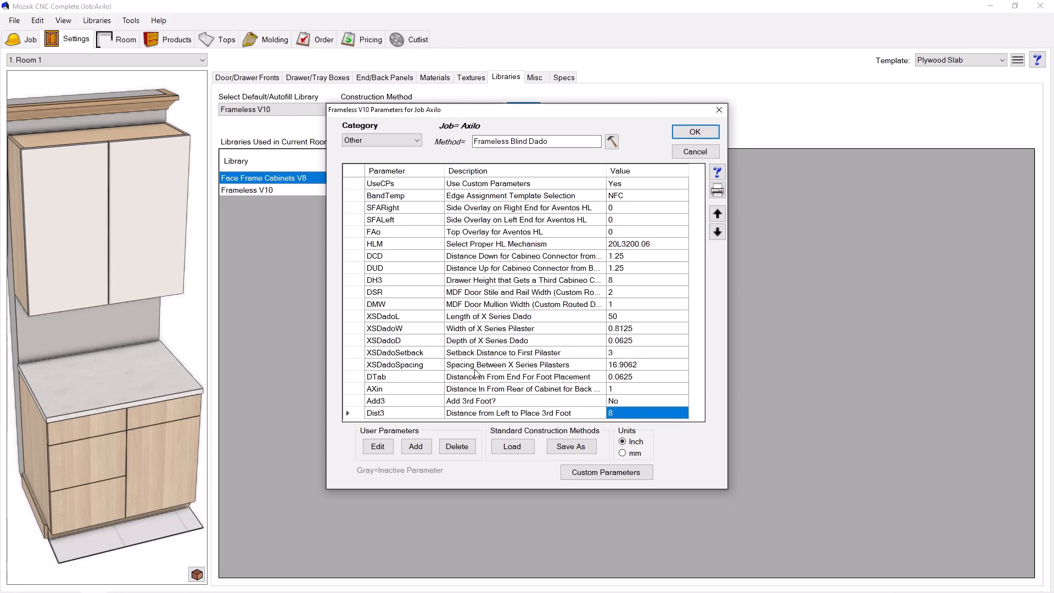
{"action": "mouse_move", "coordinate": [413, 401]}
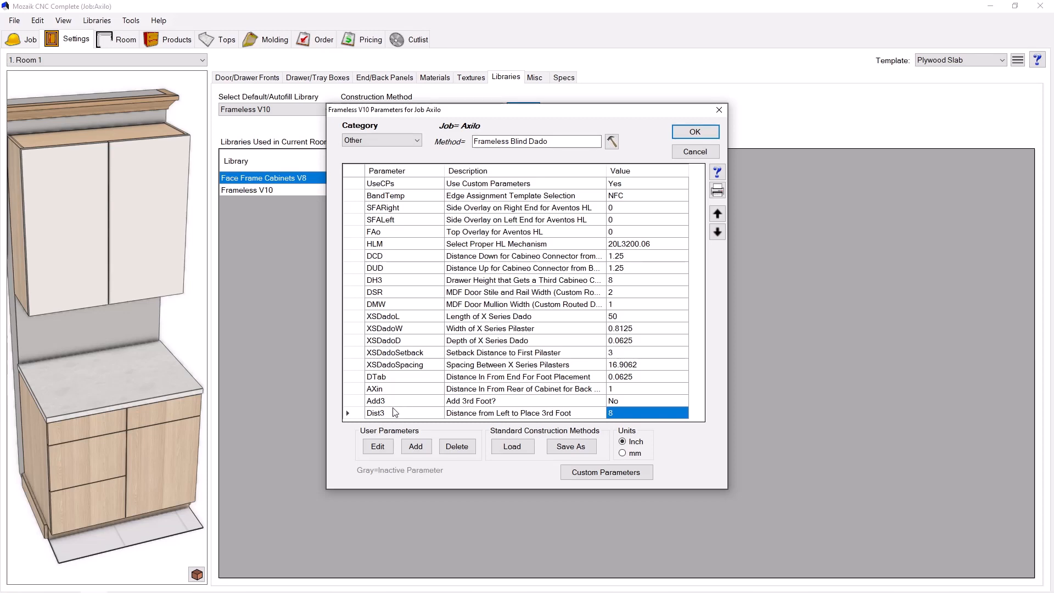
- Create parameter Add4 described 'Add 4th Foot?', with value No
{"action": "left_click", "coordinate": [416, 446]}
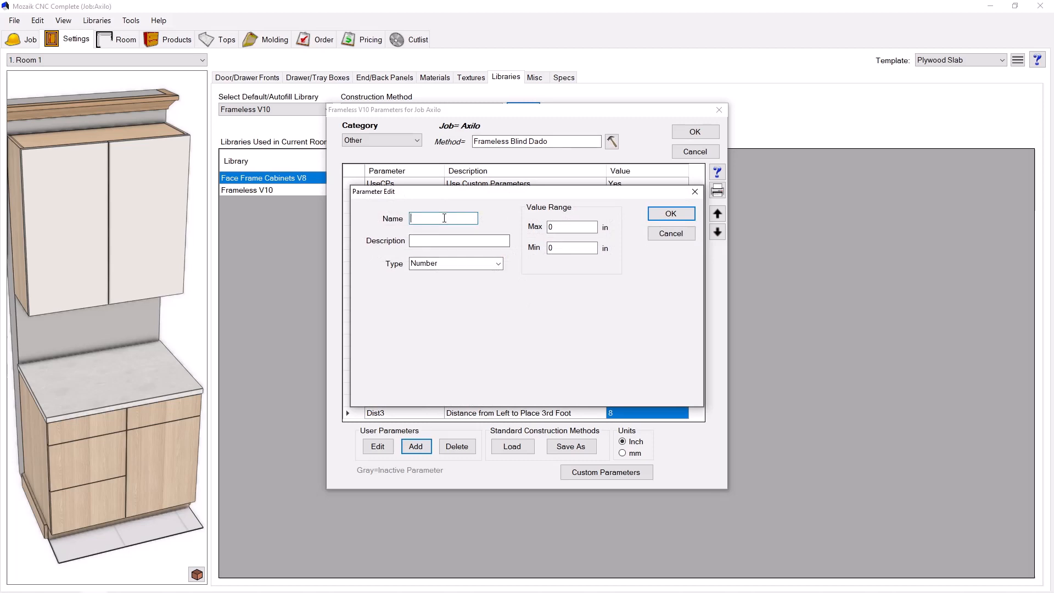
{"action": "type", "text": "Add4"}
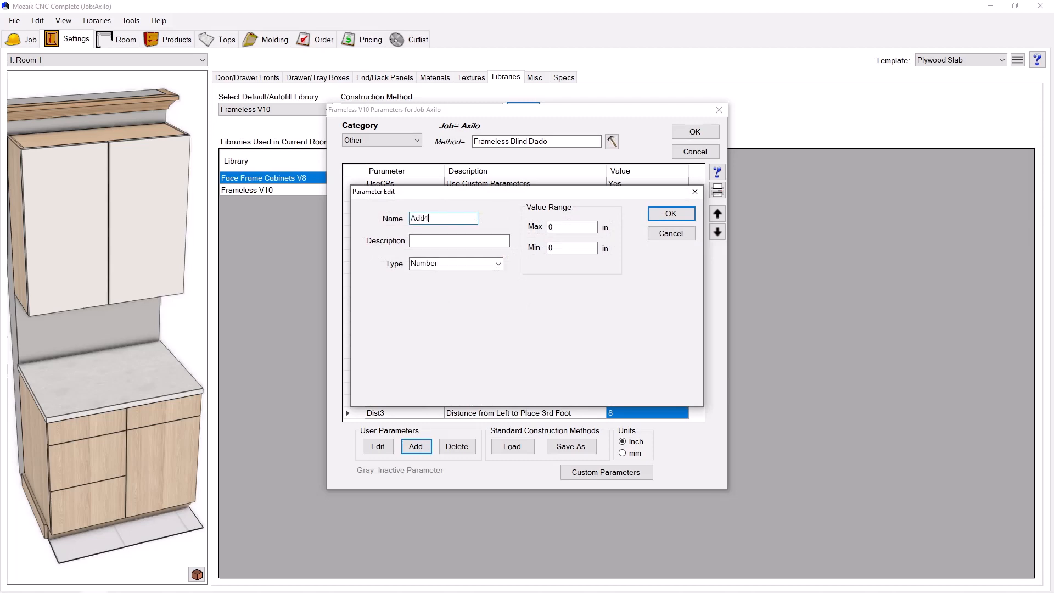
{"action": "left_click", "coordinate": [459, 241]}
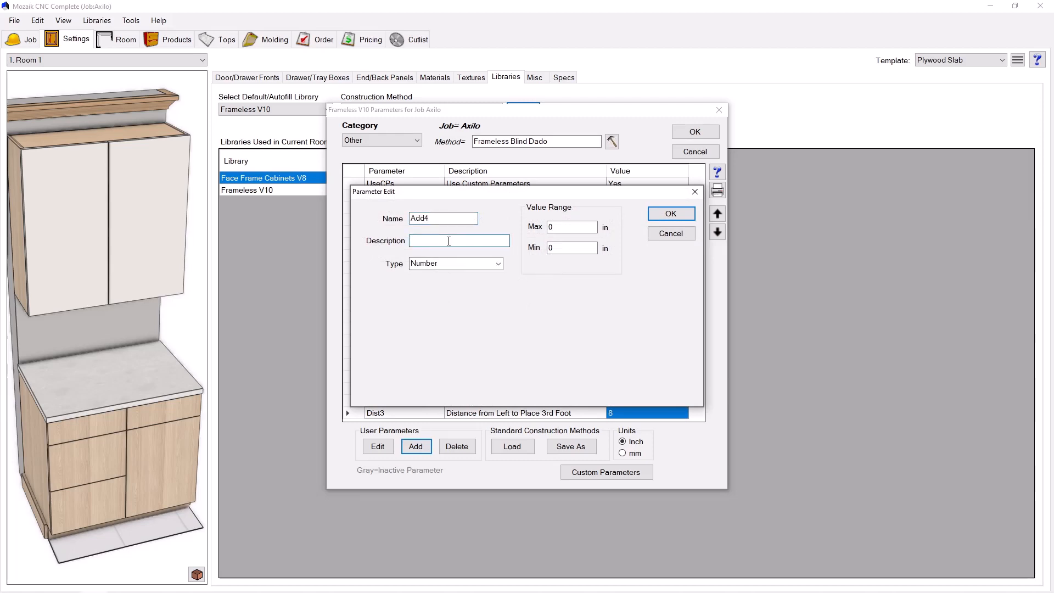
{"action": "type", "text": "Add 4th"}
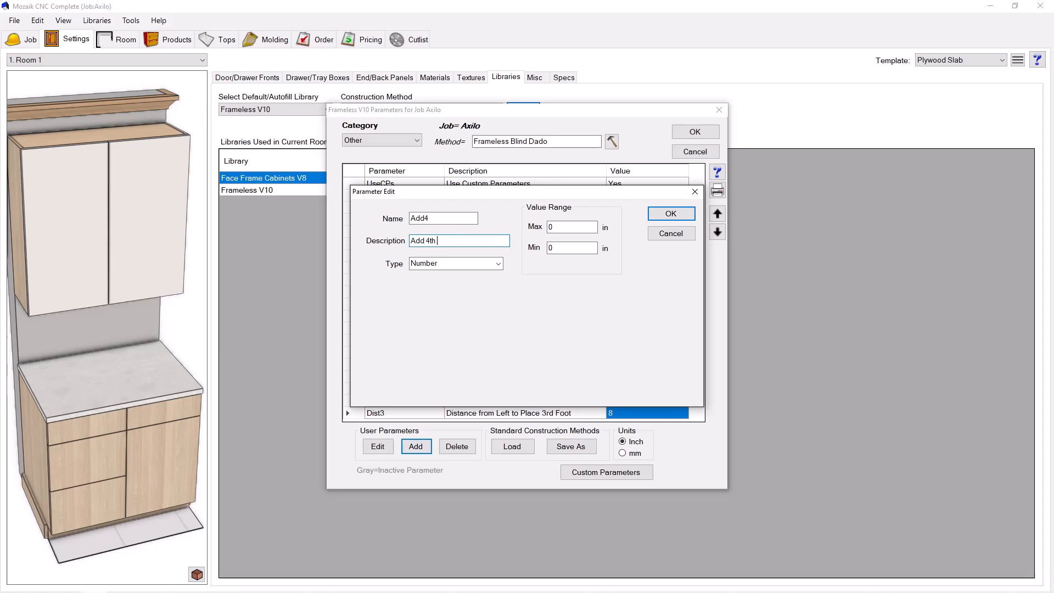
{"action": "type", "text": "Foot?"}
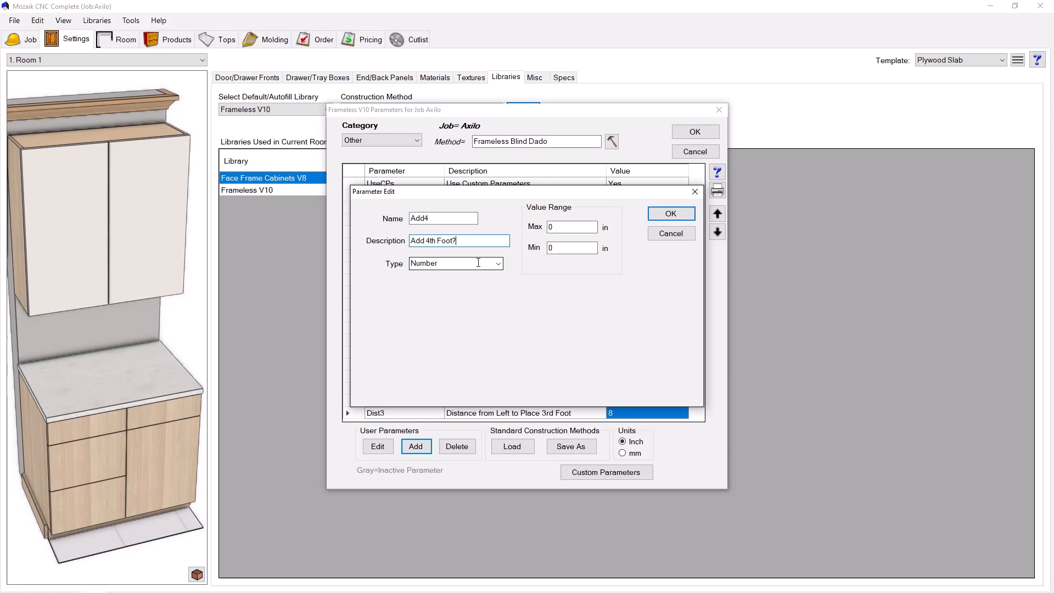
{"action": "left_click", "coordinate": [497, 263]}
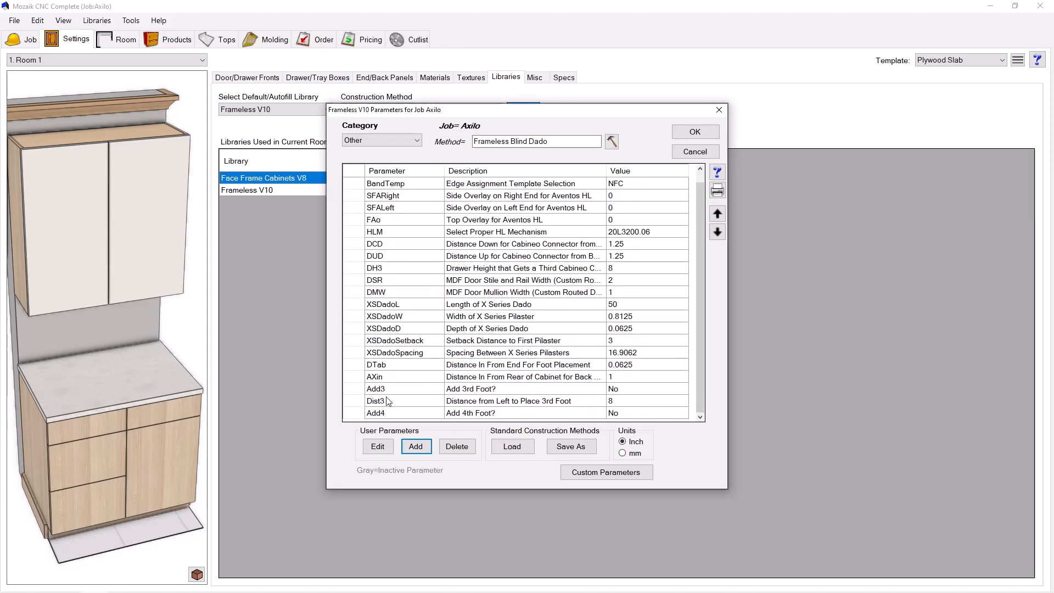
- Add parameter Dist4 with a distance-from-left description
{"action": "left_click", "coordinate": [415, 447]}
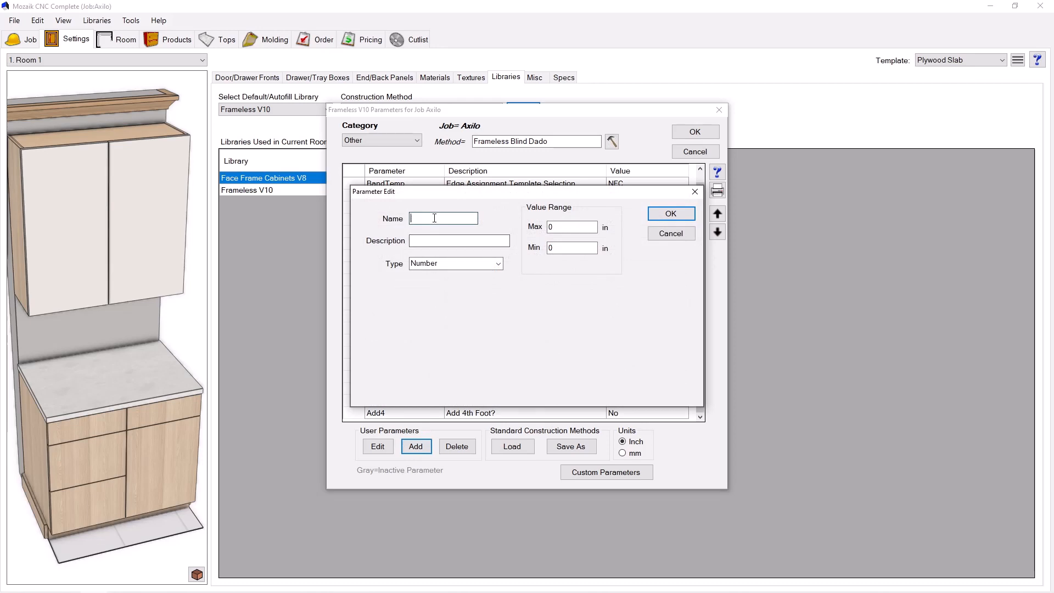
{"action": "type", "text": "Dist4"}
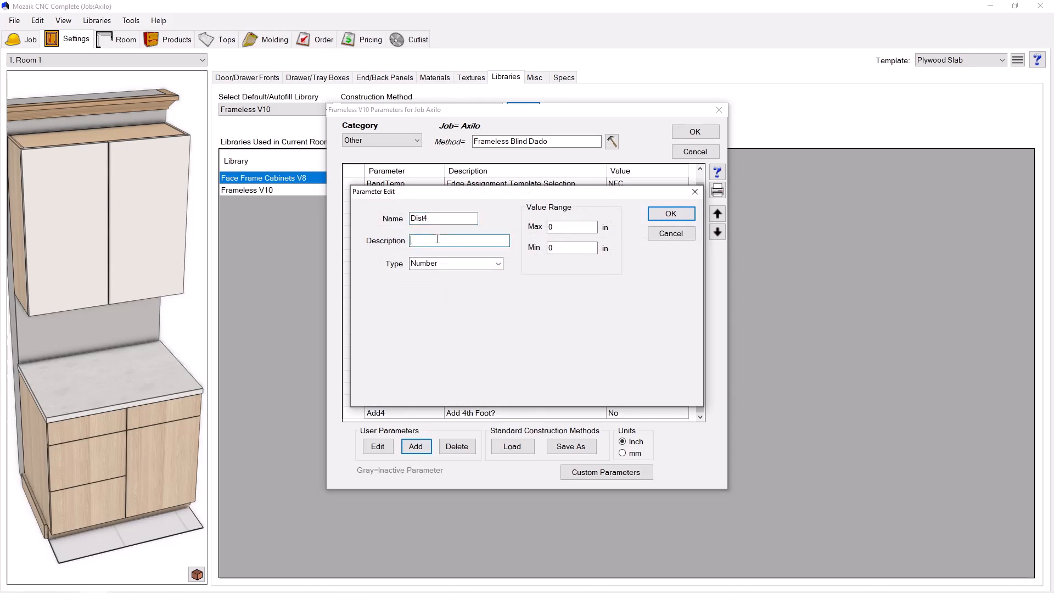
{"action": "type", "text": "Distance from"}
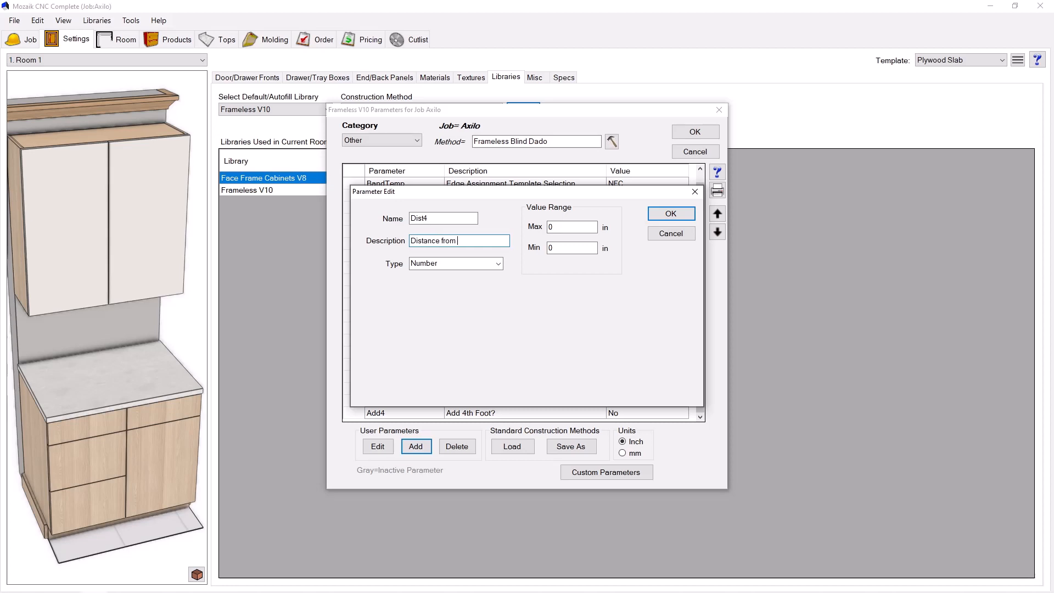
{"action": "type", "text": "Left for 4th Foot"}
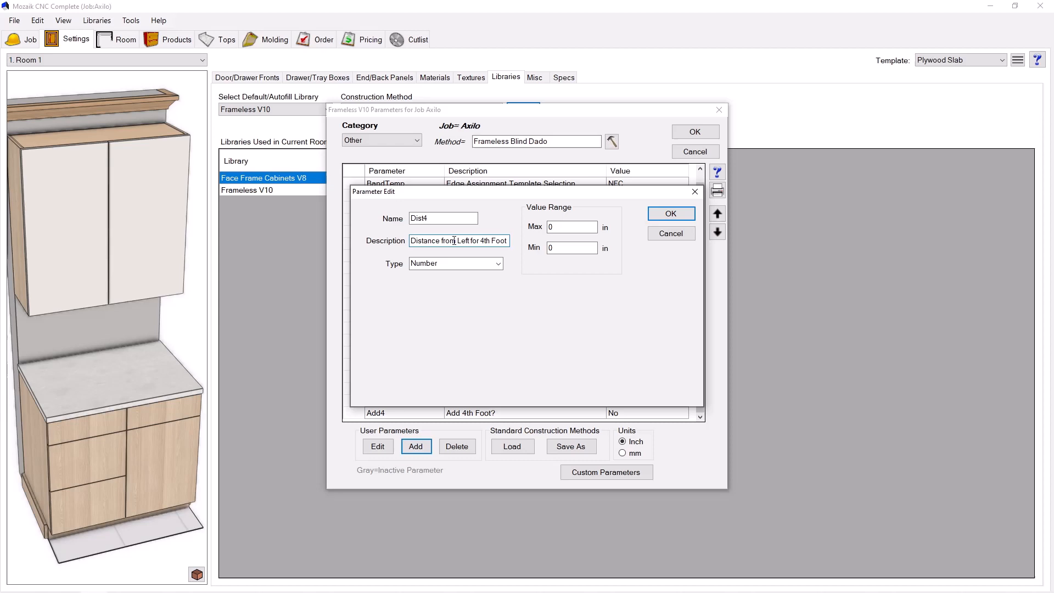
{"action": "left_click", "coordinate": [670, 213]}
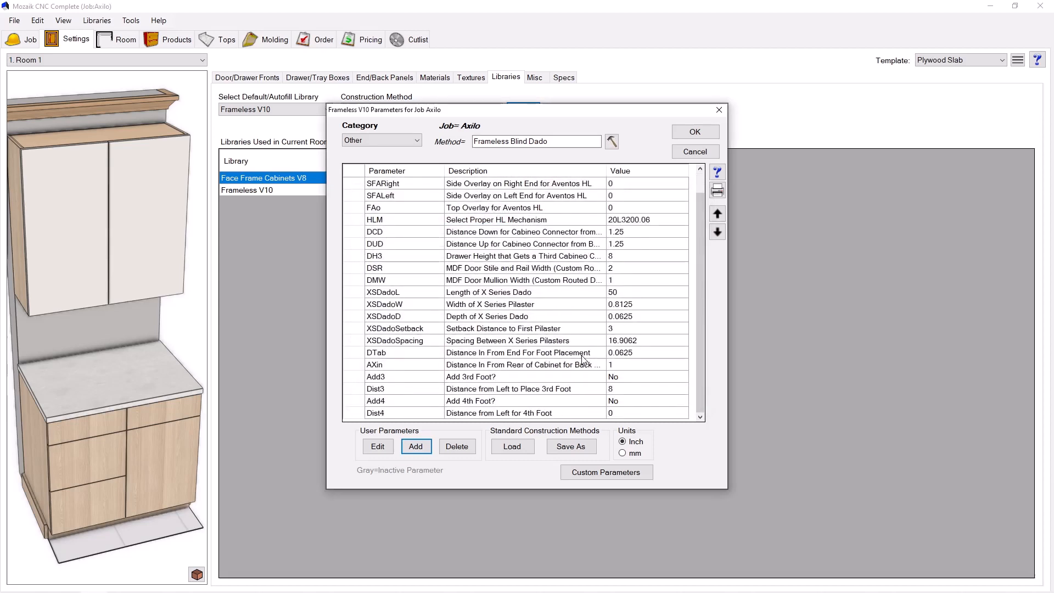
{"action": "mouse_move", "coordinate": [530, 416]}
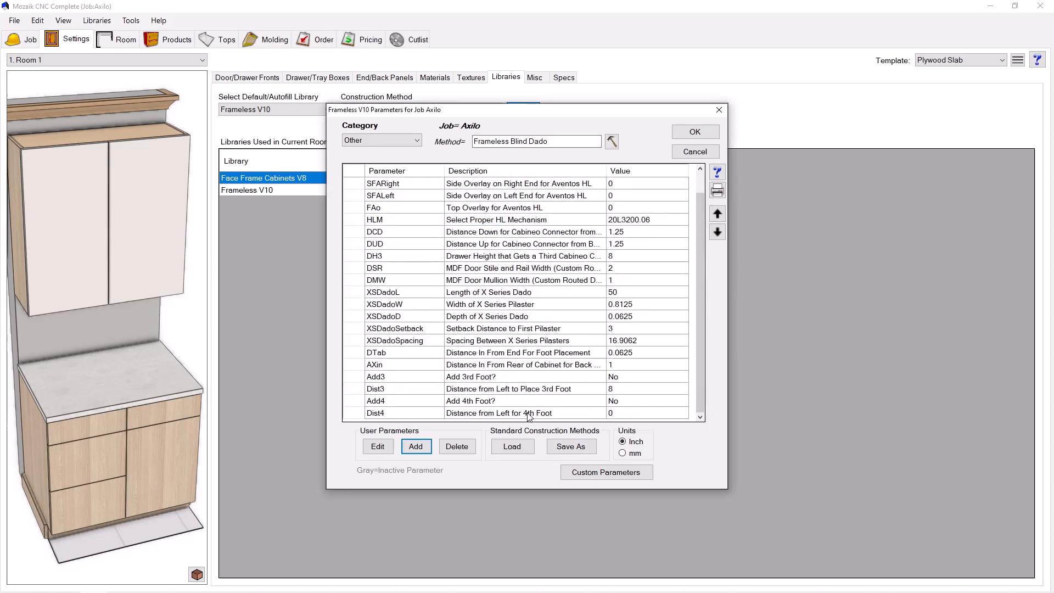
{"action": "mouse_move", "coordinate": [507, 395]}
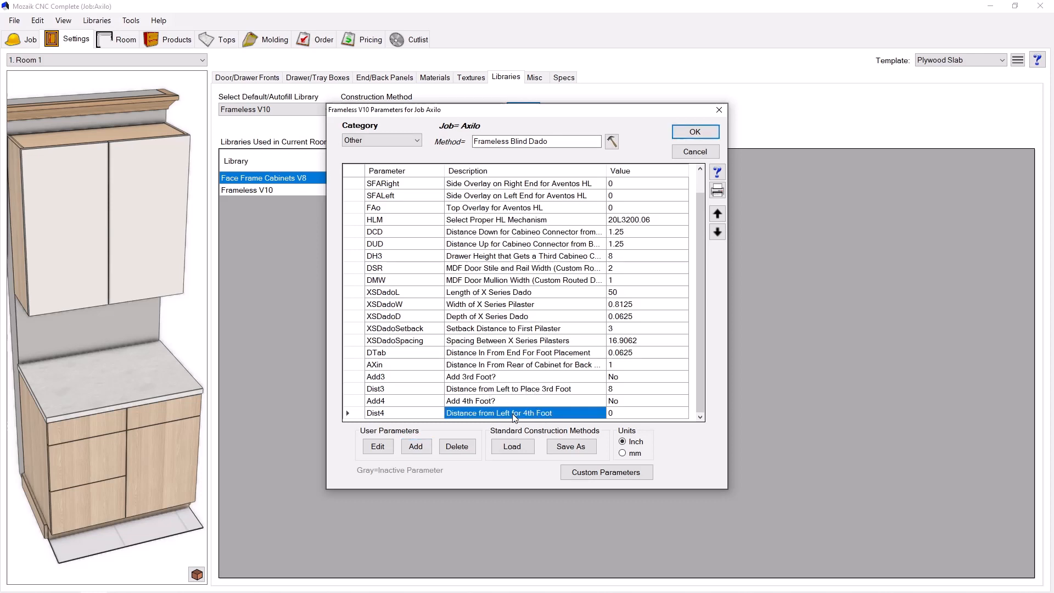
- Correct Dist4's description to 'Distance from Left to Place 4th Foot' and set it to 16
{"action": "left_click", "coordinate": [377, 447]}
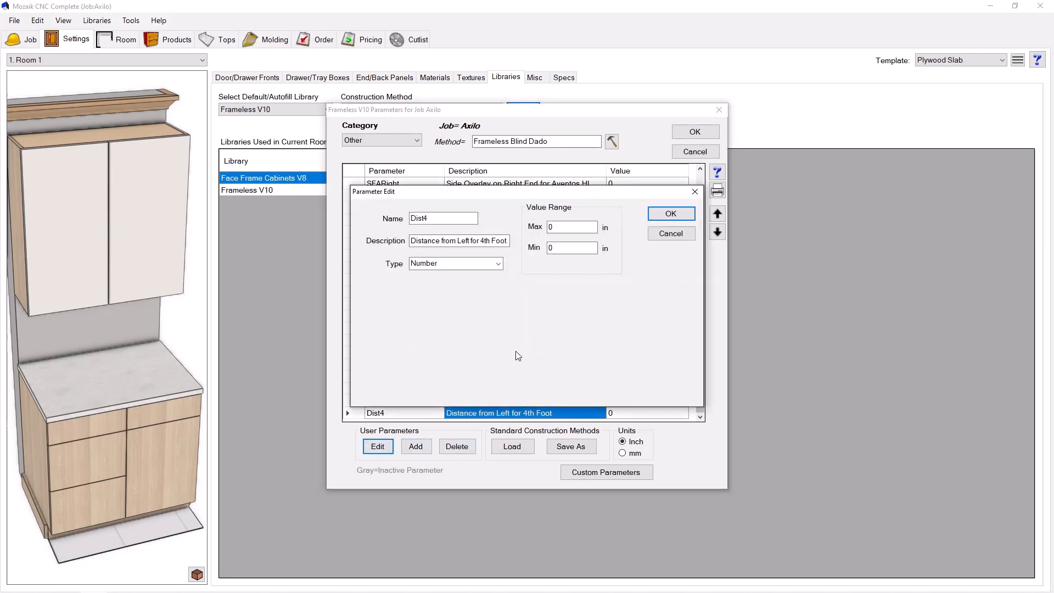
{"action": "double_click", "coordinate": [472, 240]}
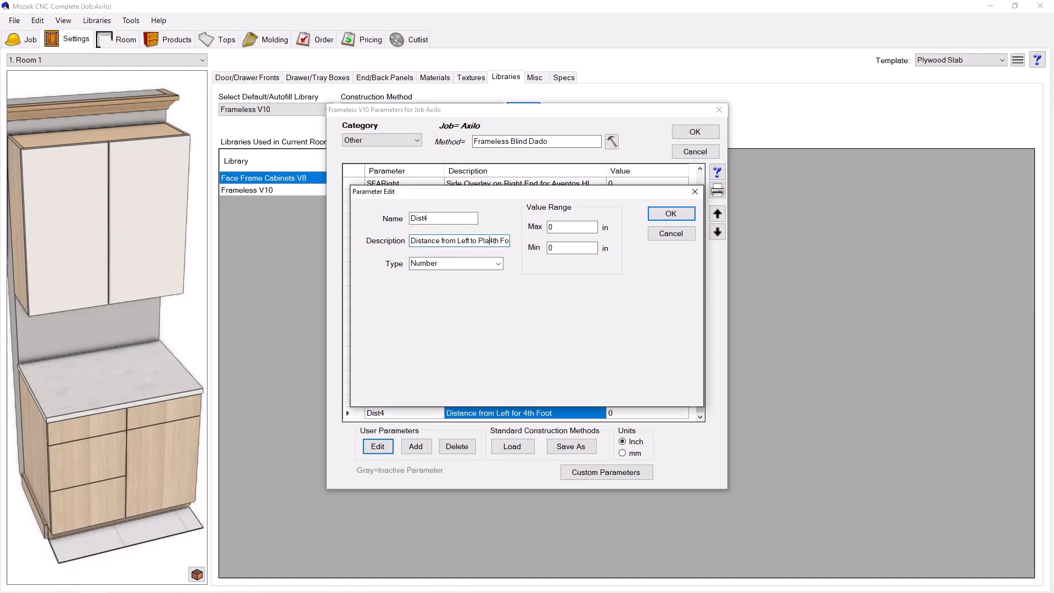
{"action": "left_click", "coordinate": [670, 213]}
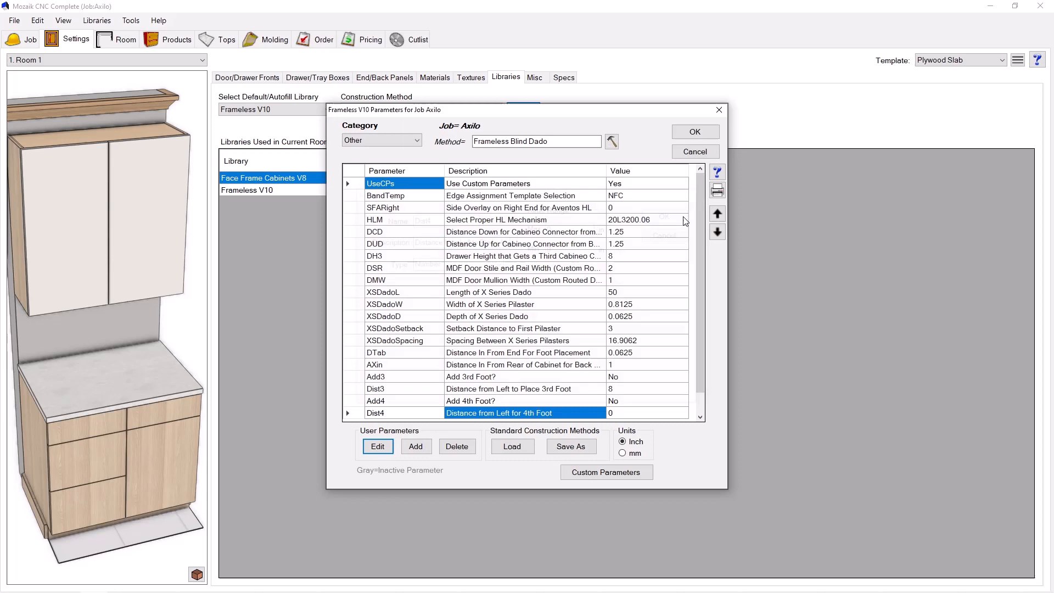
{"action": "scroll", "scroll_direction": "down", "scroll_amount": 3}
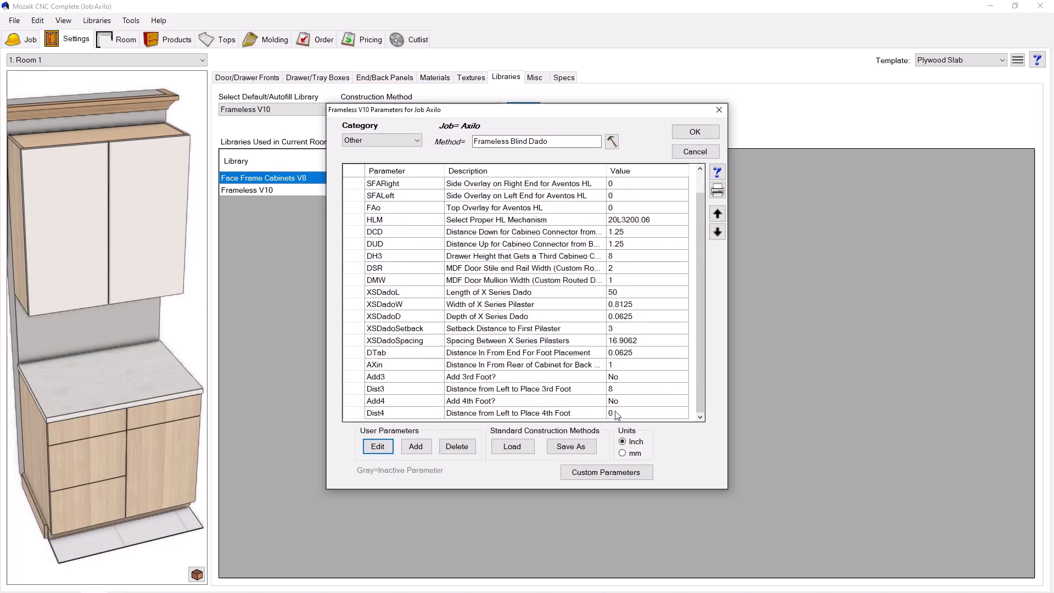
{"action": "left_click", "coordinate": [646, 413]}
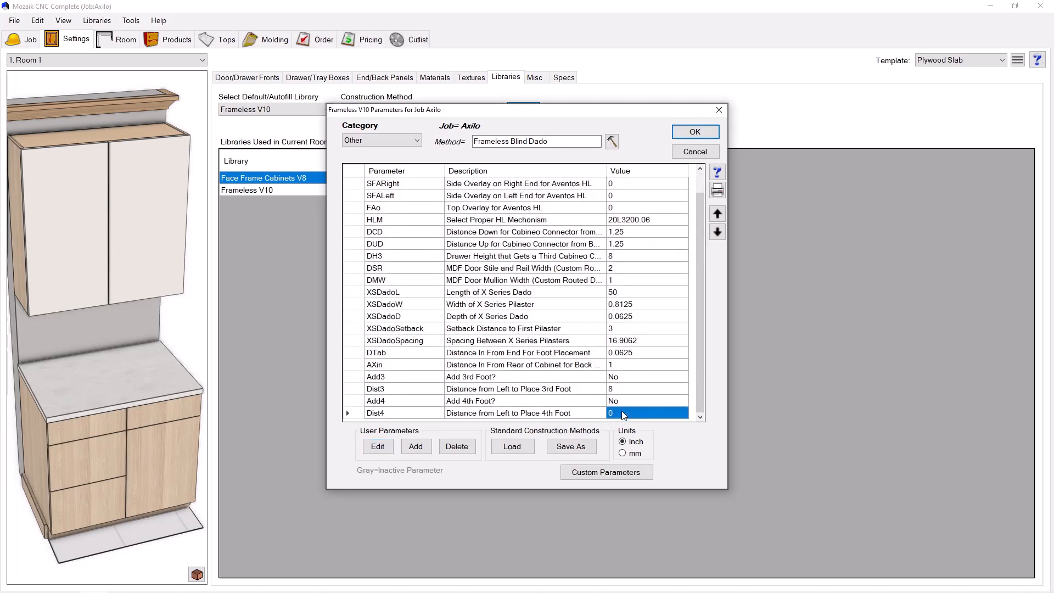
{"action": "type", "text": "16"}
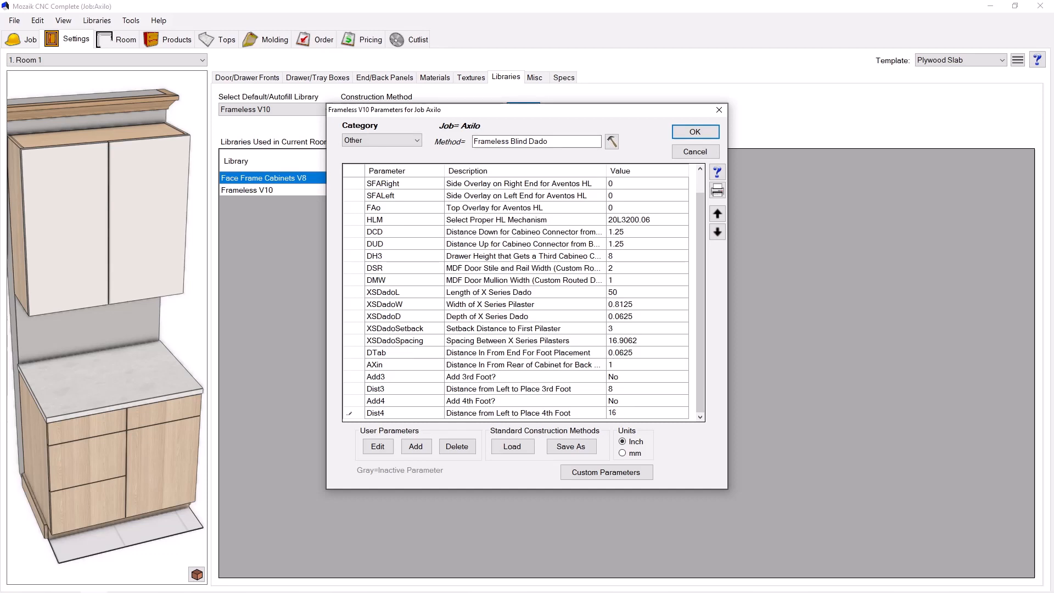
{"action": "left_click", "coordinate": [646, 413]}
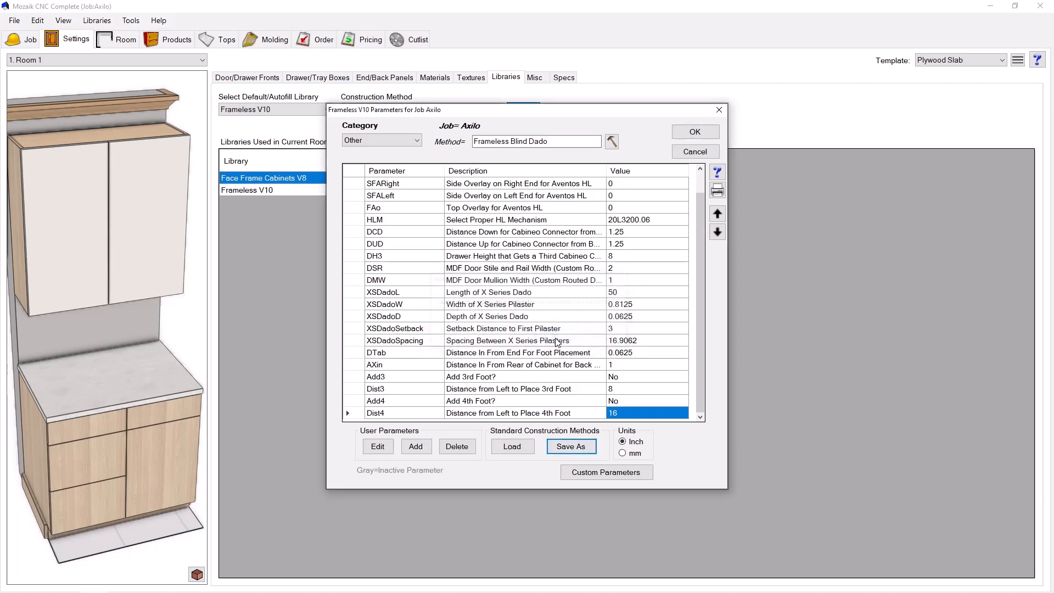
- Overwrite the Frameless Blind Dado method file and close the parameters window
{"action": "left_click", "coordinate": [570, 446]}
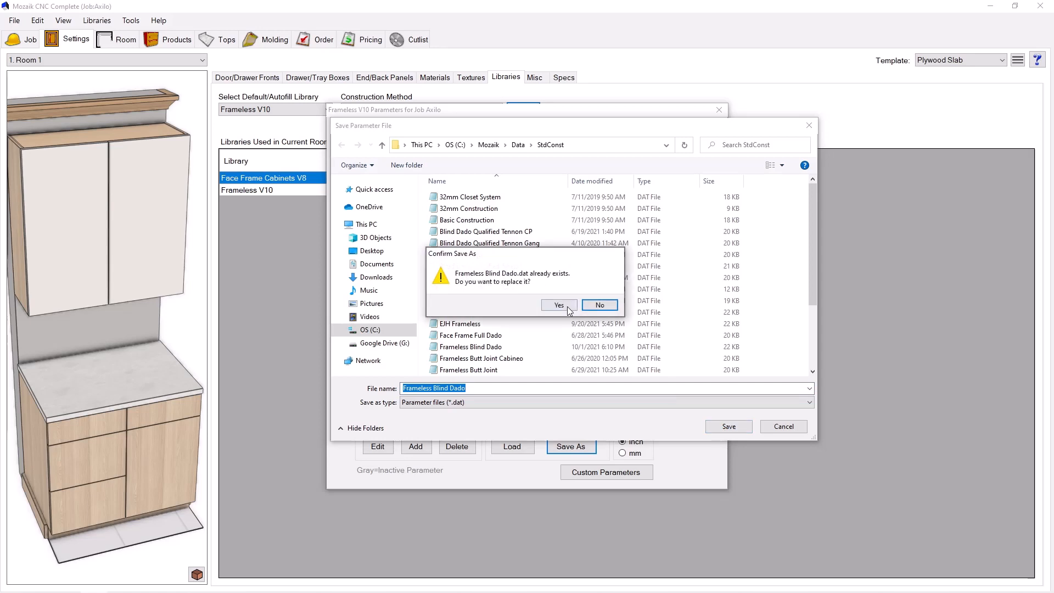
{"action": "left_click", "coordinate": [559, 305]}
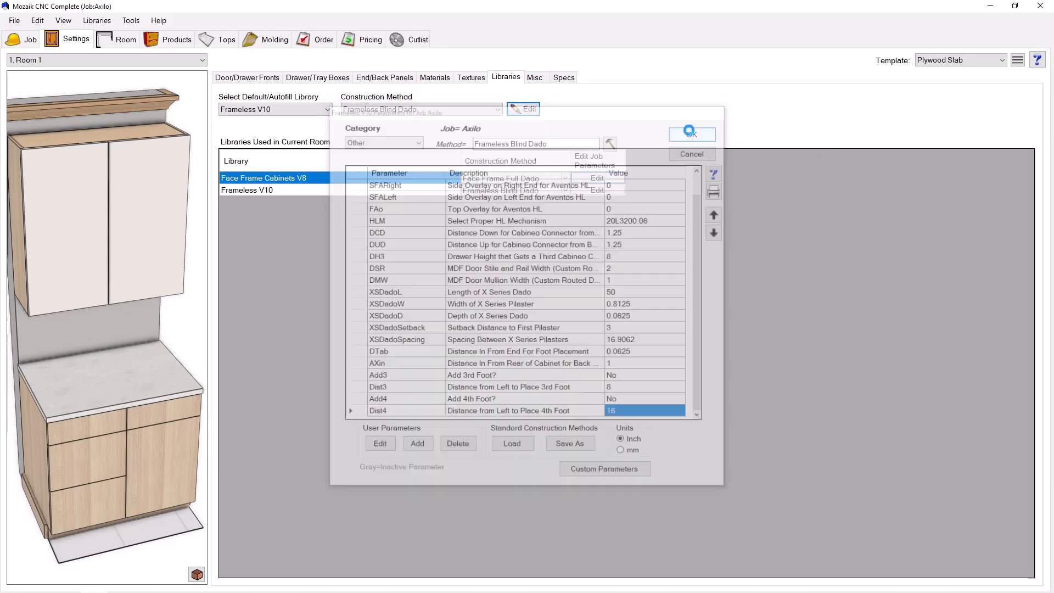
{"action": "left_click", "coordinate": [691, 132]}
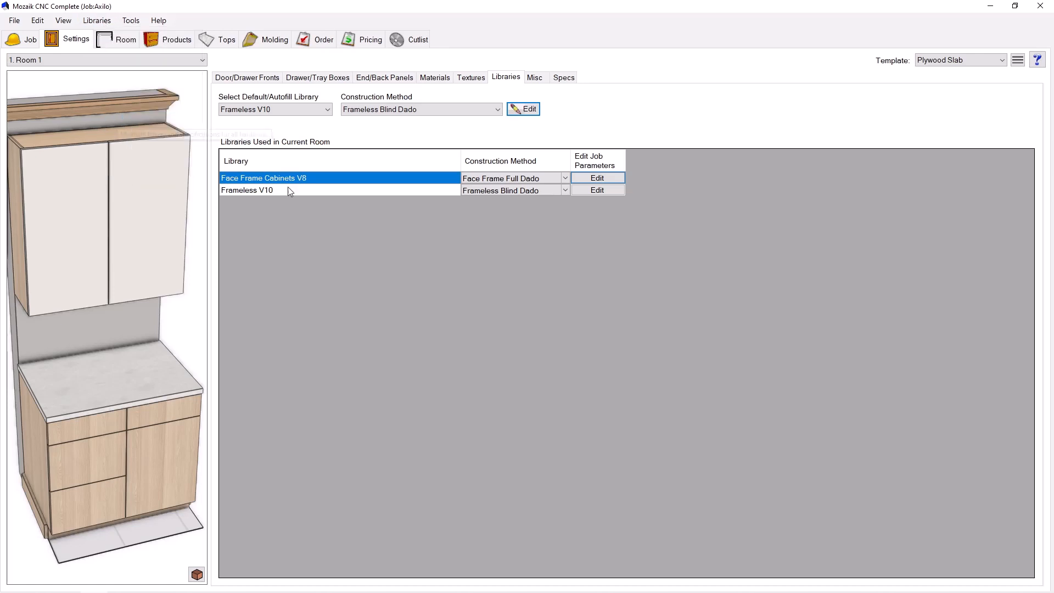
- Open the AXILO Press In panel fastener template's Bottom part in the part editor
{"action": "left_click", "coordinate": [530, 109]}
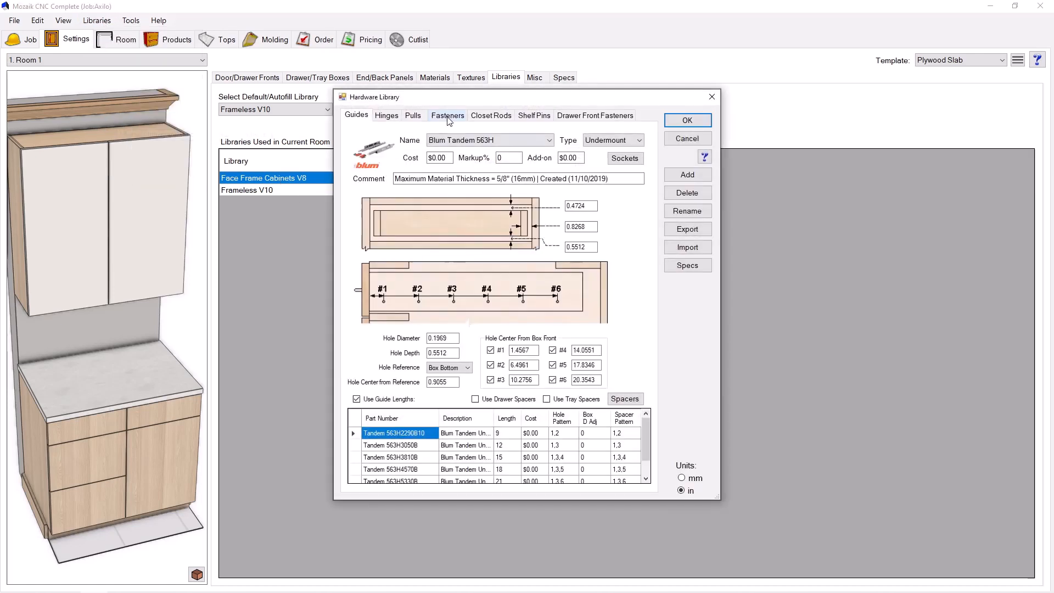
{"action": "left_click", "coordinate": [447, 115]}
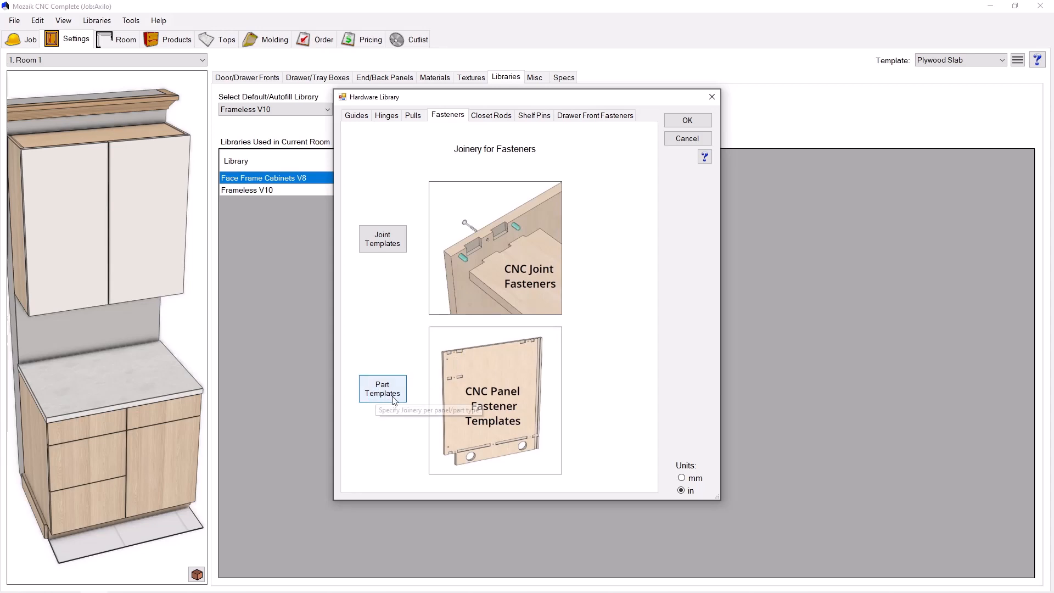
{"action": "left_click", "coordinate": [382, 388]}
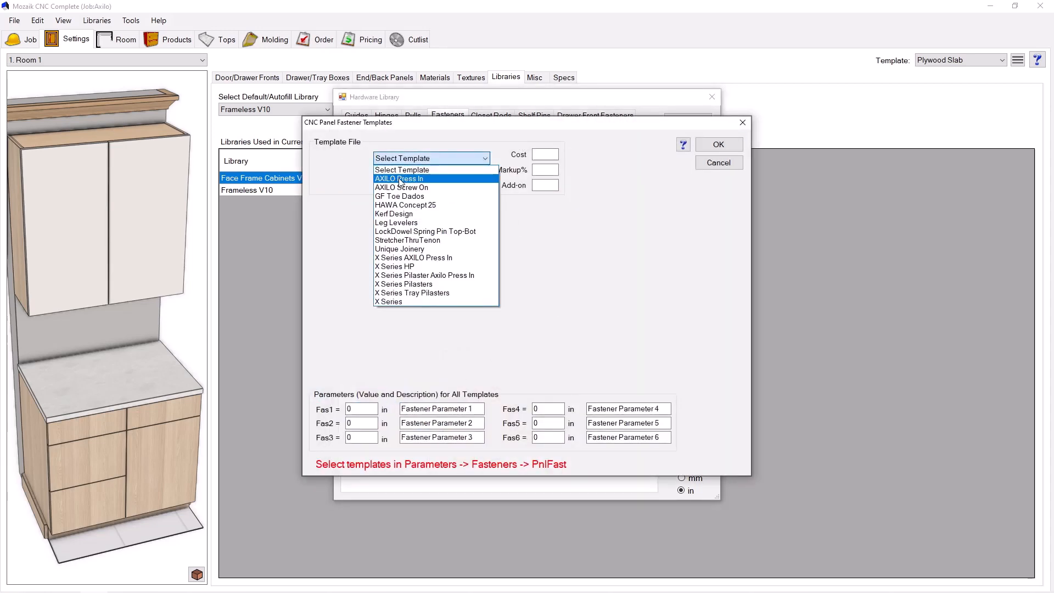
{"action": "left_click", "coordinate": [398, 178]}
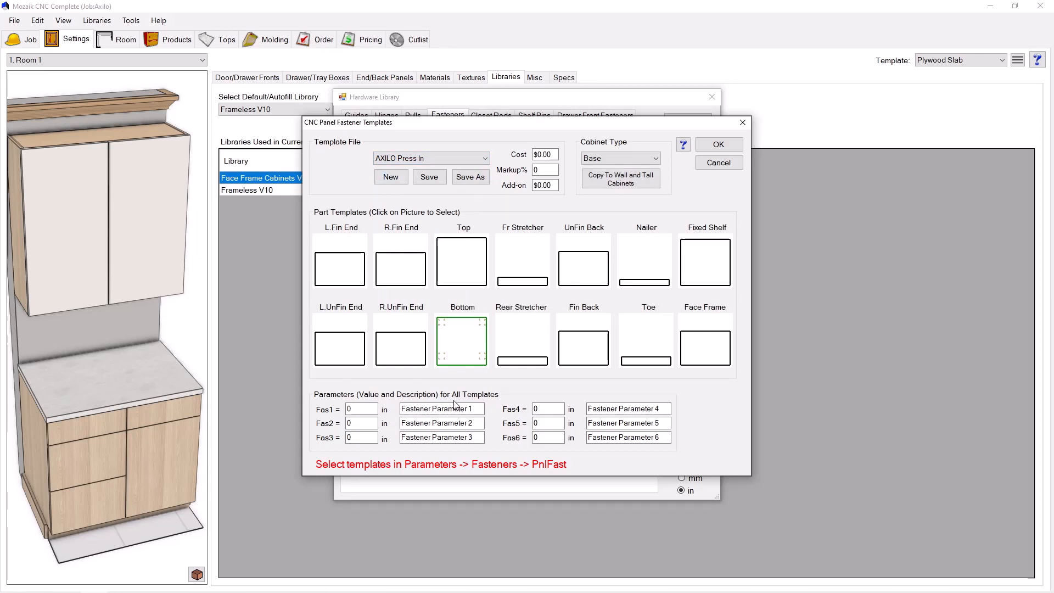
{"action": "mouse_move", "coordinate": [488, 345]}
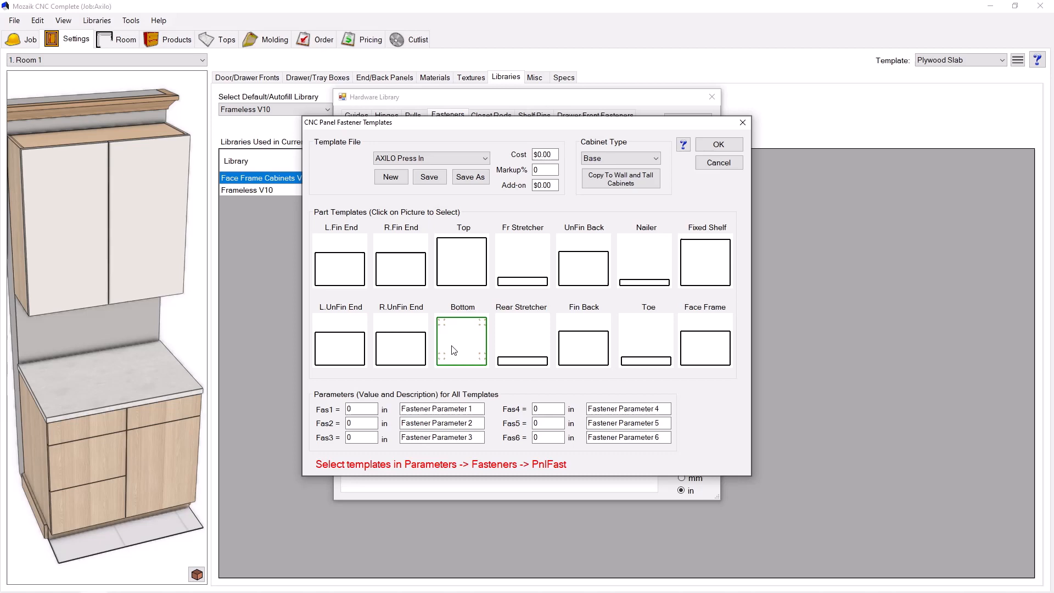
{"action": "left_click", "coordinate": [462, 341]}
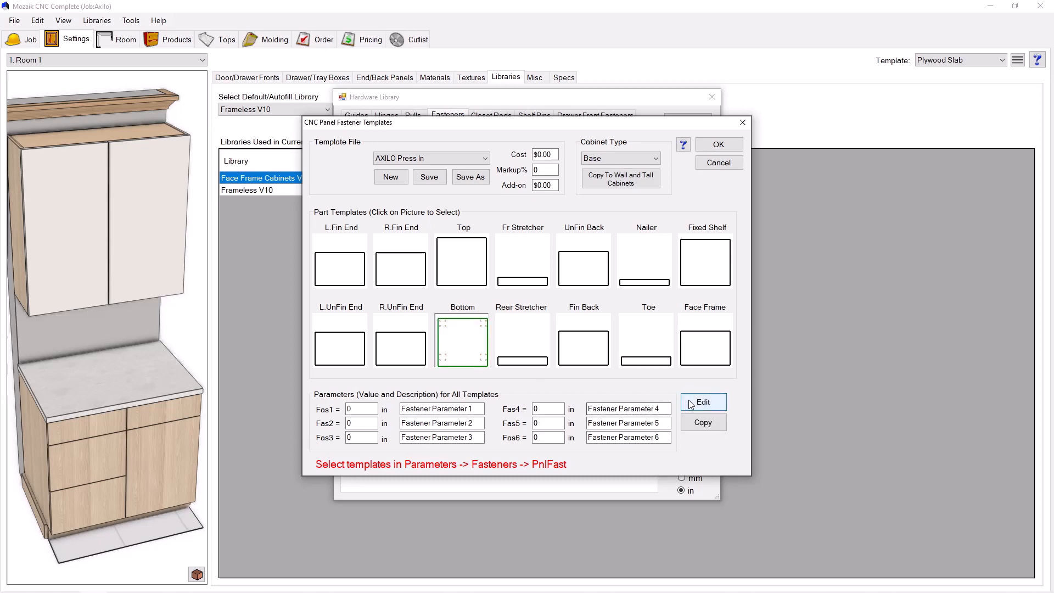
{"action": "left_click", "coordinate": [703, 401]}
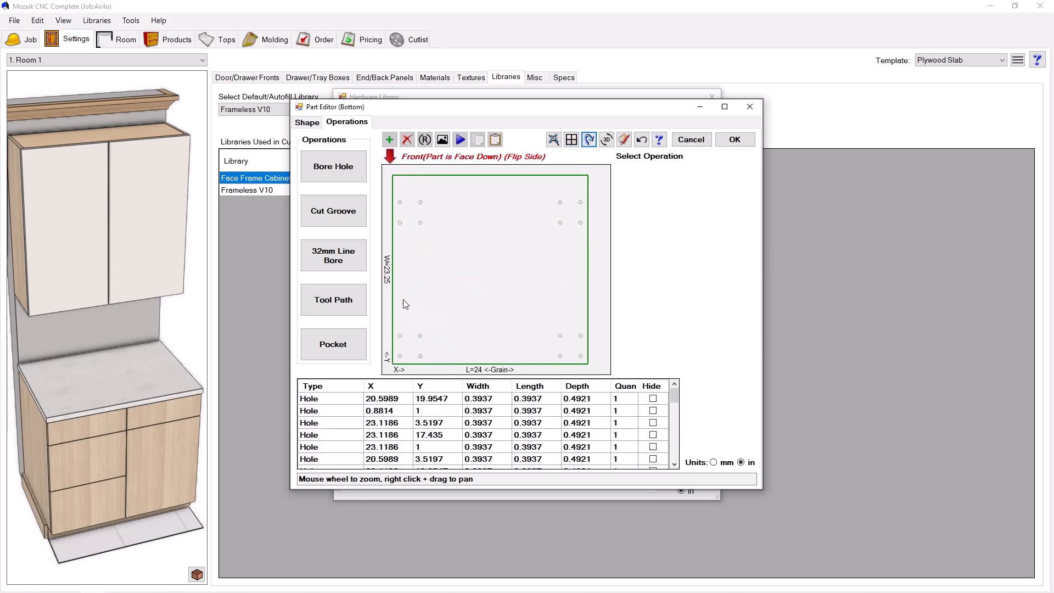
{"action": "left_click", "coordinate": [330, 398]}
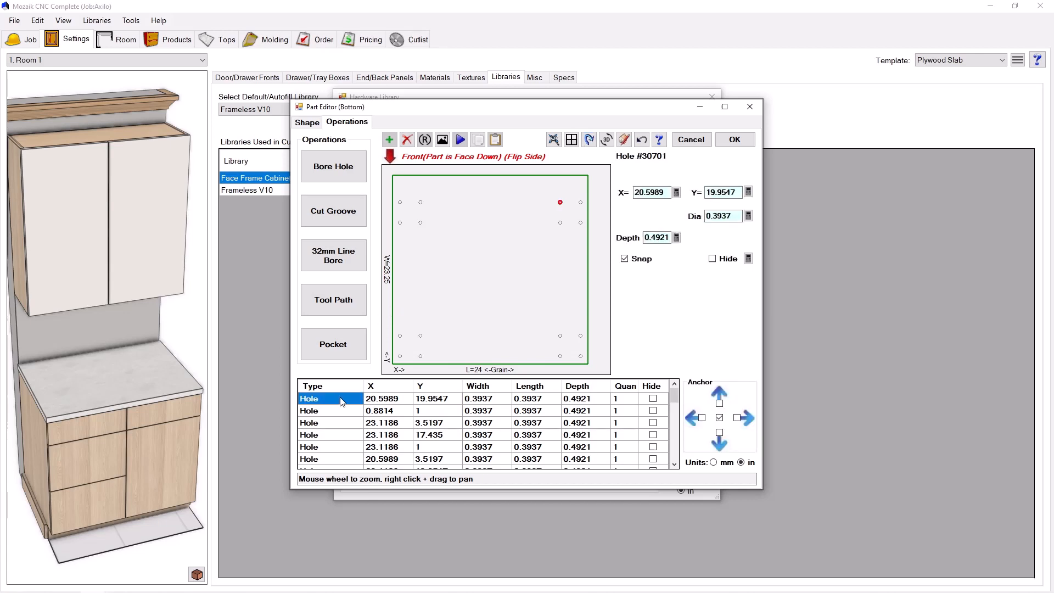
{"action": "mouse_move", "coordinate": [518, 269]}
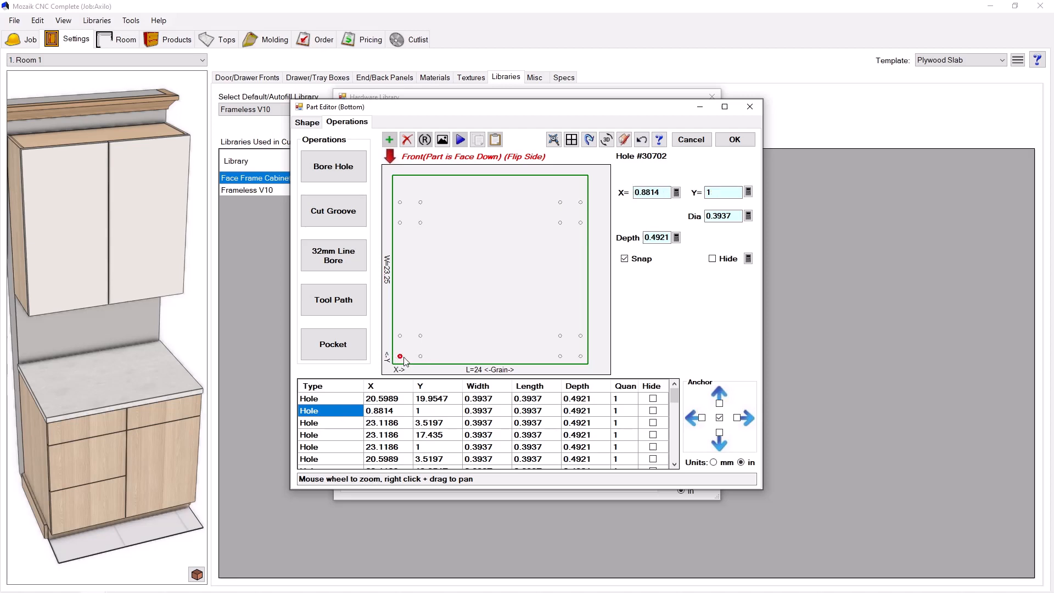
{"action": "left_click", "coordinate": [677, 192]}
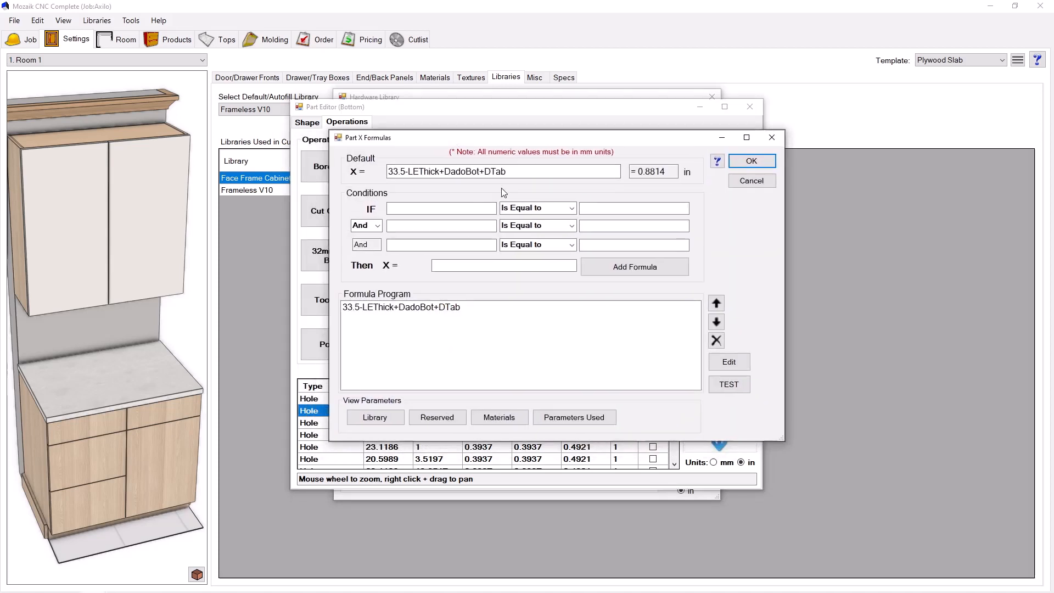
{"action": "double_click", "coordinate": [496, 171]}
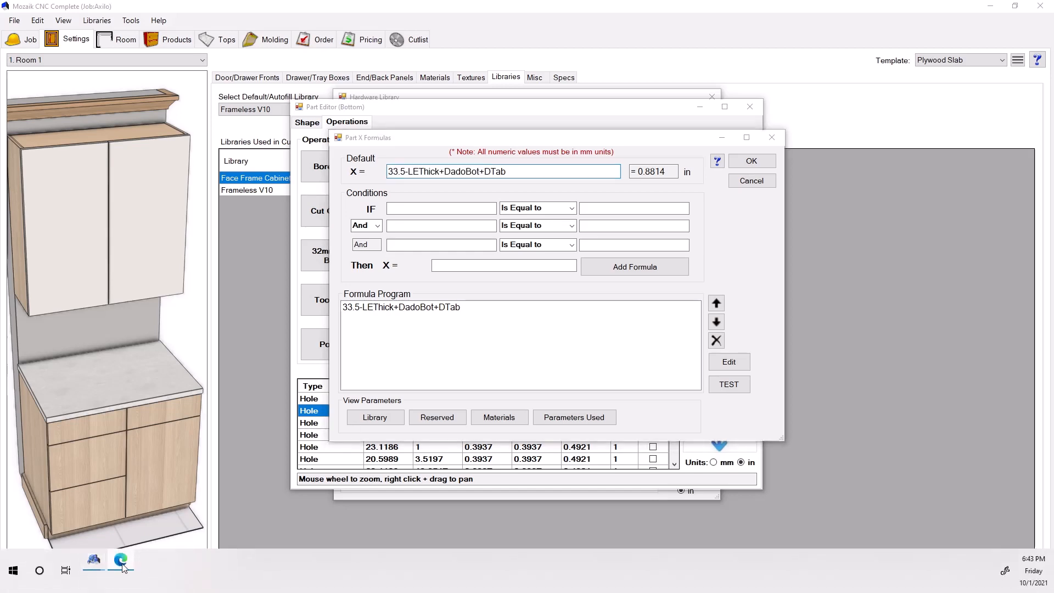
{"action": "left_click", "coordinate": [120, 570]}
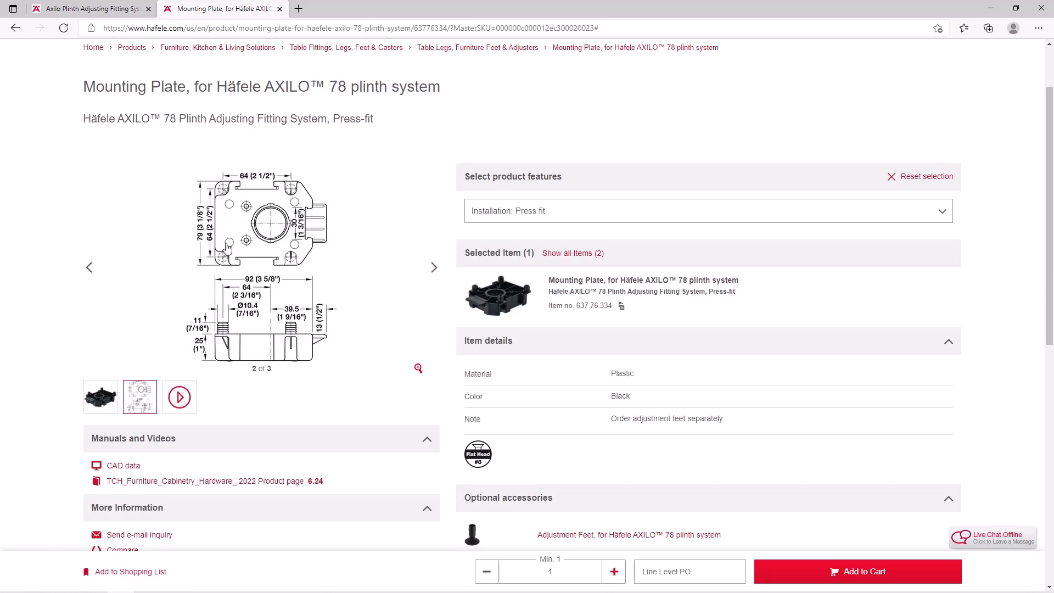
{"action": "mouse_move", "coordinate": [959, 56]}
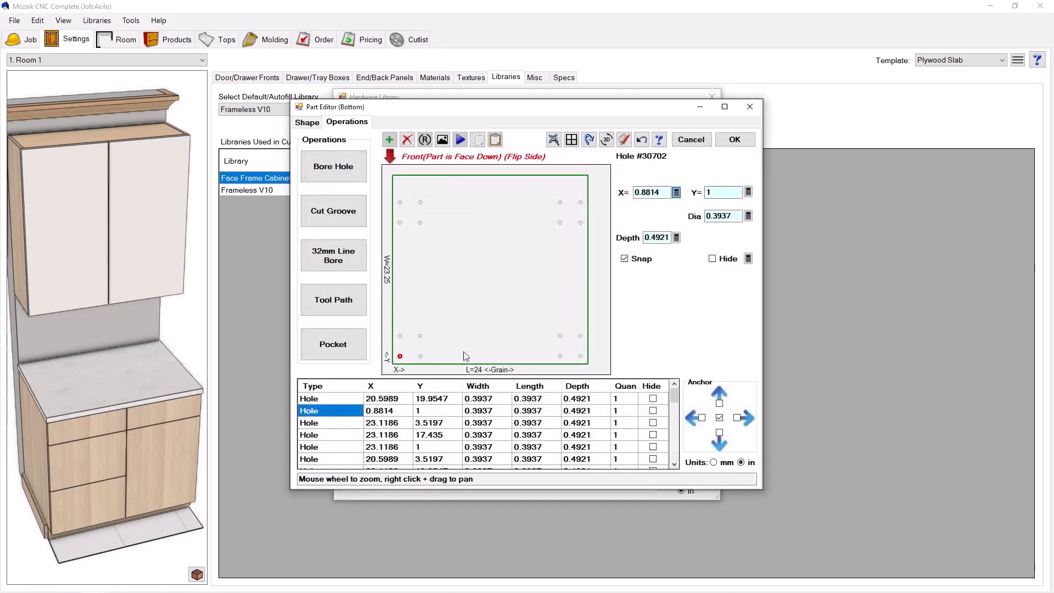
{"action": "left_click", "coordinate": [329, 422]}
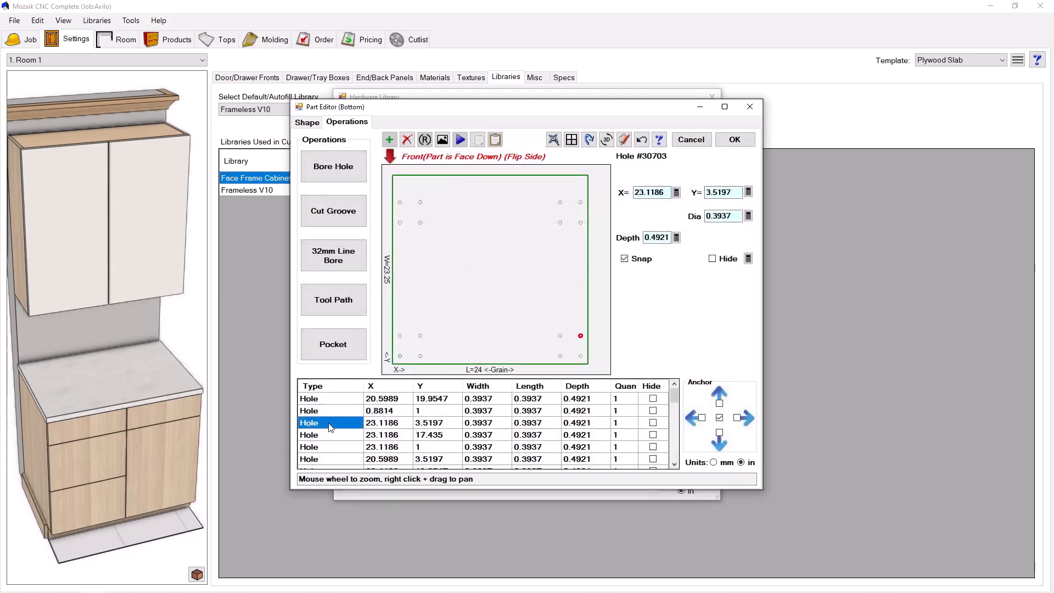
{"action": "scroll", "scroll_direction": "down", "scroll_amount": 3}
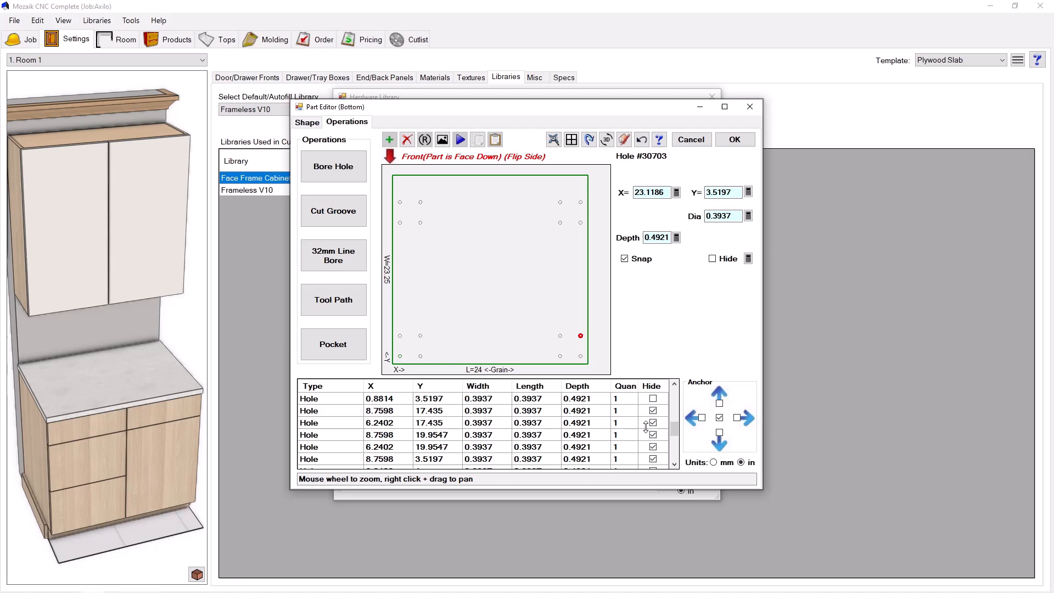
{"action": "left_click", "coordinate": [308, 410]}
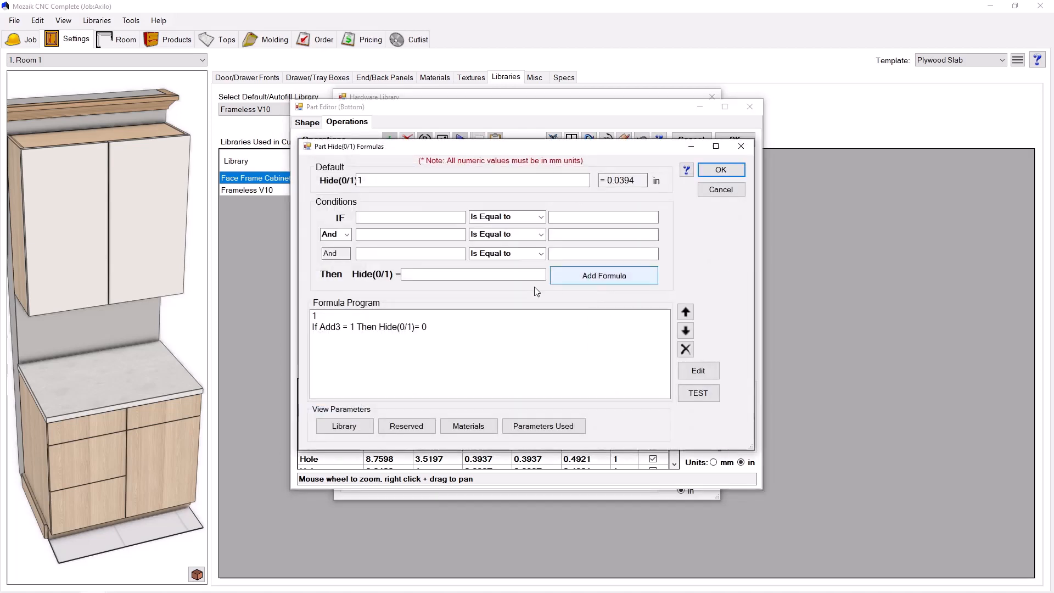
{"action": "mouse_move", "coordinate": [336, 335]}
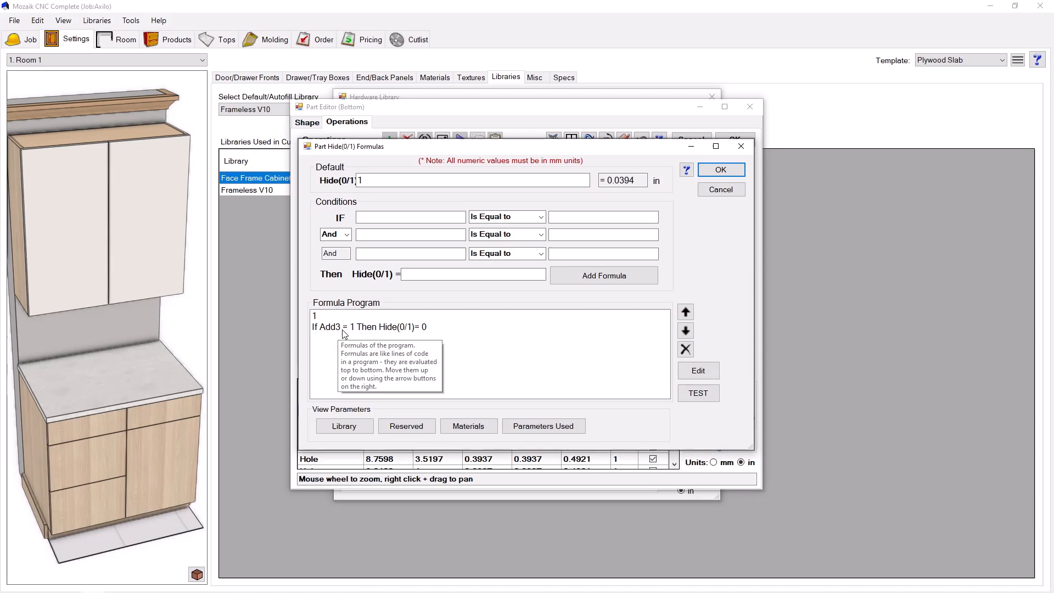
{"action": "mouse_move", "coordinate": [356, 330]}
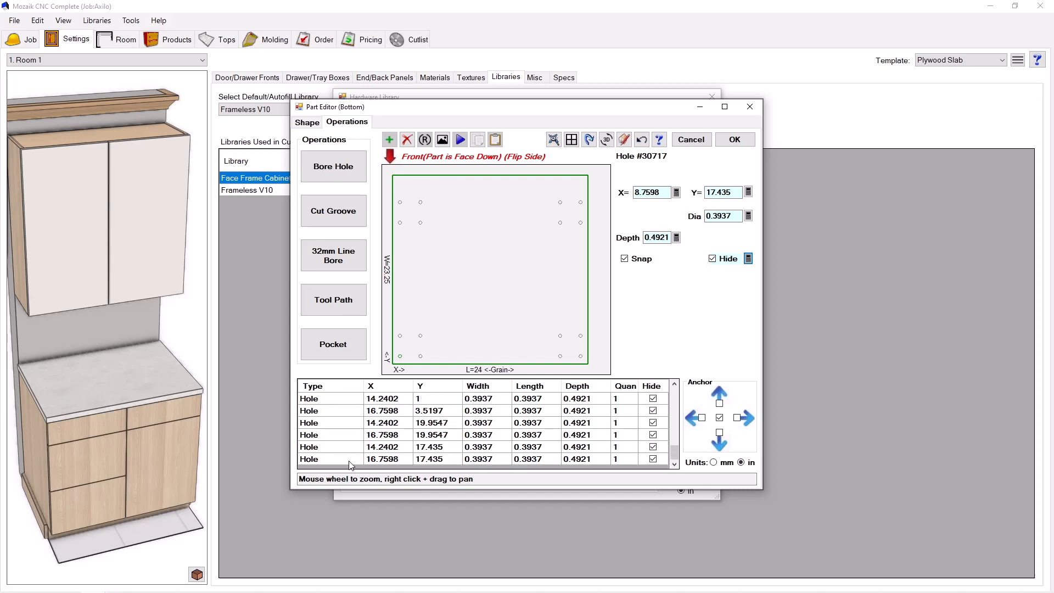
- Check the last hole's Hide formula (If Add4 = 1) and close the Bottom part editor
{"action": "left_click", "coordinate": [748, 258]}
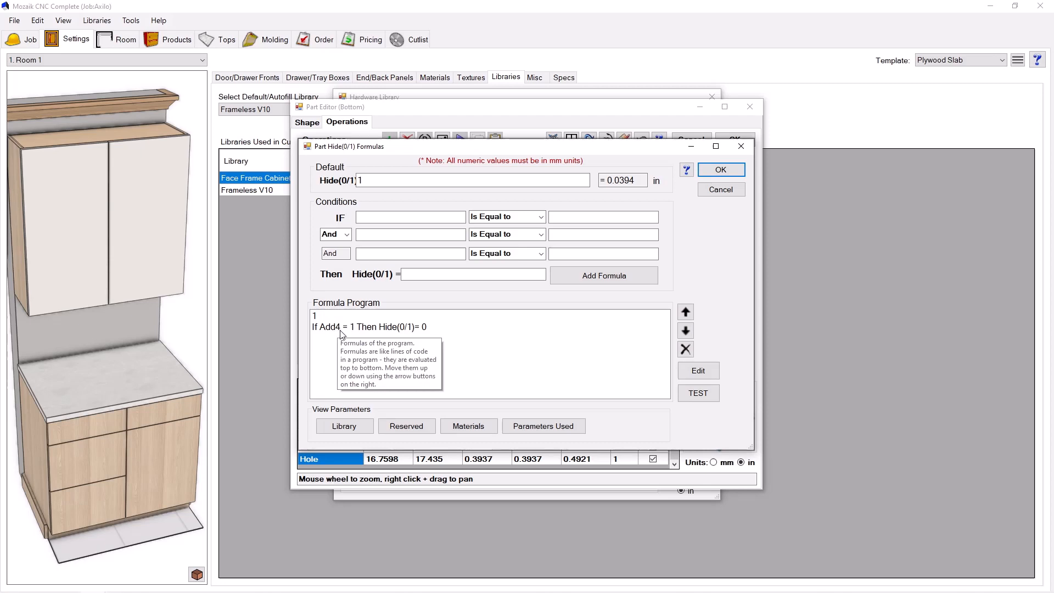
{"action": "mouse_move", "coordinate": [369, 331]}
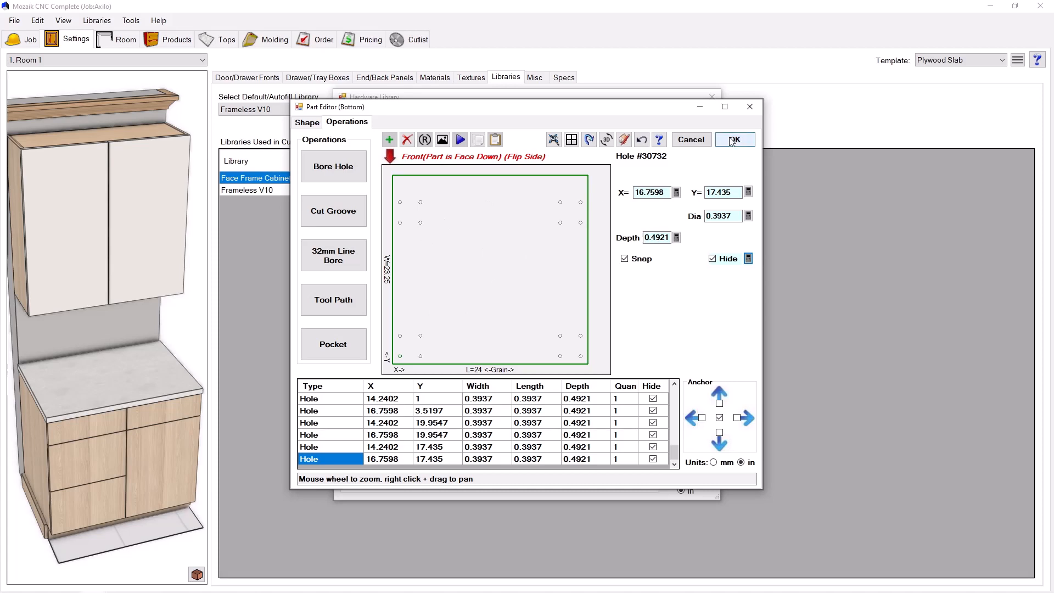
{"action": "left_click", "coordinate": [734, 139]}
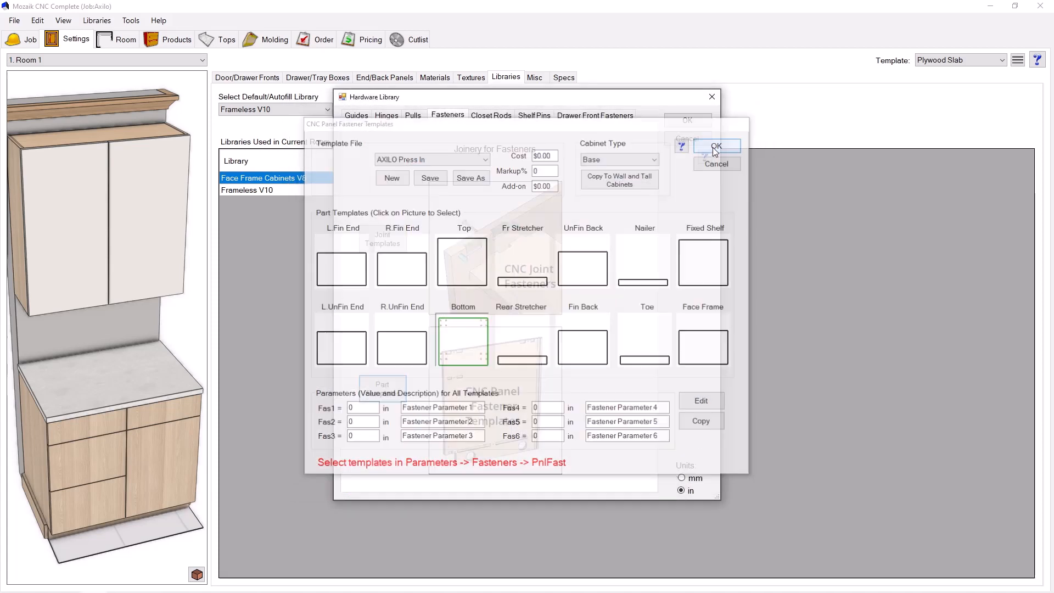
- Close the CNC Panel Fastener Templates and the Hardware Library dialogs
{"action": "left_click", "coordinate": [715, 146]}
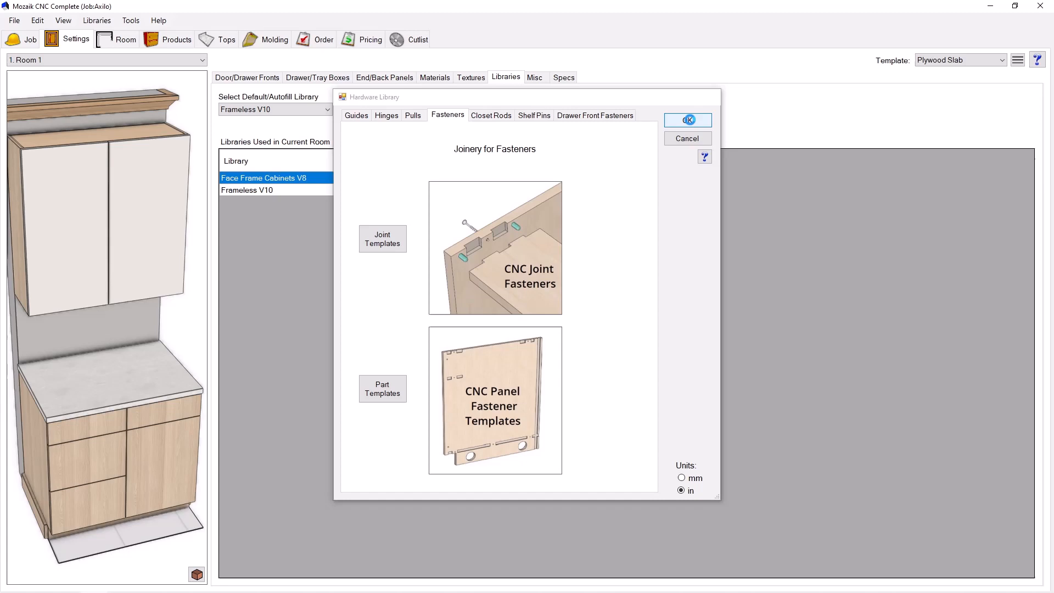
{"action": "left_click", "coordinate": [687, 119]}
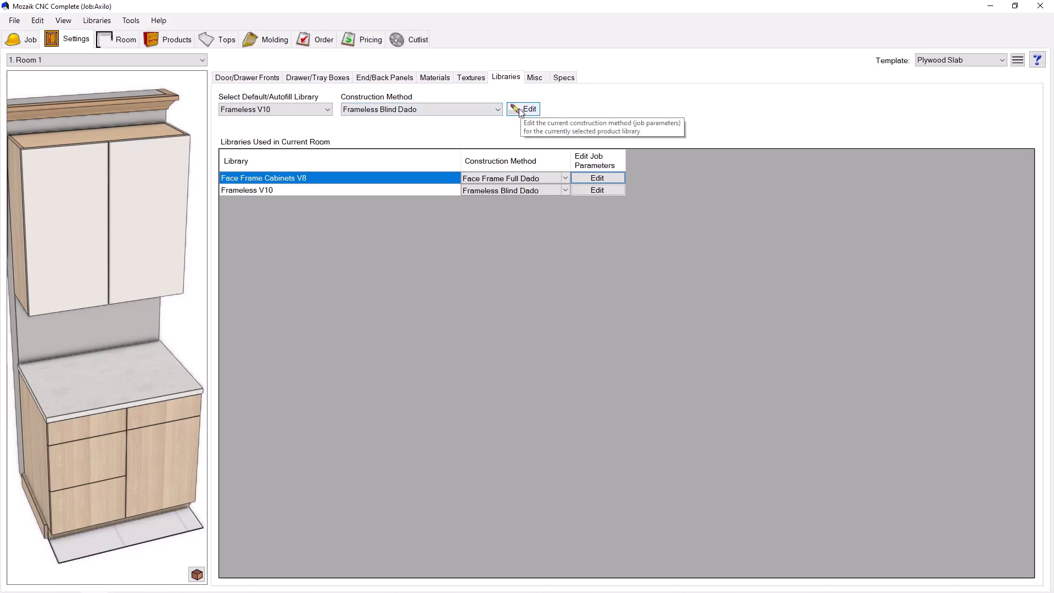
- Set PnlFast to AXILO Press In and save over the Frameless Blind Dado method file
{"action": "left_click", "coordinate": [530, 108]}
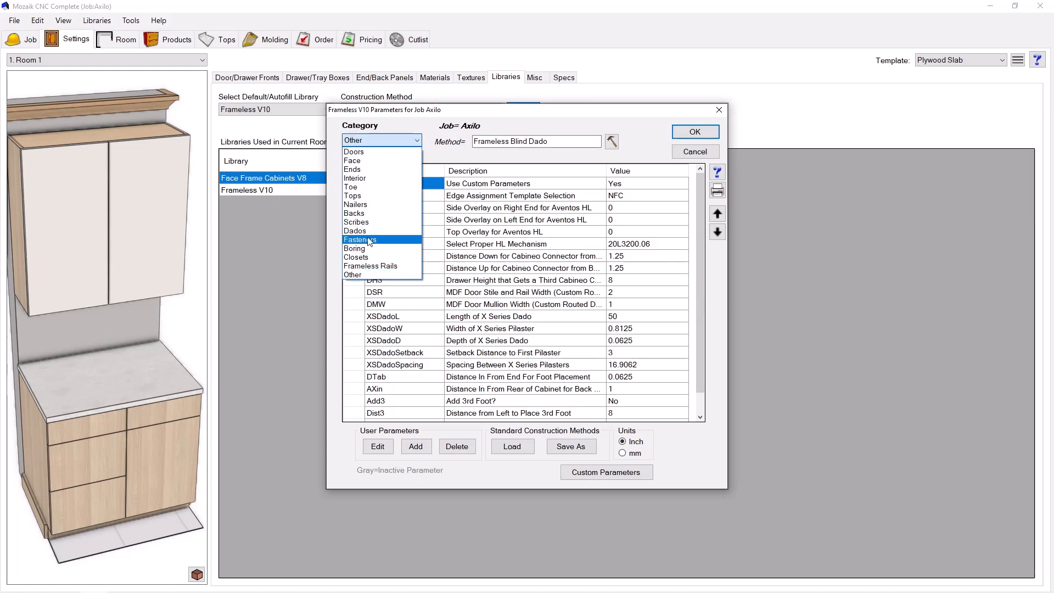
{"action": "left_click", "coordinate": [360, 240]}
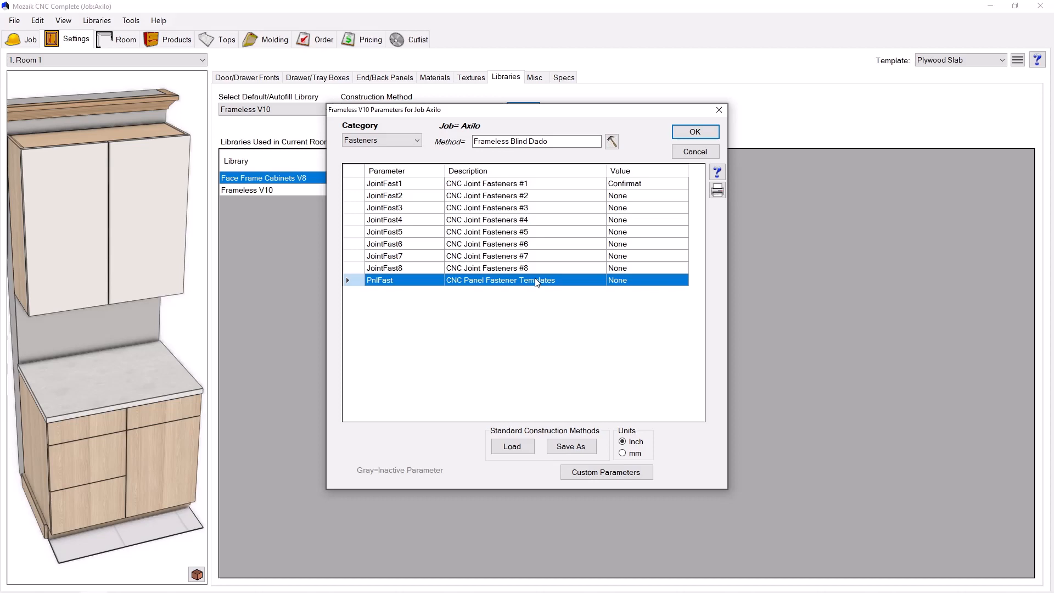
{"action": "left_click", "coordinate": [616, 280]}
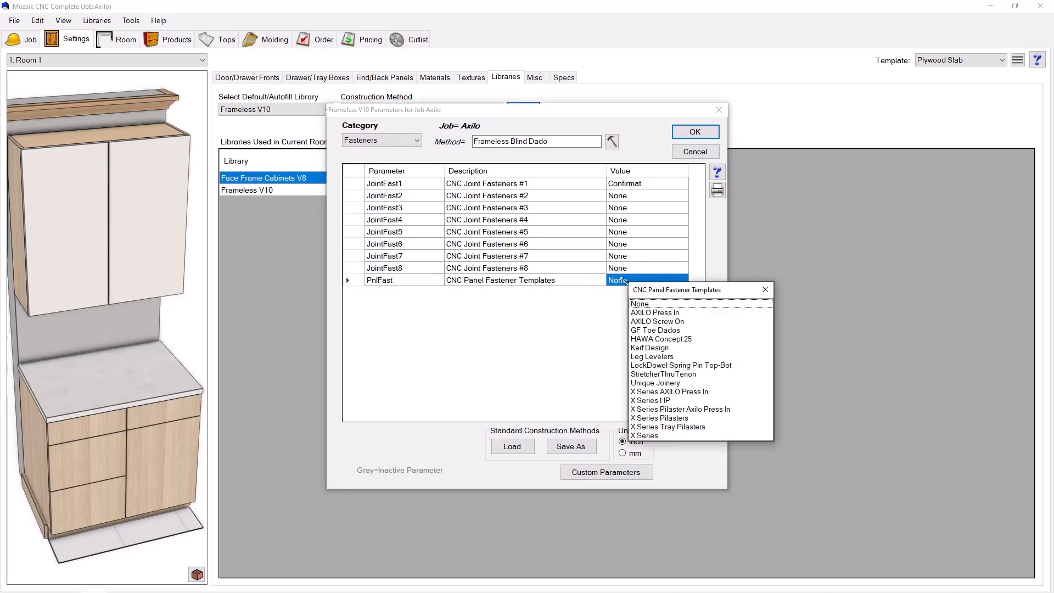
{"action": "left_click", "coordinate": [654, 312]}
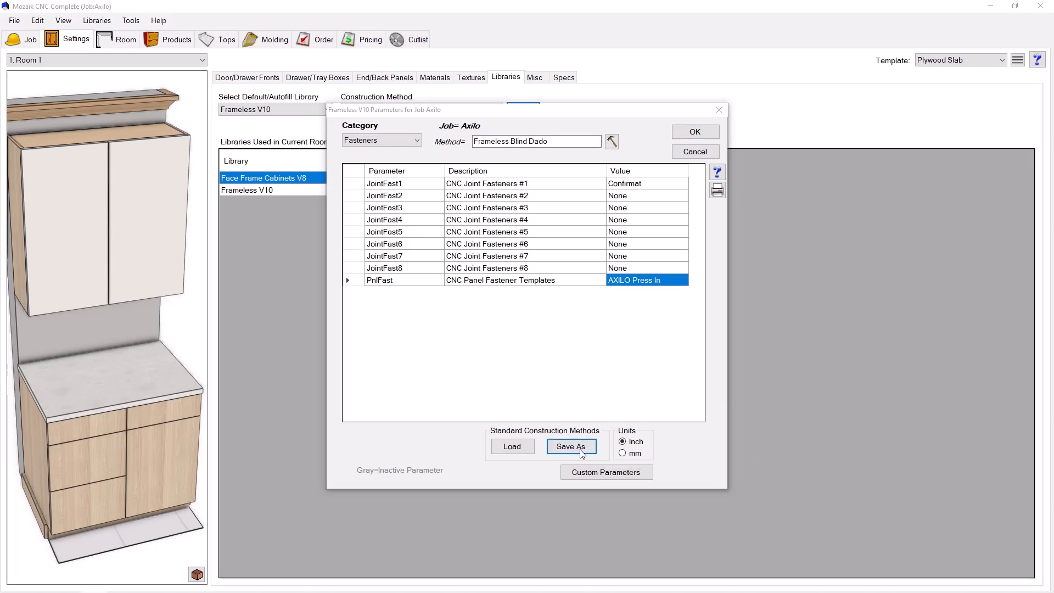
{"action": "left_click", "coordinate": [571, 447]}
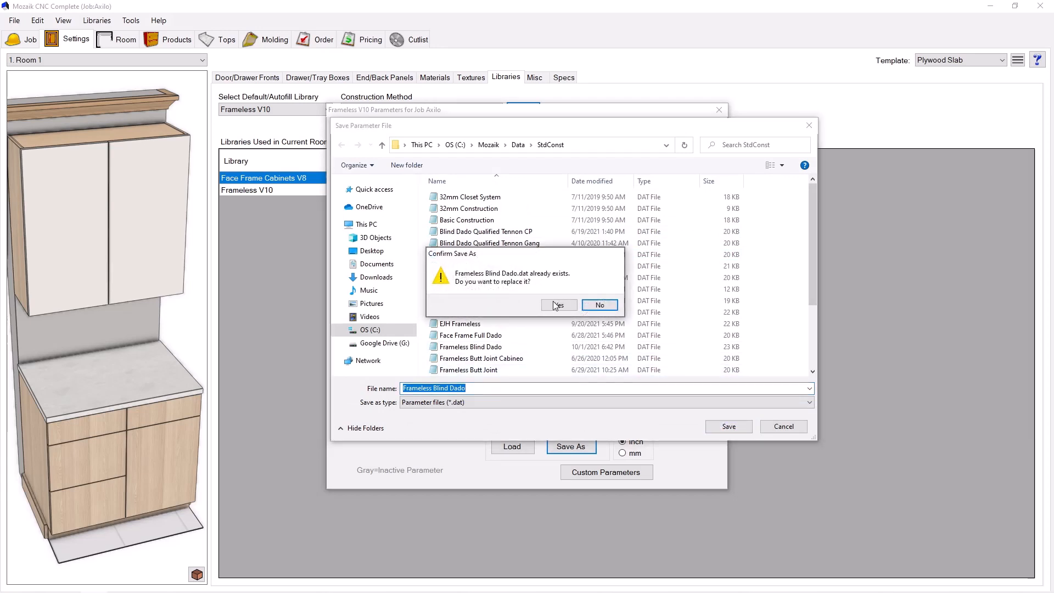
{"action": "left_click", "coordinate": [559, 305]}
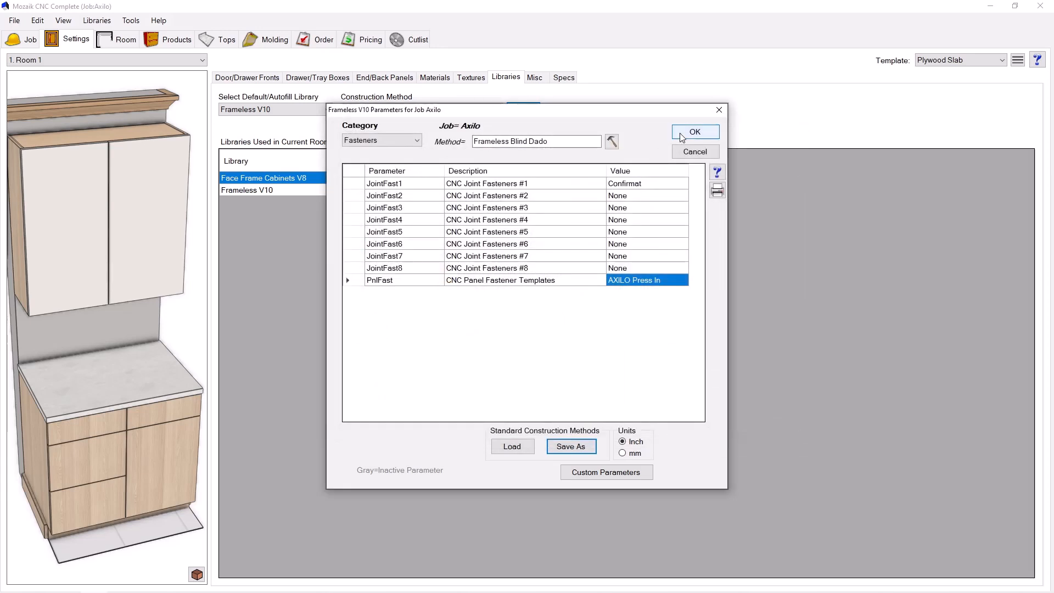
{"action": "left_click", "coordinate": [694, 132]}
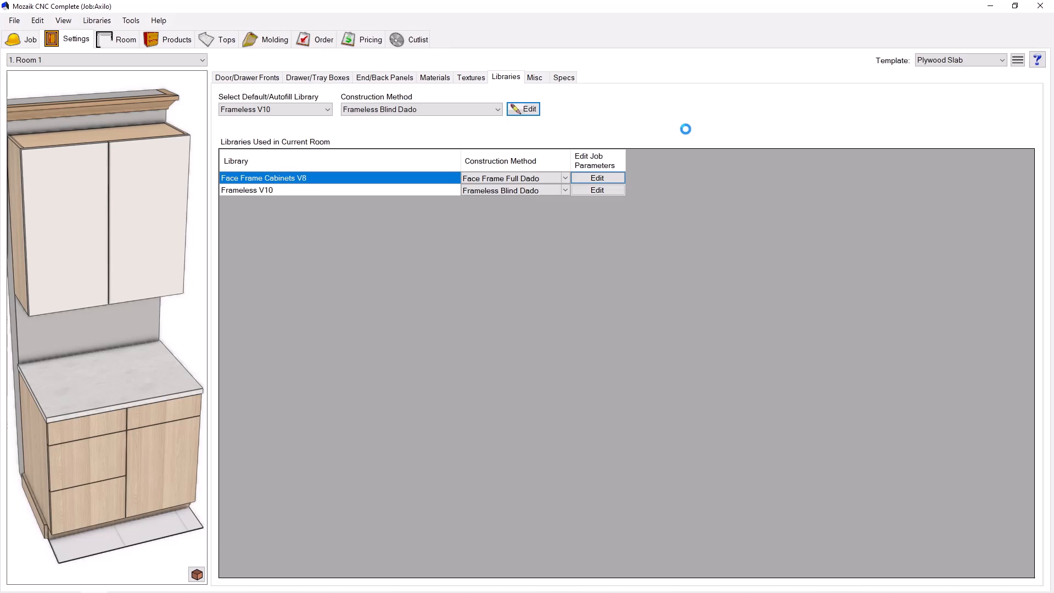
{"action": "mouse_move", "coordinate": [627, 145]}
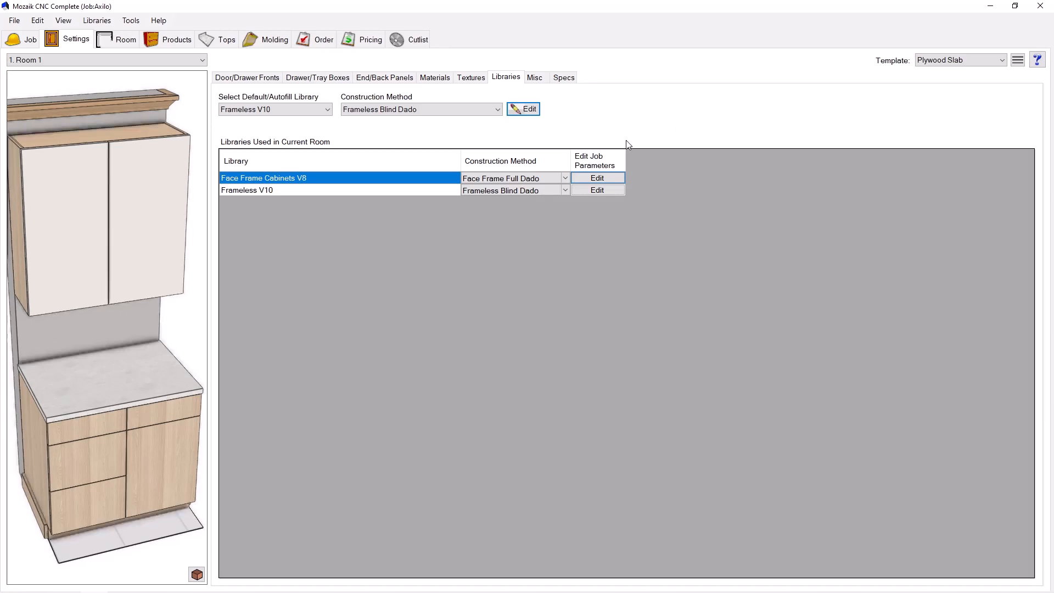
- Open the room's 3D viewer and close the Room Layers list
{"action": "left_click", "coordinate": [177, 39]}
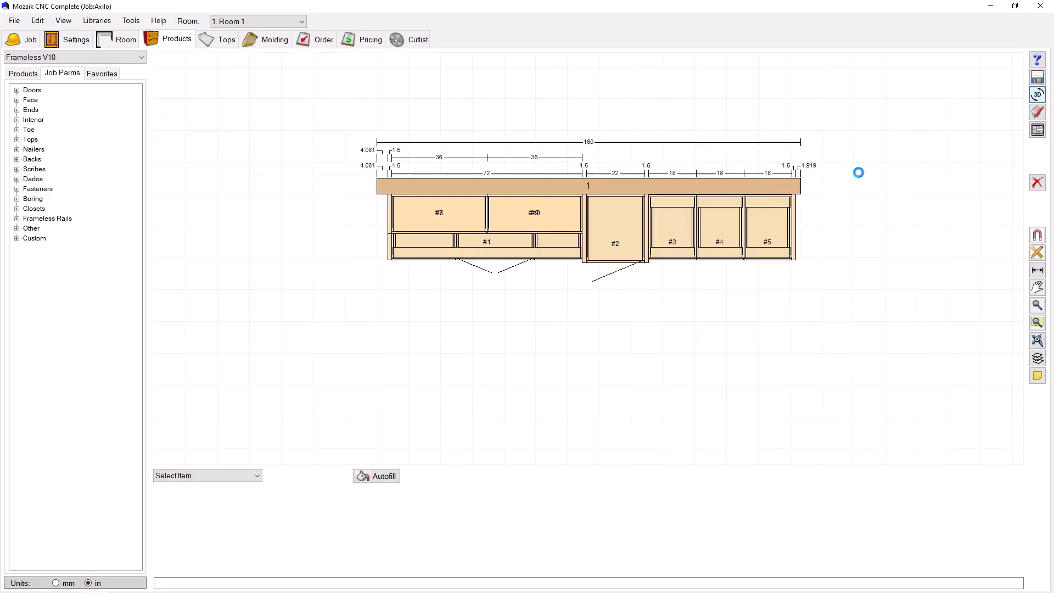
{"action": "left_click", "coordinate": [1037, 94]}
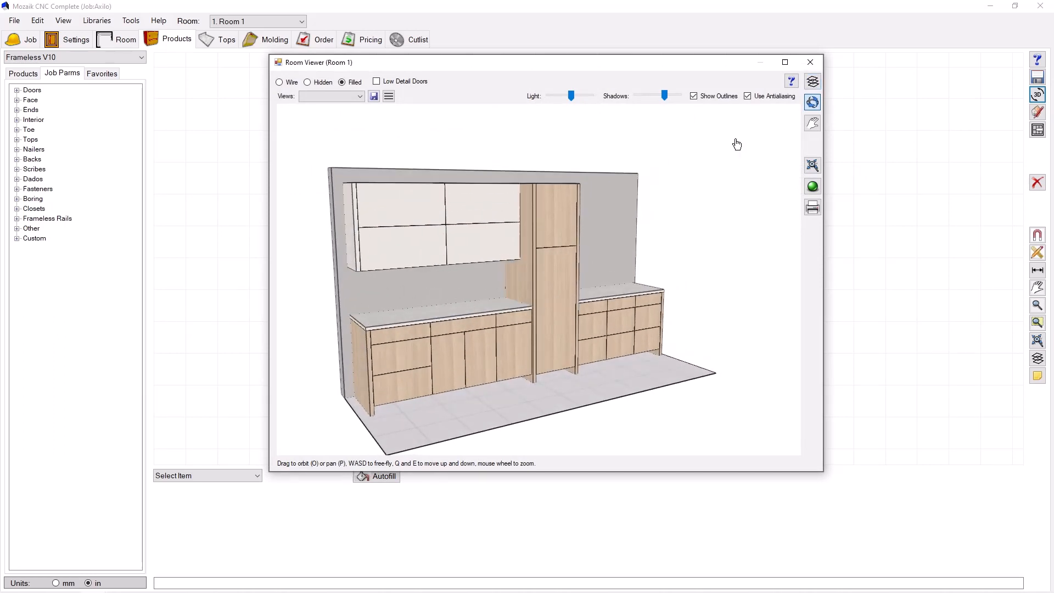
{"action": "left_click", "coordinate": [812, 81]}
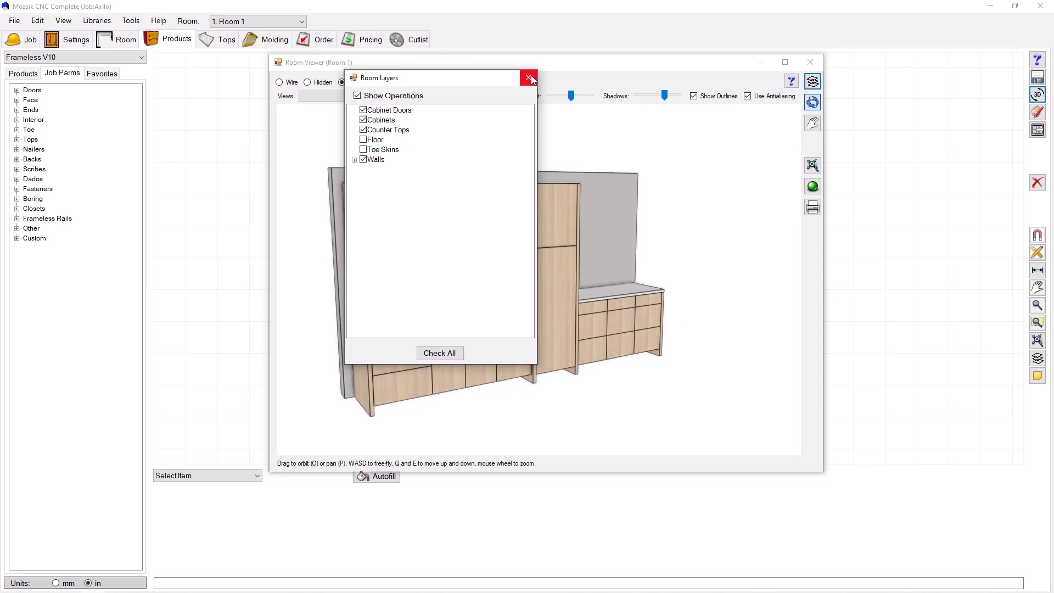
{"action": "left_click", "coordinate": [529, 78]}
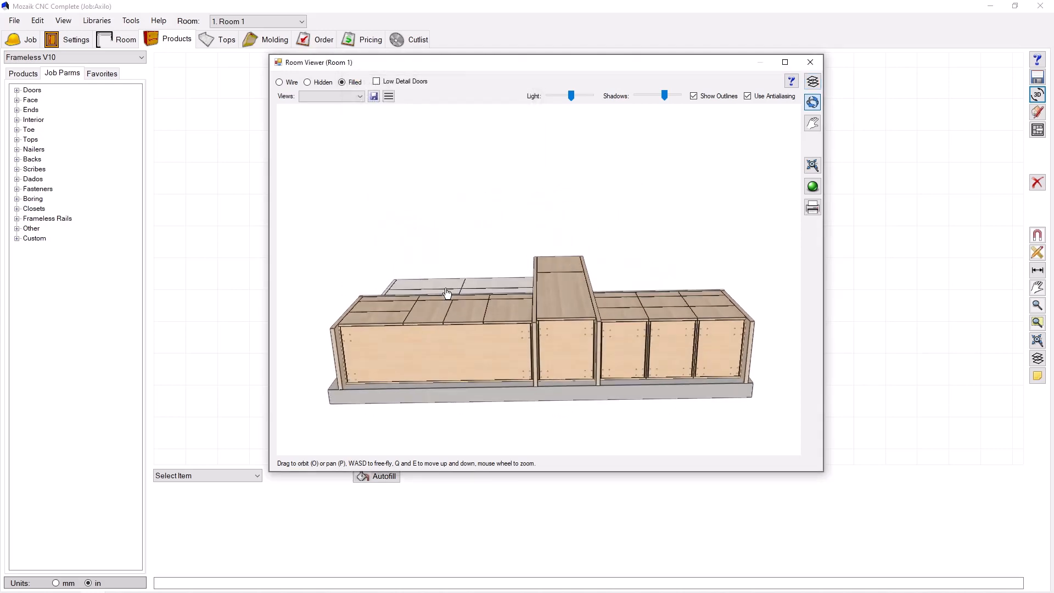
- Orbit beneath the cabinets to inspect the foot holes on their bottoms
{"action": "left_click_drag", "start_coordinate": [447, 293], "coordinate": [426, 368]}
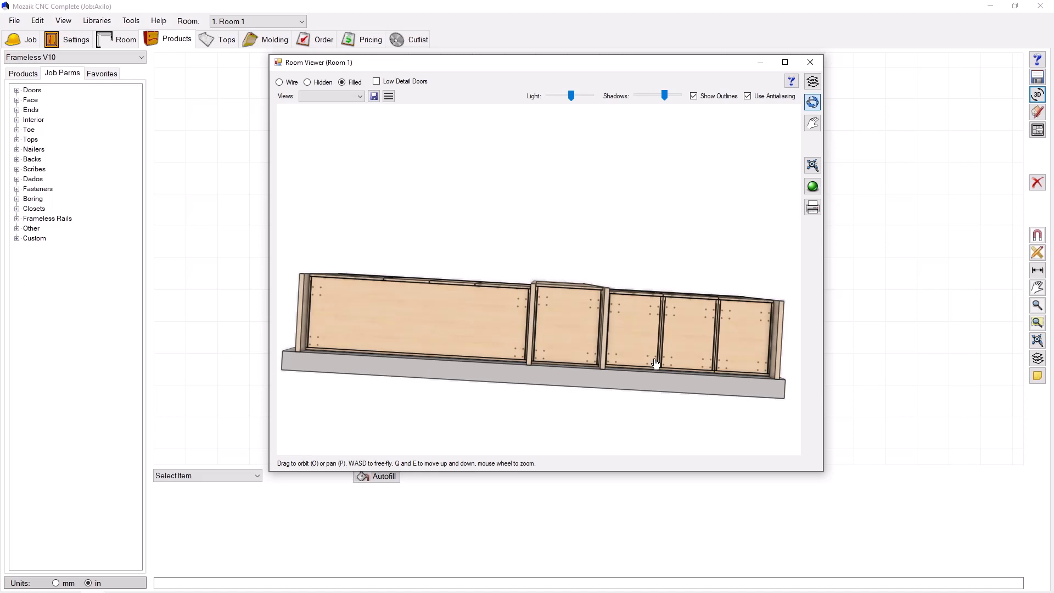
{"action": "mouse_move", "coordinate": [725, 318]}
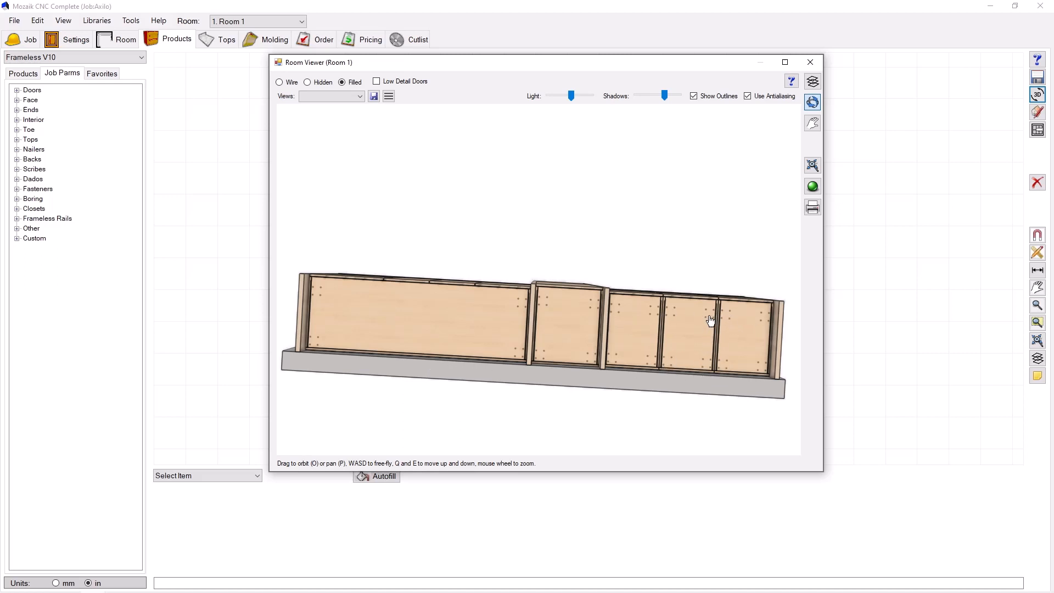
{"action": "mouse_move", "coordinate": [531, 360]}
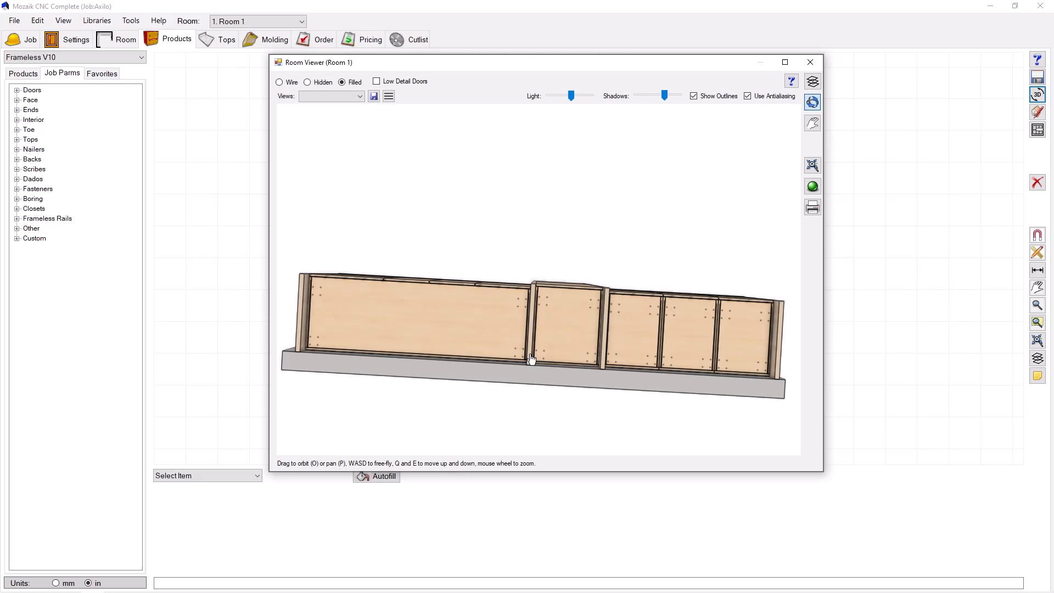
{"action": "left_click_drag", "start_coordinate": [531, 356], "coordinate": [447, 339]}
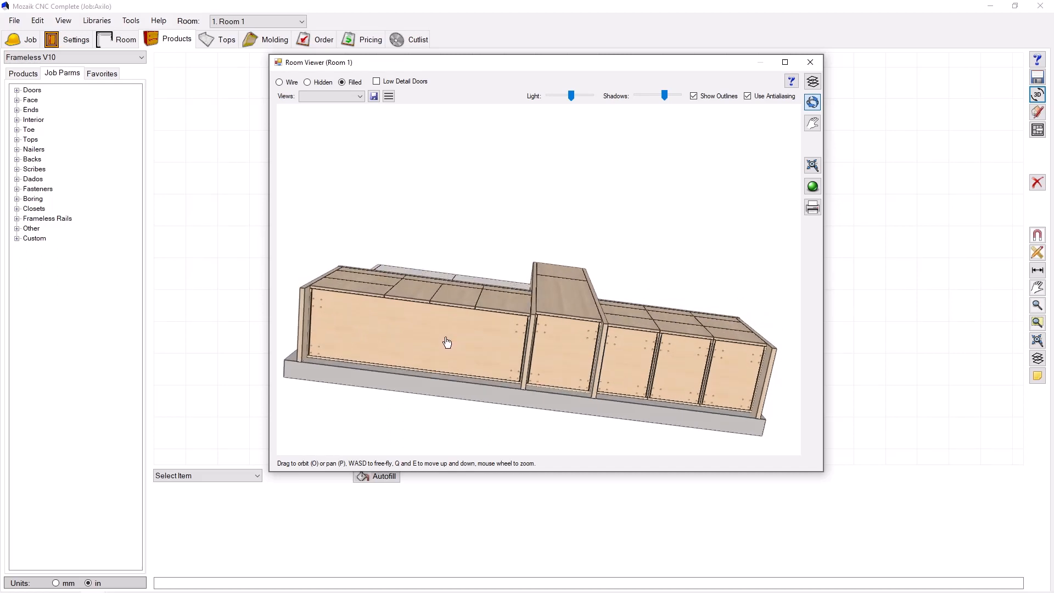
{"action": "left_click_drag", "start_coordinate": [447, 342], "coordinate": [442, 313]}
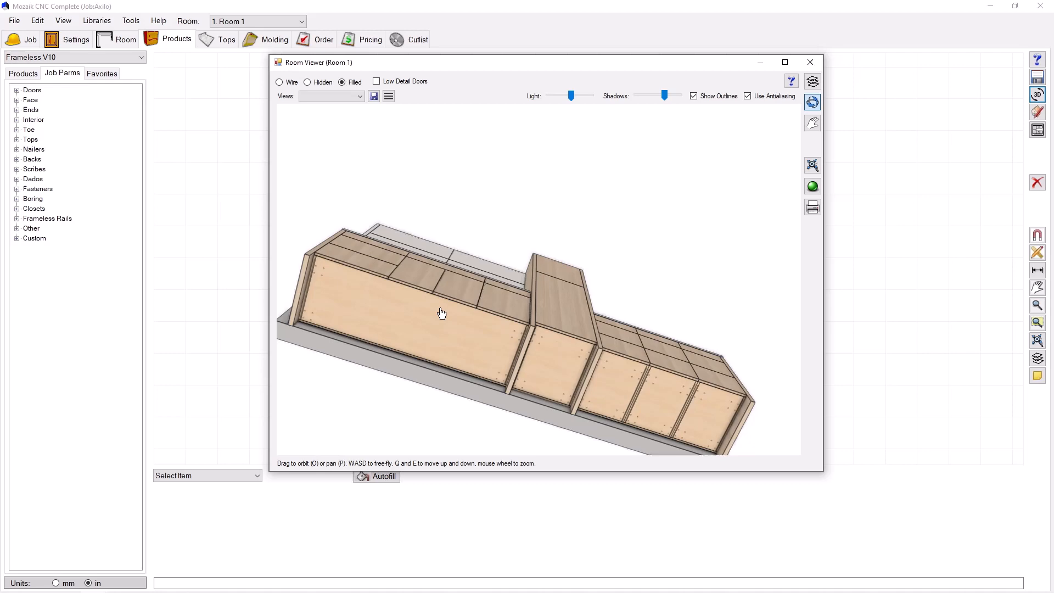
{"action": "mouse_move", "coordinate": [378, 313]}
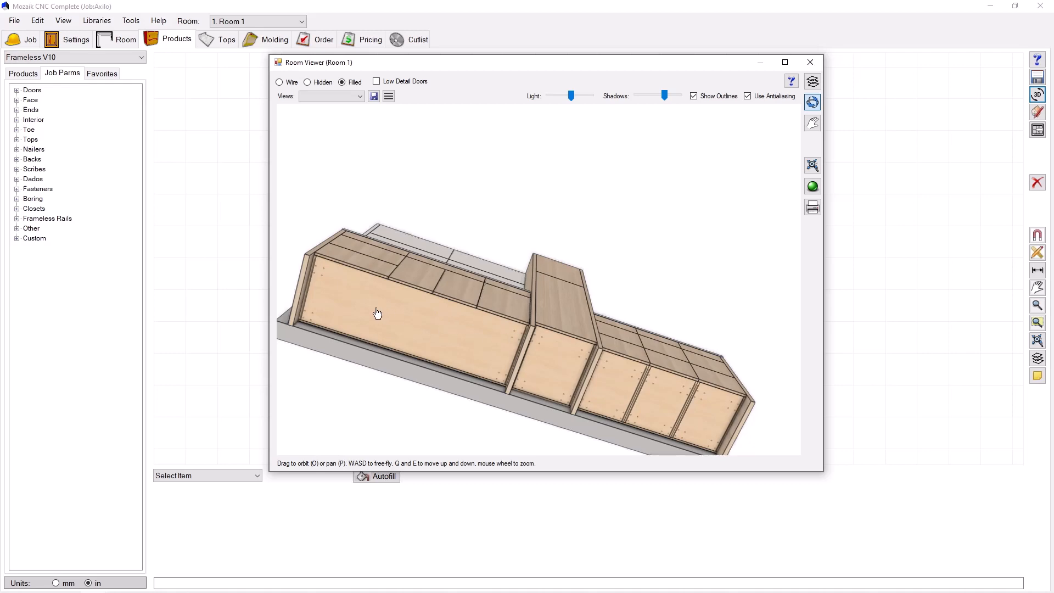
{"action": "mouse_move", "coordinate": [476, 317]}
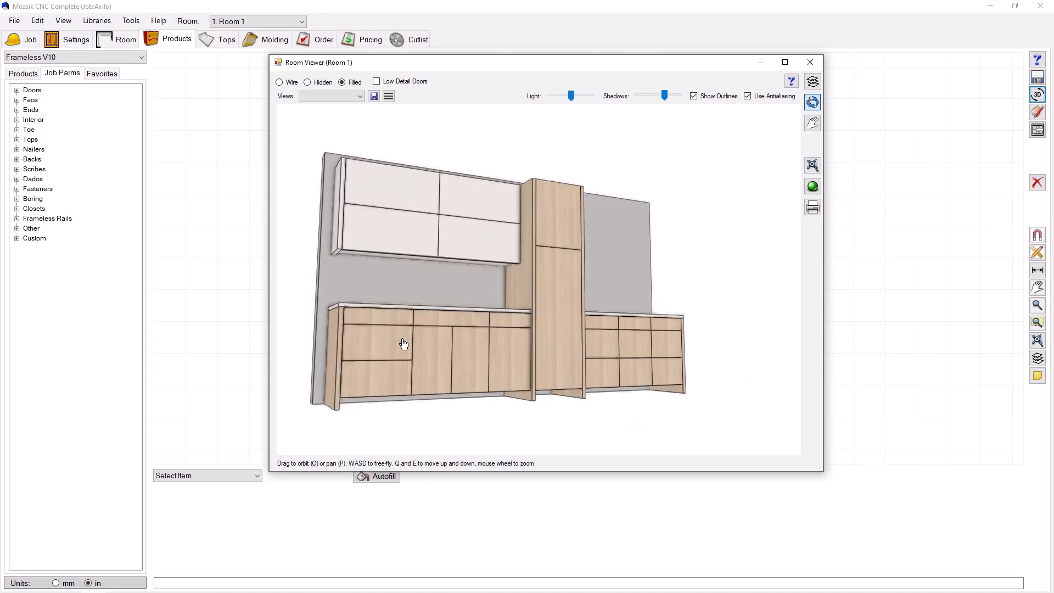
{"action": "mouse_move", "coordinate": [413, 374]}
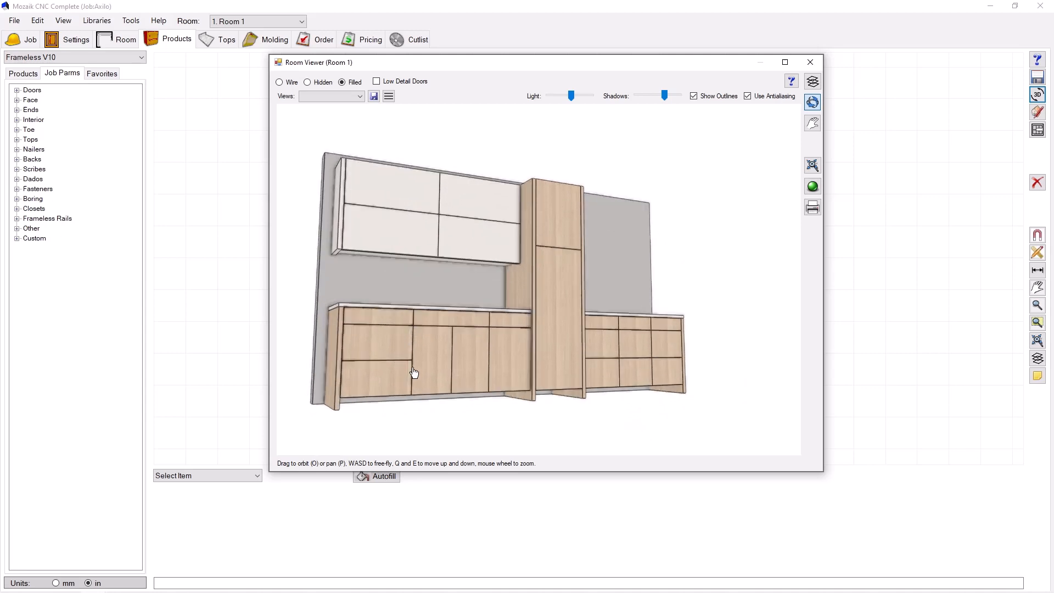
{"action": "left_click_drag", "start_coordinate": [413, 373], "coordinate": [469, 379]}
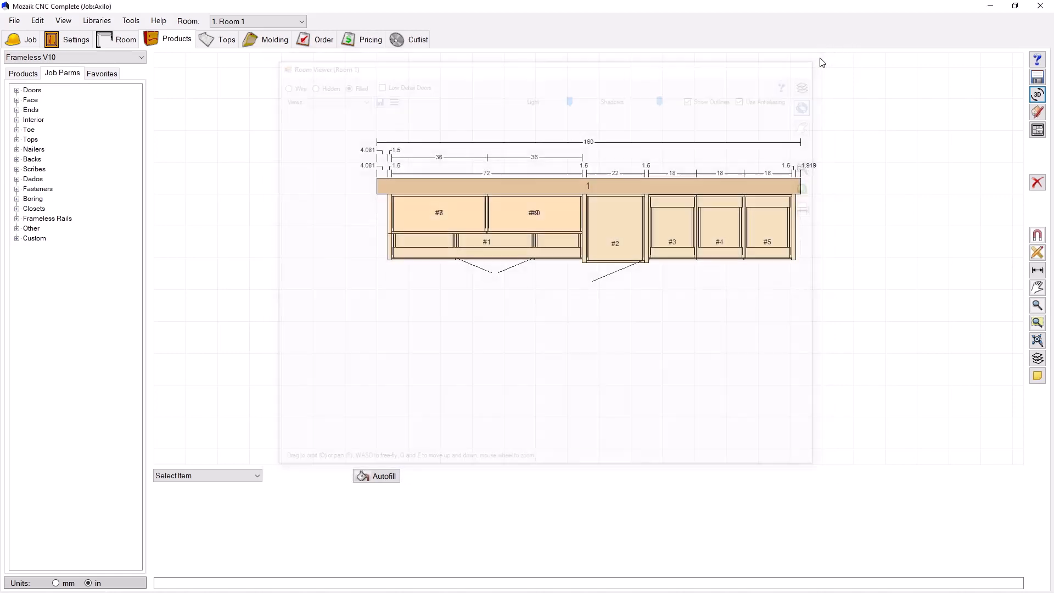
- Open Single Door cabinet #1's editor with a filled 3D product view
{"action": "left_click", "coordinate": [488, 242]}
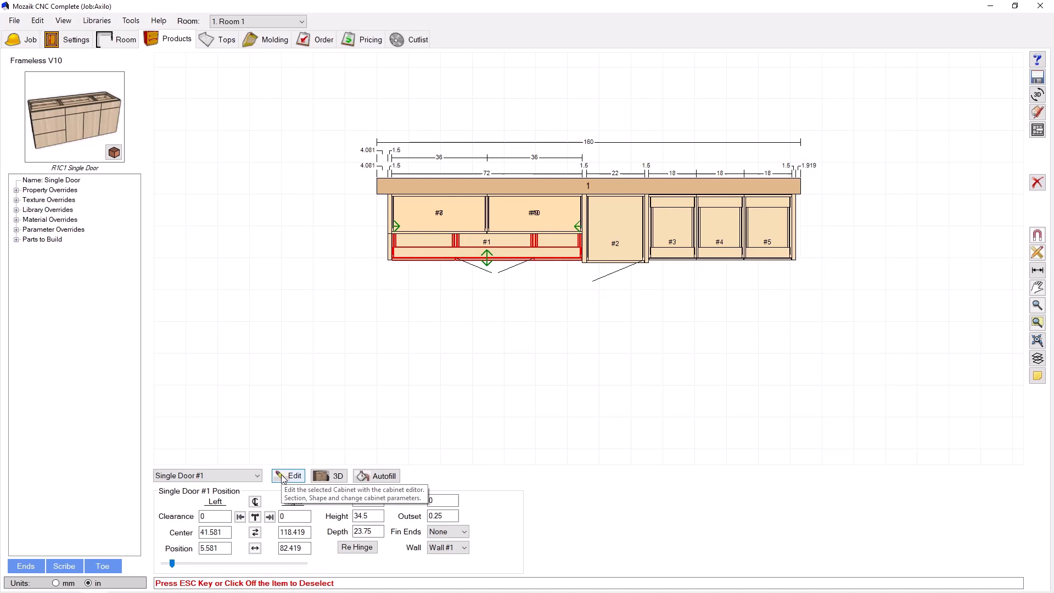
{"action": "left_click", "coordinate": [294, 476]}
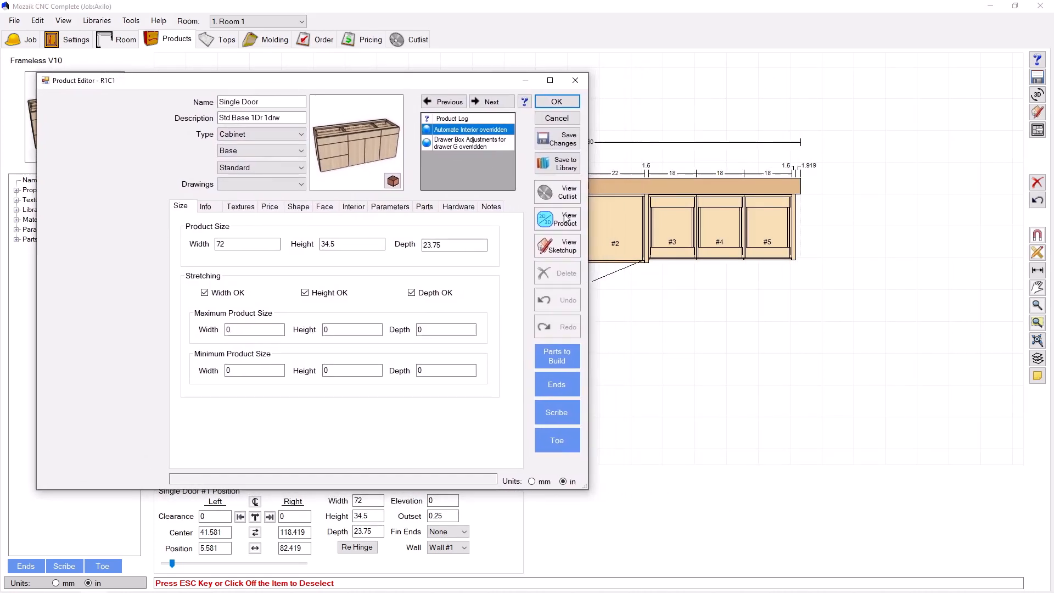
{"action": "left_click", "coordinate": [557, 219]}
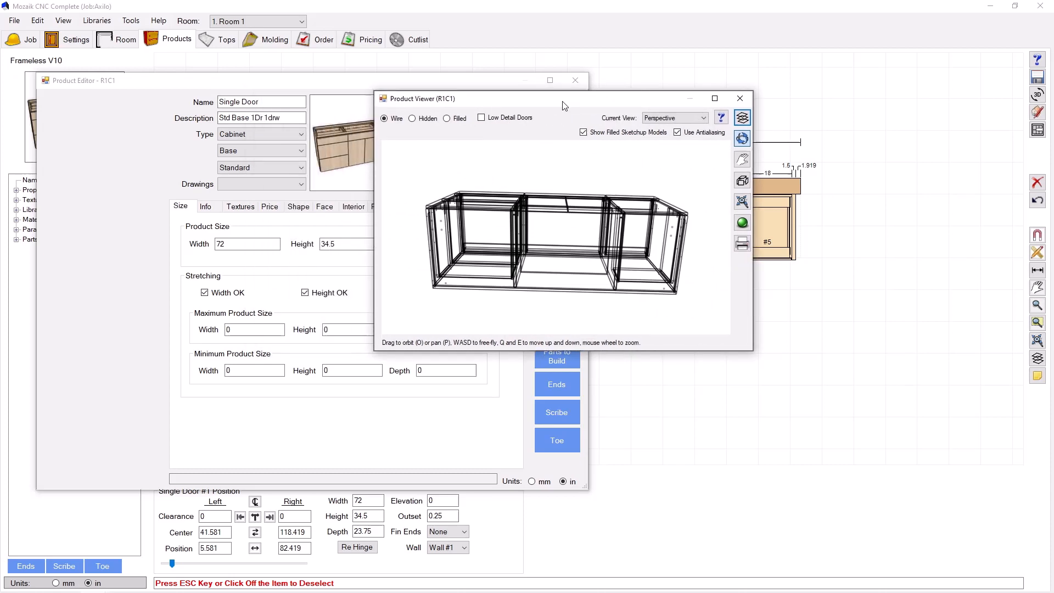
{"action": "left_click", "coordinate": [446, 119]}
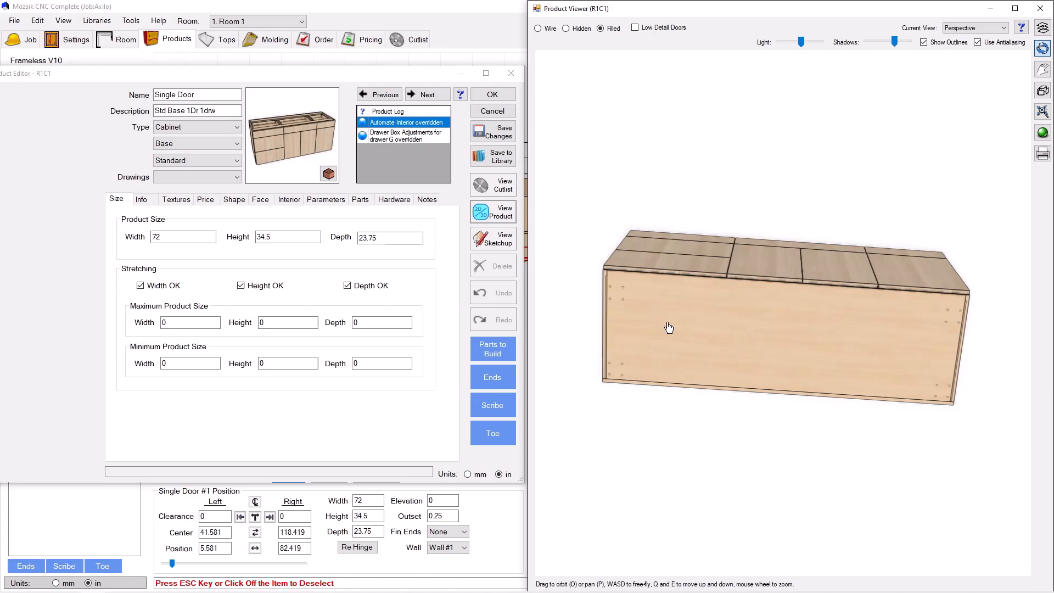
- Add DTab, AXin, Add3, Dist3, Add4 and Dist4 from category Other as overrides
{"action": "left_click", "coordinate": [326, 198]}
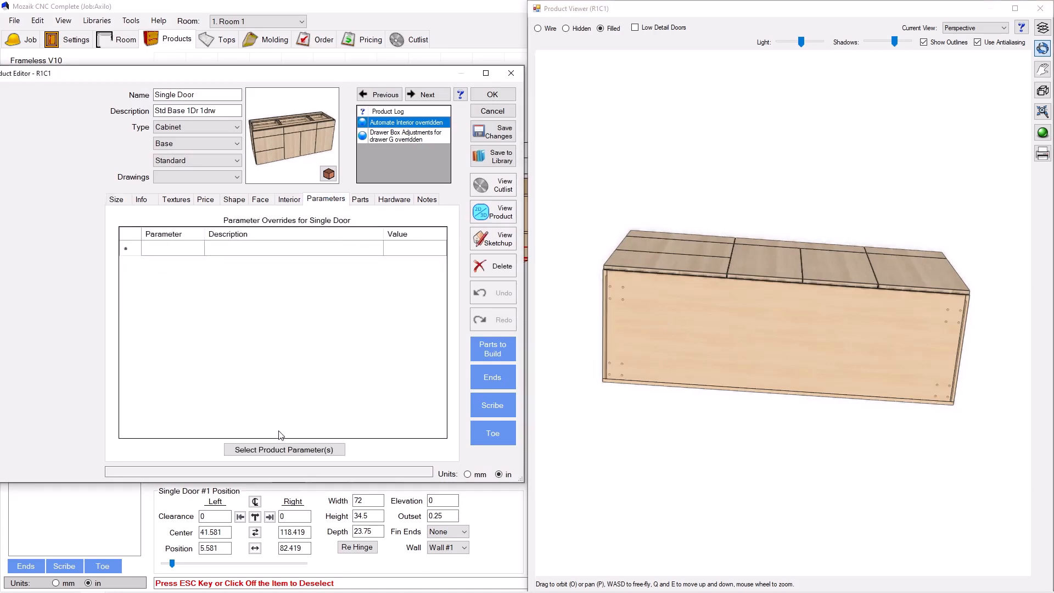
{"action": "left_click", "coordinate": [284, 449]}
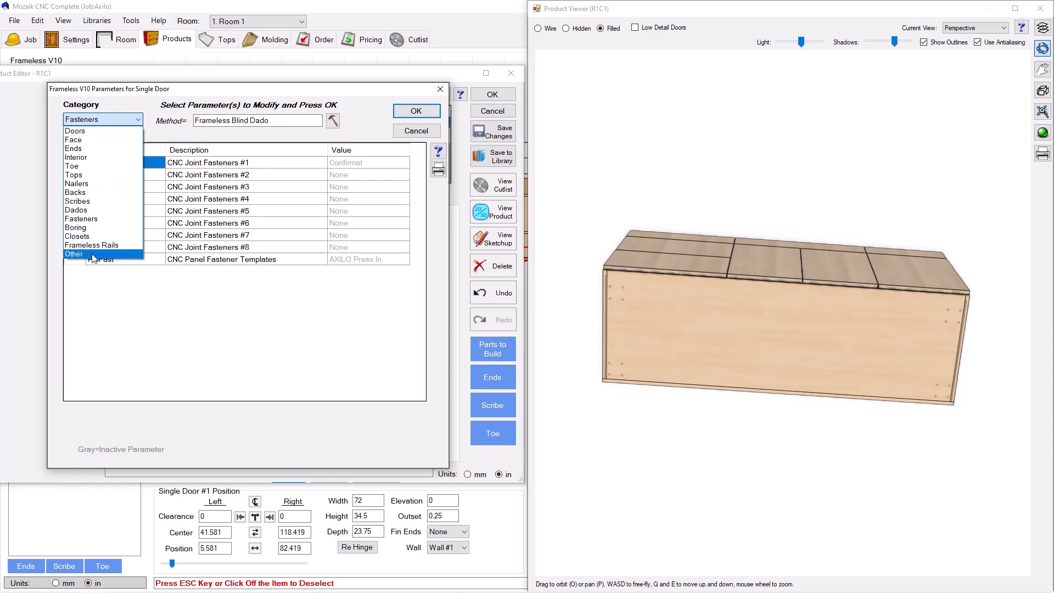
{"action": "left_click", "coordinate": [74, 255]}
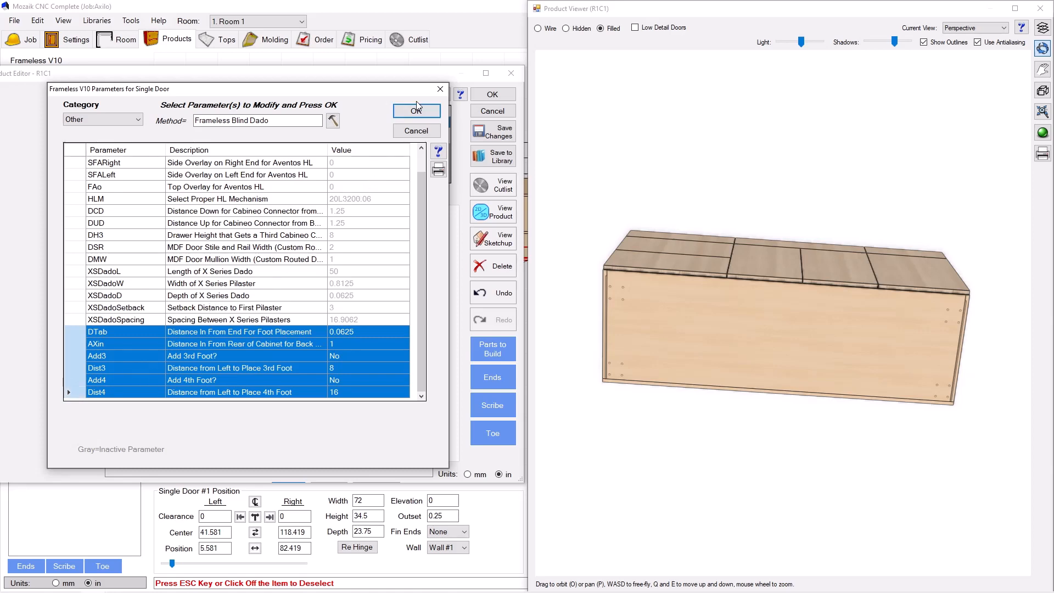
{"action": "left_click", "coordinate": [416, 111]}
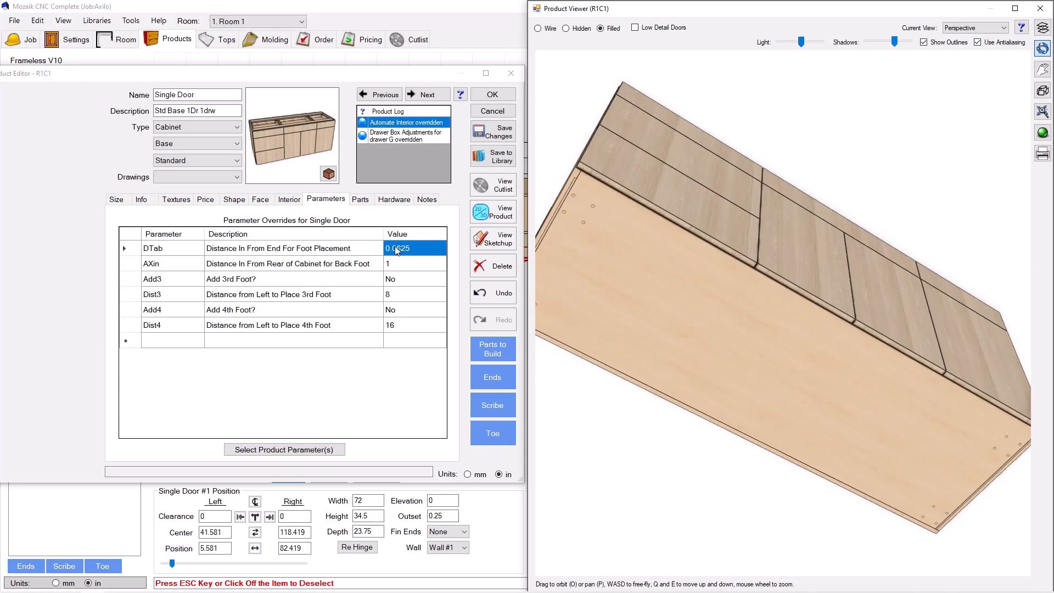
- Try DTab at 3, restore it to 0.0625, then override AXin to 0.75
{"action": "type", "text": "3"}
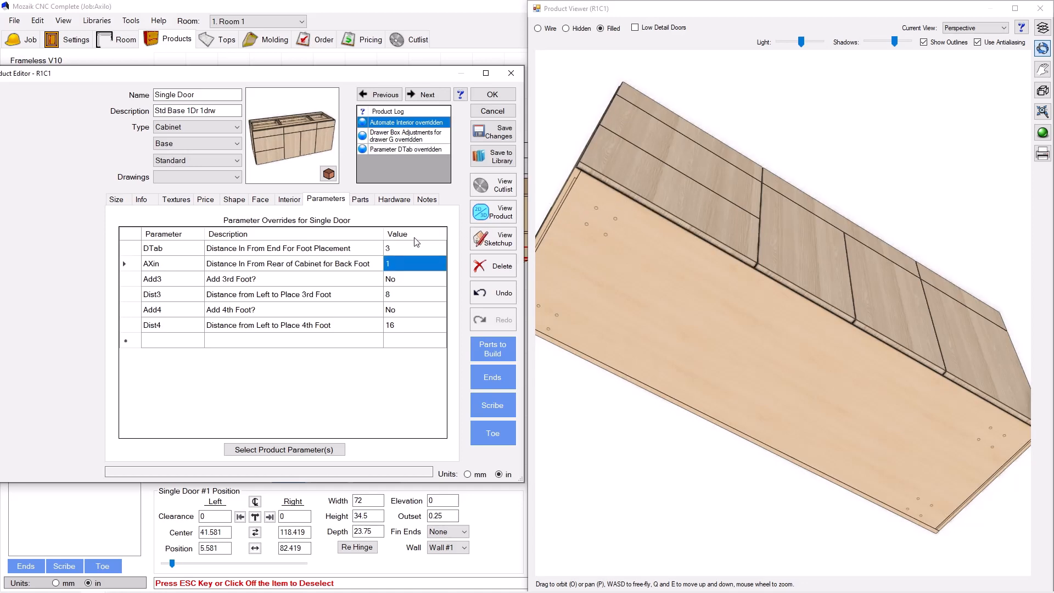
{"action": "type", "text": "0.0625"}
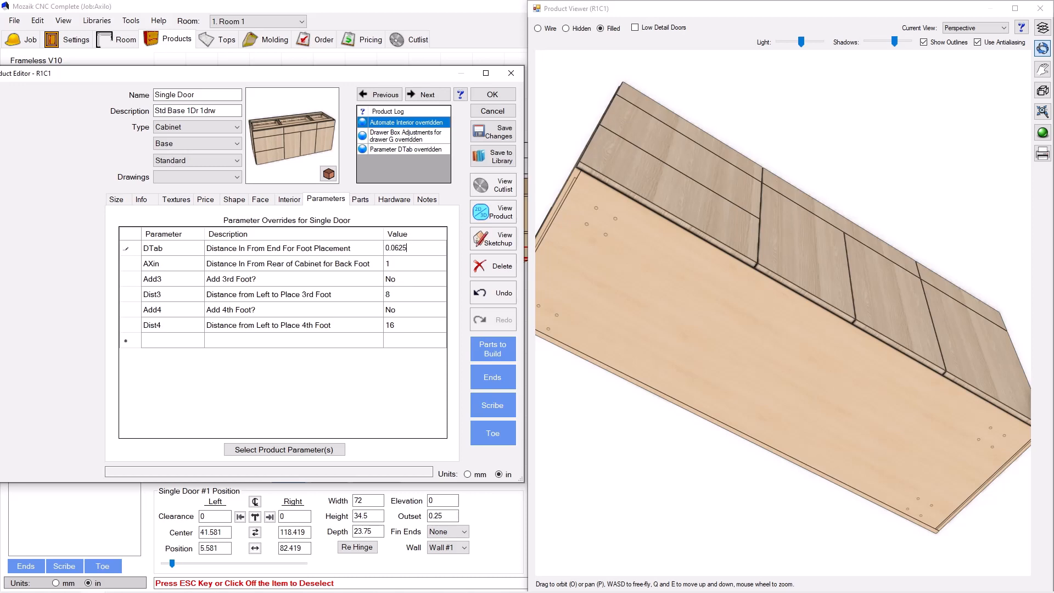
{"action": "left_click", "coordinate": [414, 263]}
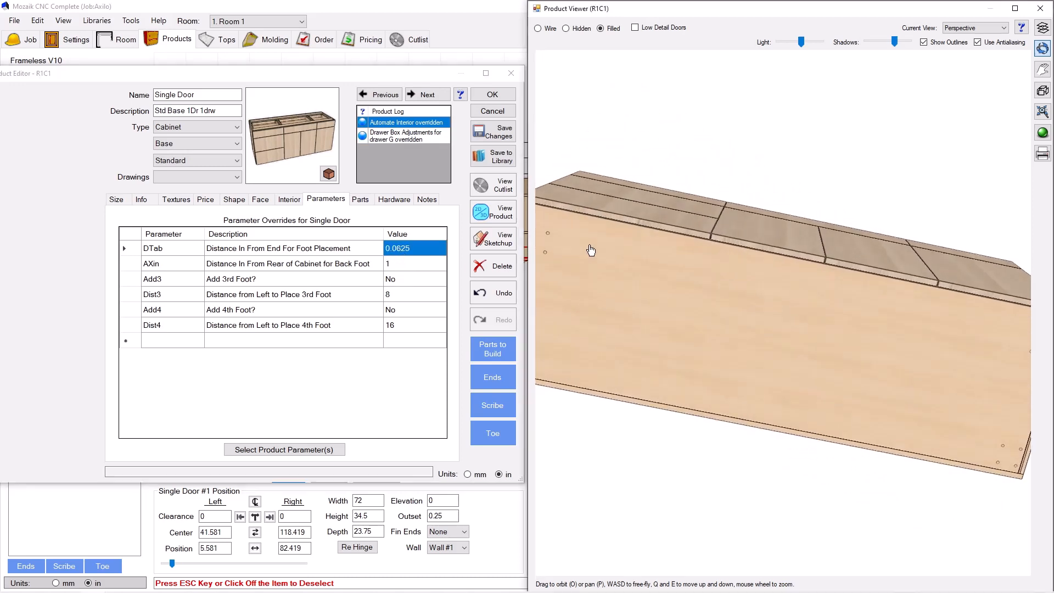
{"action": "left_click_drag", "start_coordinate": [590, 251], "coordinate": [612, 343]}
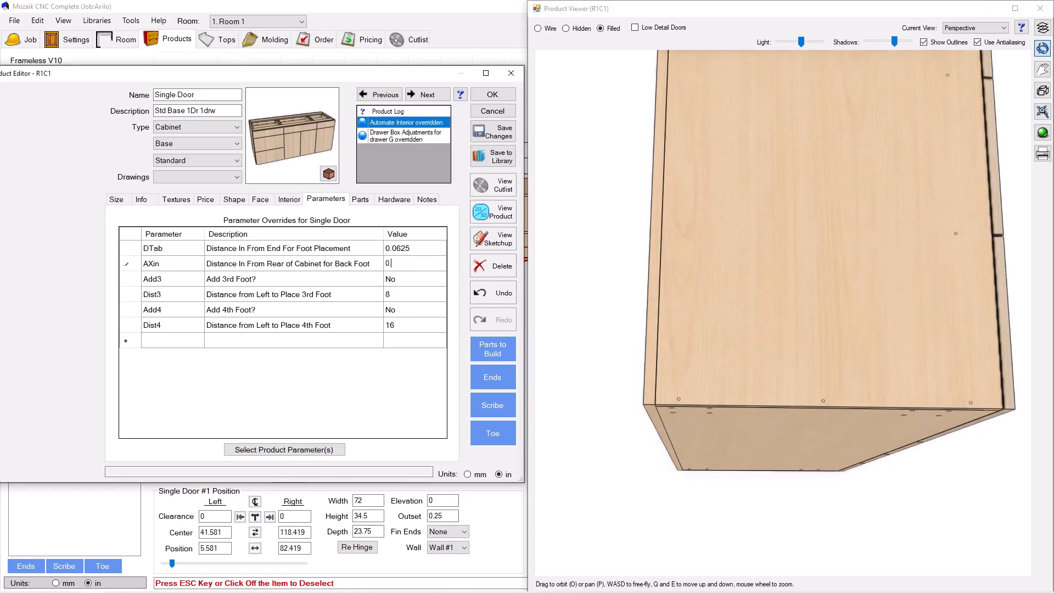
{"action": "type", "text": "0.75"}
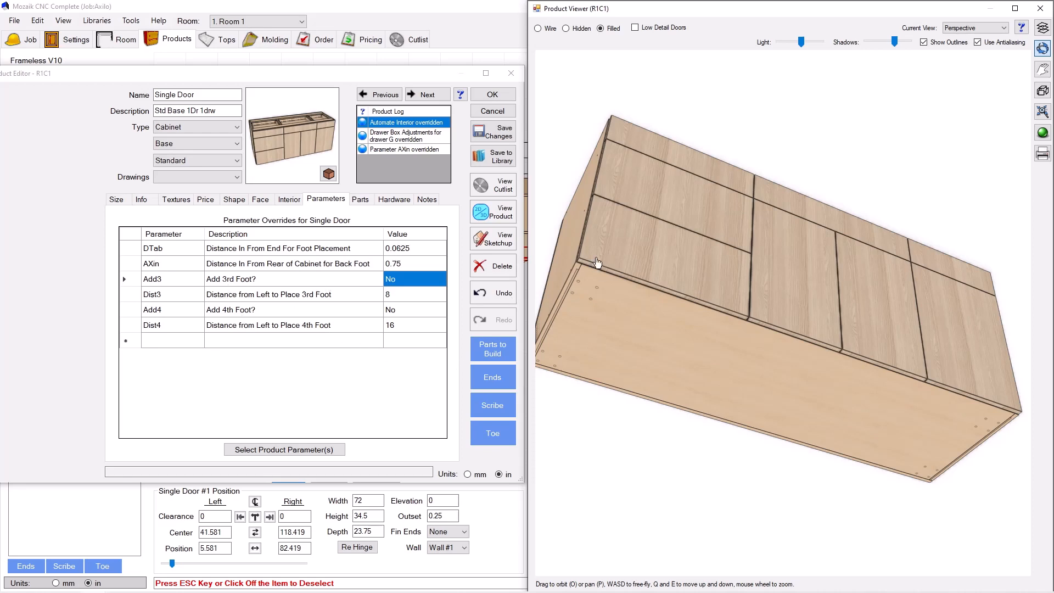
{"action": "mouse_move", "coordinate": [587, 269]}
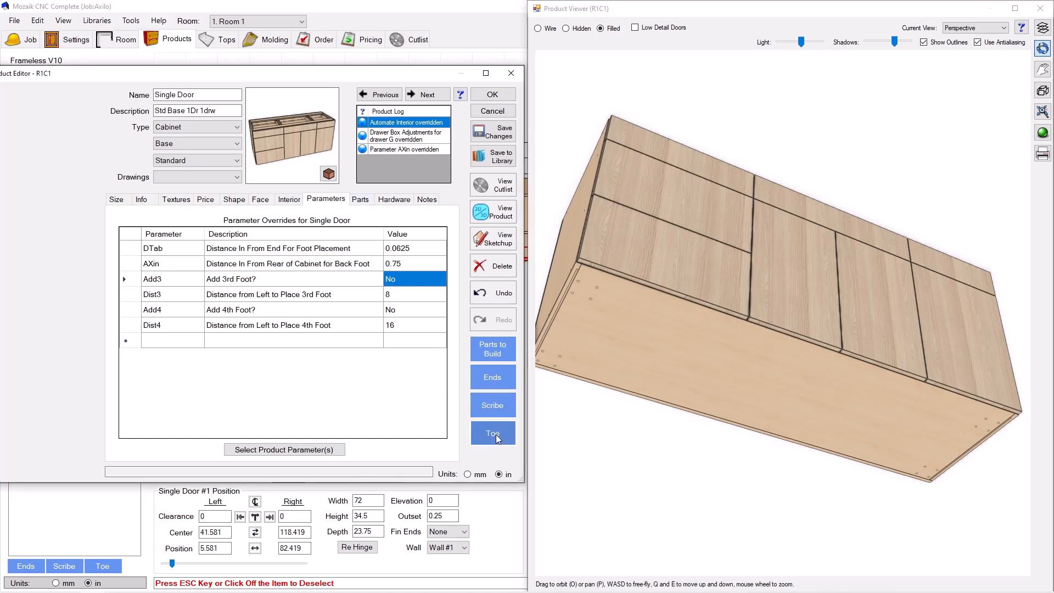
- Override the Single Door cabinet's toe recess to 6 inches
{"action": "left_click", "coordinate": [493, 432]}
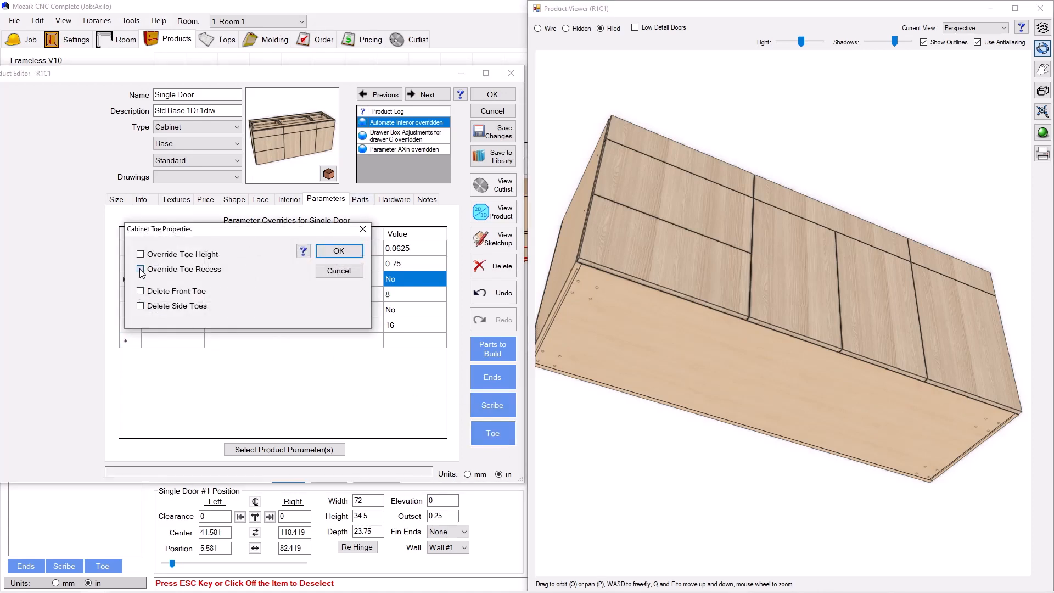
{"action": "left_click", "coordinate": [141, 269]}
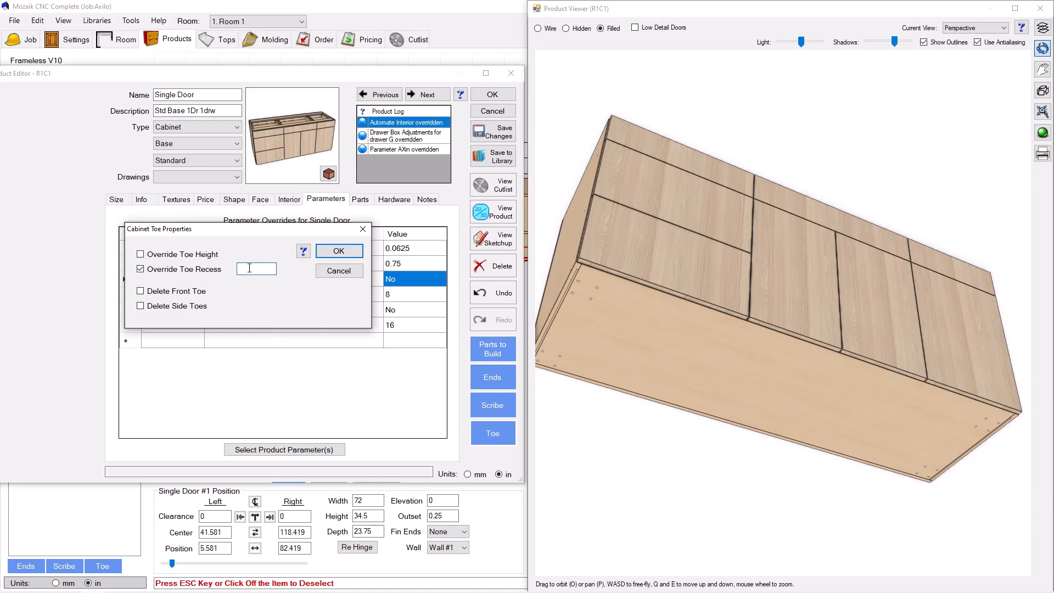
{"action": "type", "text": "6"}
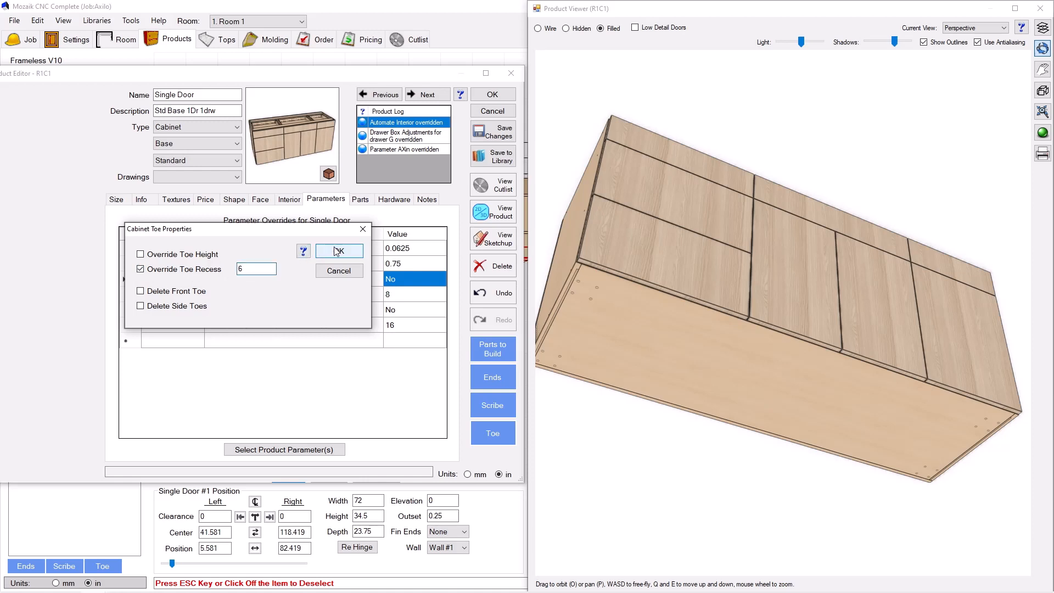
{"action": "left_click", "coordinate": [339, 251]}
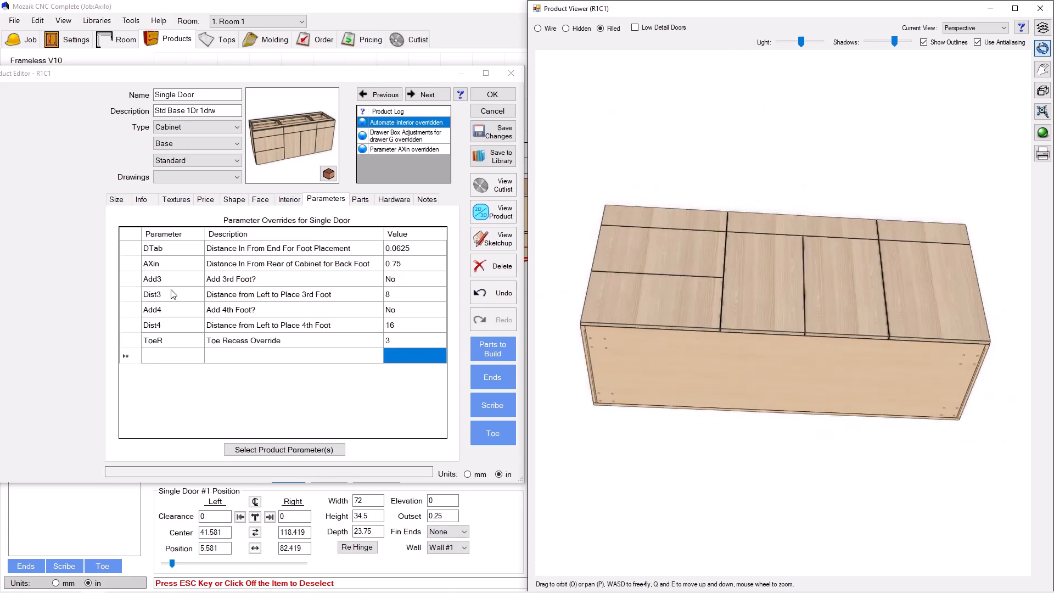
- Set Add3 to Yes and Dist3 to 24.125 after checking the lower-left opening width
{"action": "left_click", "coordinate": [414, 279]}
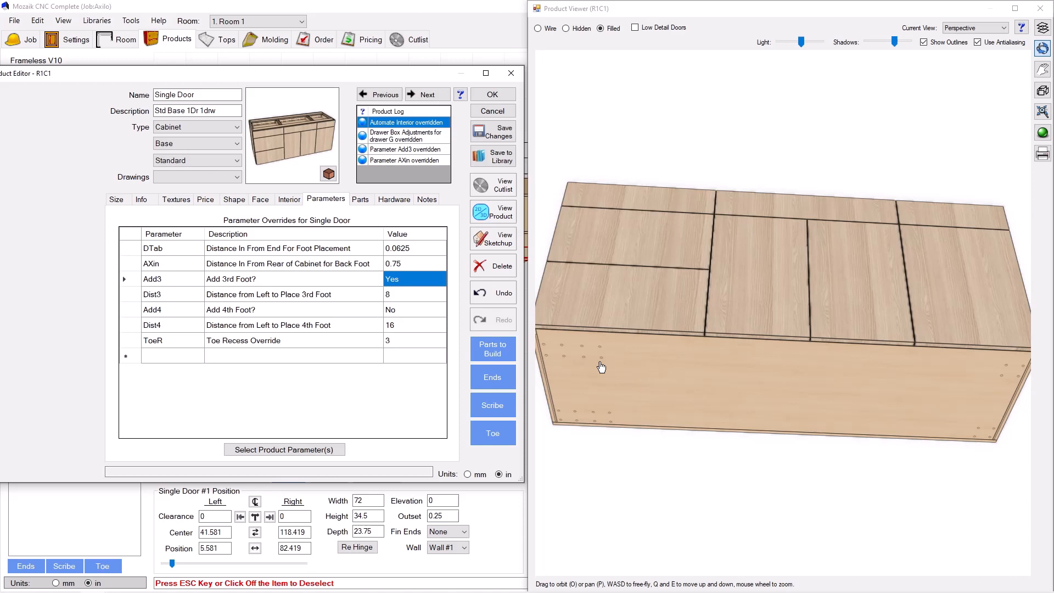
{"action": "mouse_move", "coordinate": [609, 353]}
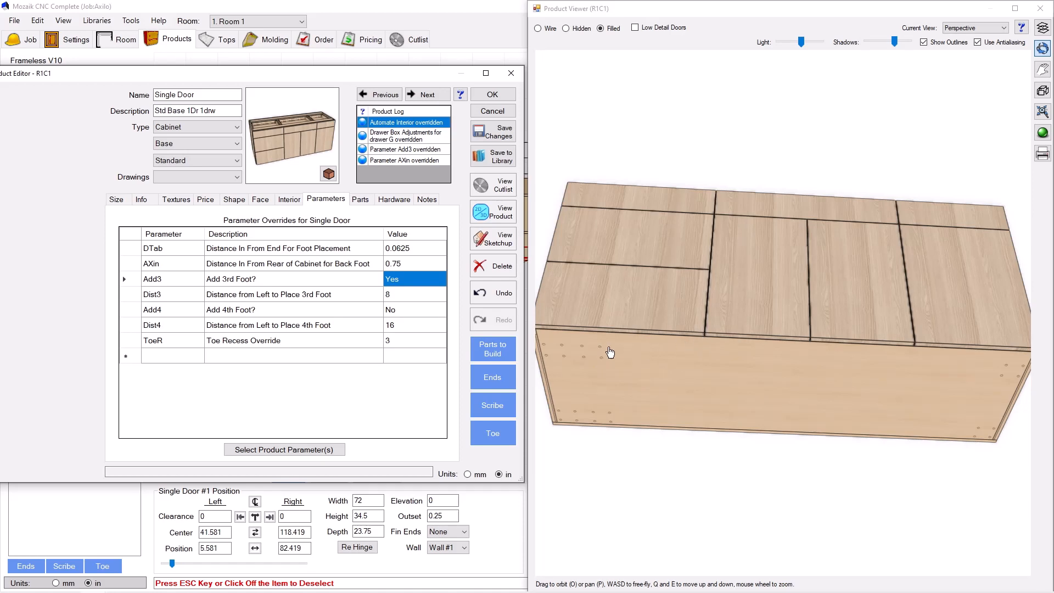
{"action": "left_click", "coordinate": [416, 294]}
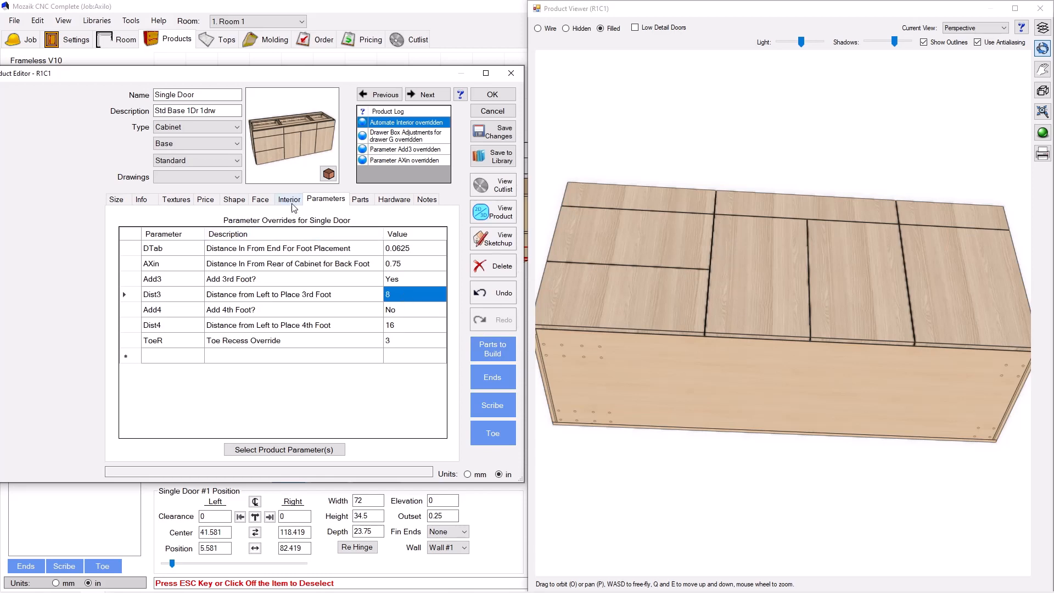
{"action": "left_click", "coordinate": [289, 199]}
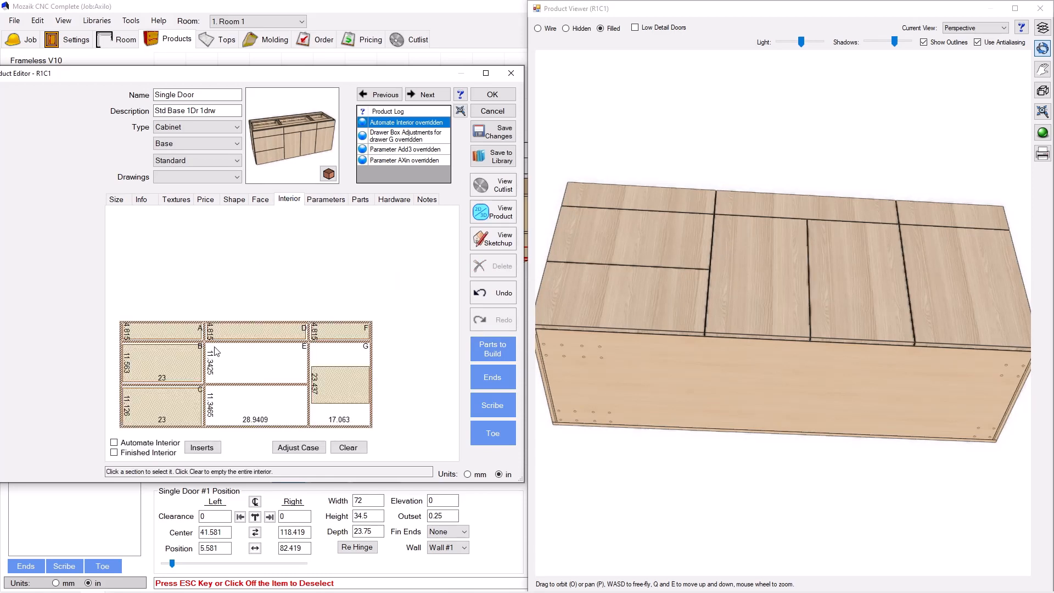
{"action": "left_click", "coordinate": [161, 407]}
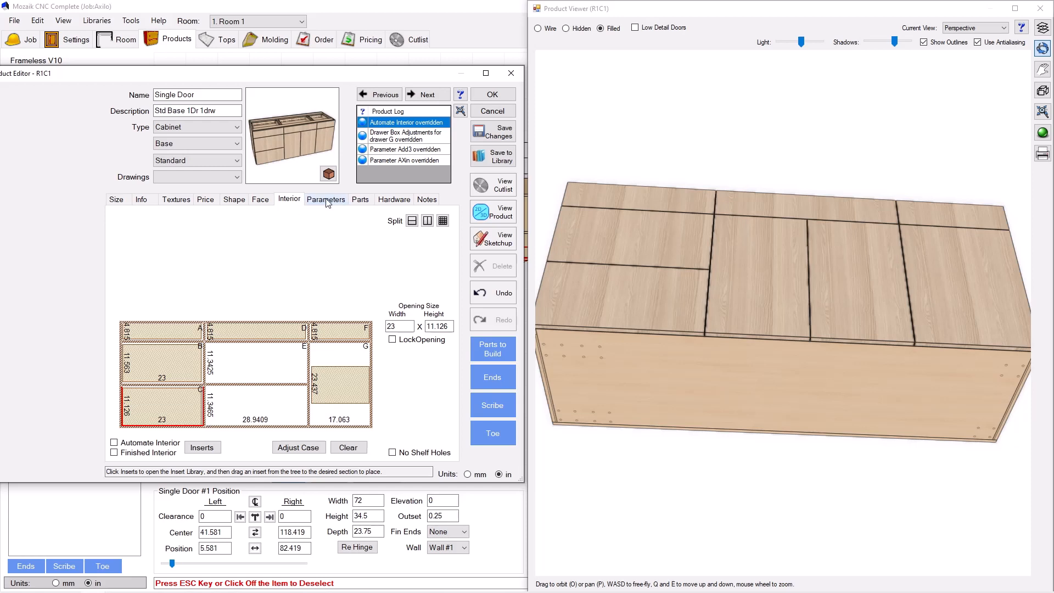
{"action": "left_click", "coordinate": [326, 199]}
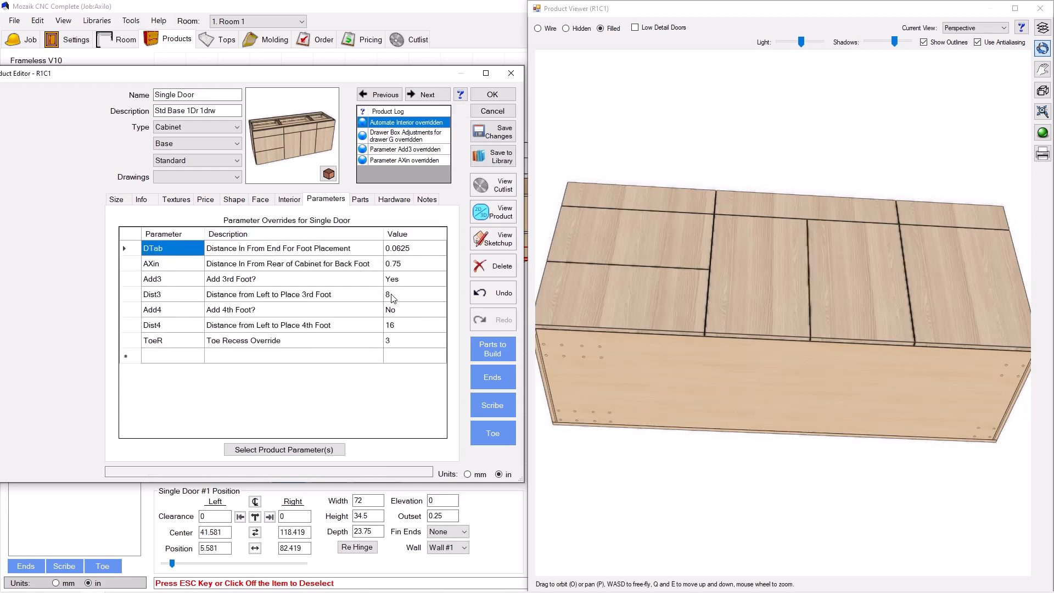
{"action": "type", "text": "24.125"}
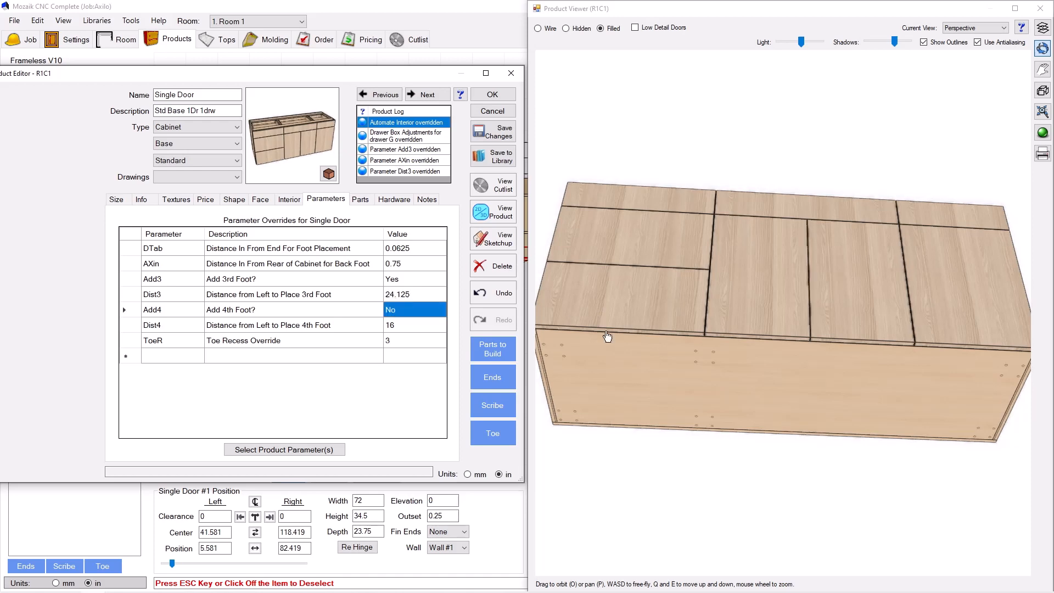
{"action": "mouse_move", "coordinate": [706, 353]}
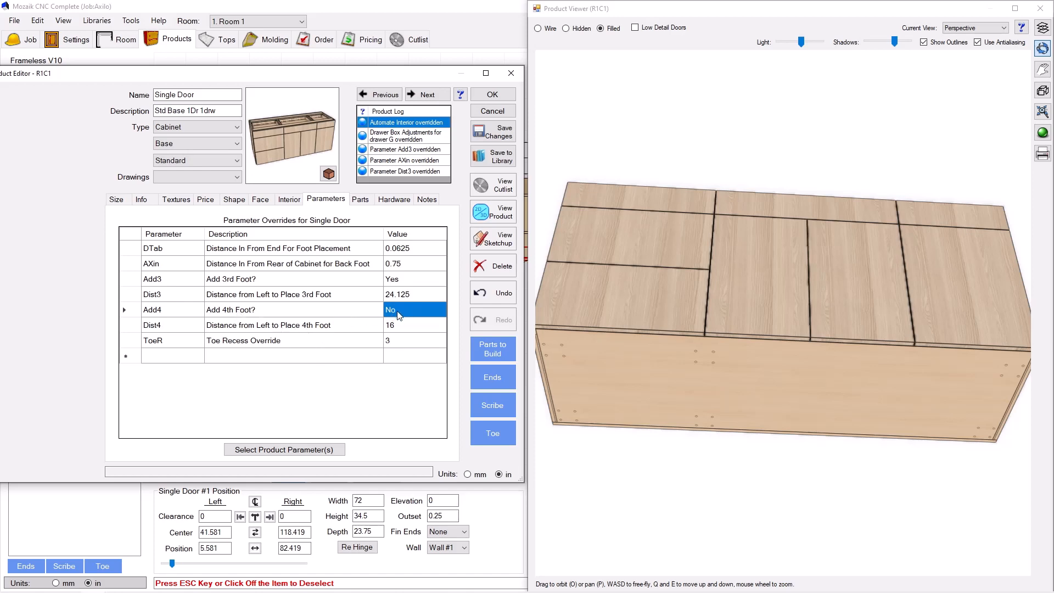
- Set Add4 to Yes for a fourth foot at 53.875 in, then orbit to inspect the holes
{"action": "left_click", "coordinate": [414, 310]}
{"action": "type", "text": "Yes"}
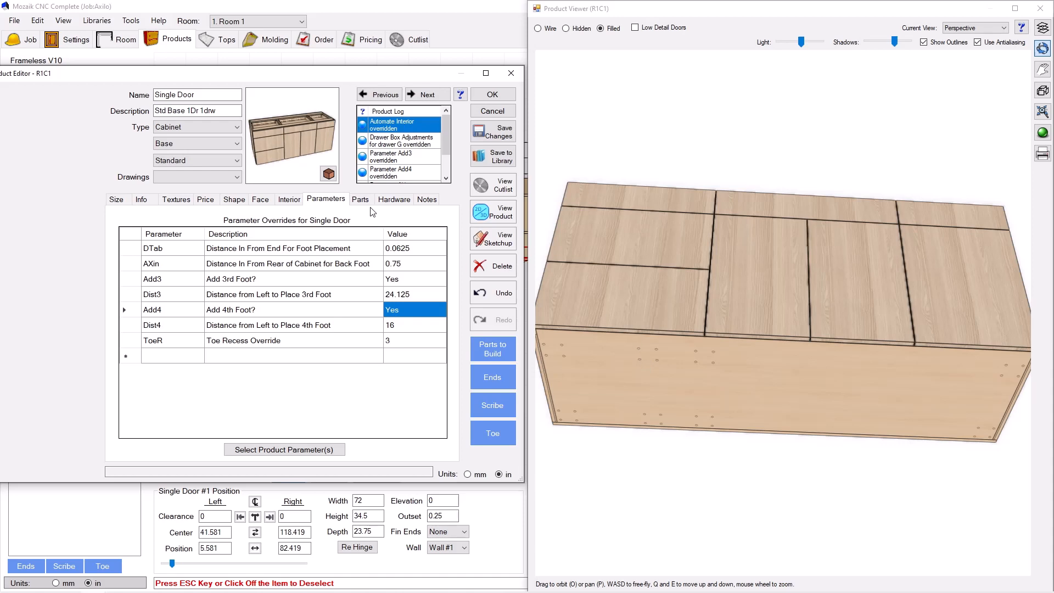
{"action": "left_click", "coordinate": [288, 199]}
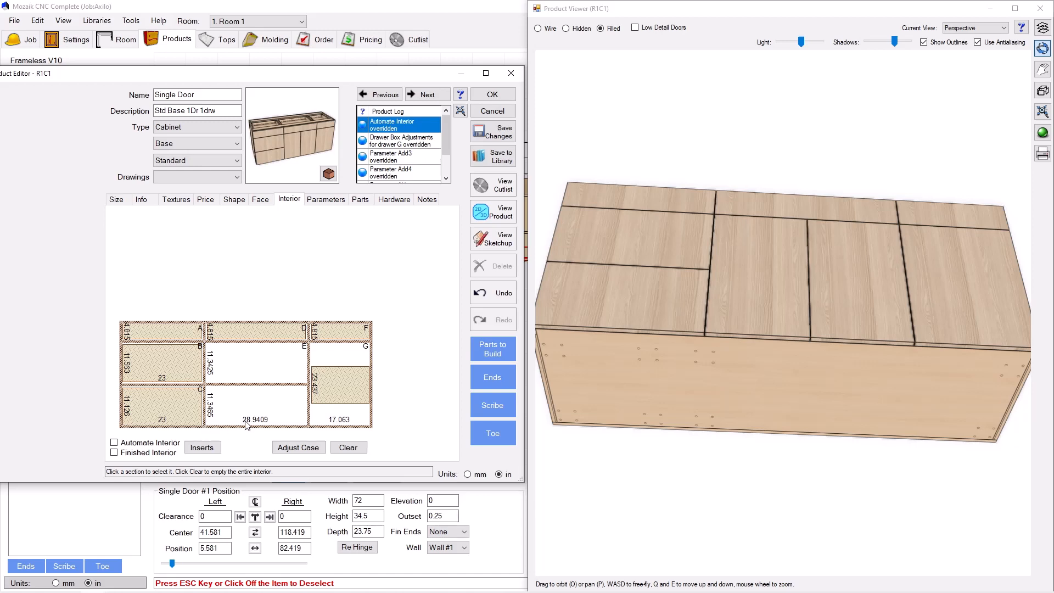
{"action": "mouse_move", "coordinate": [308, 422]}
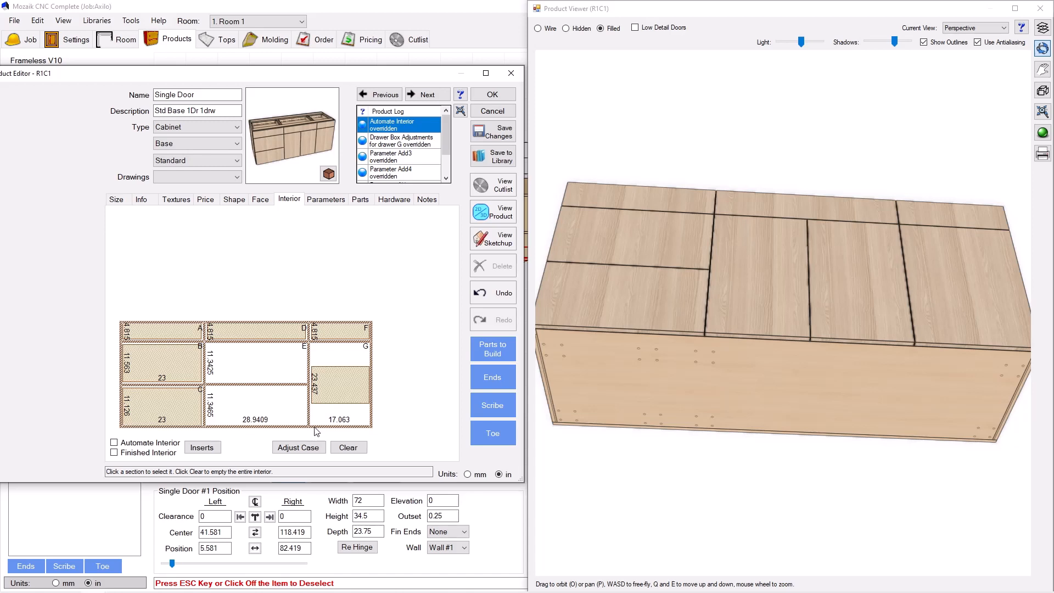
{"action": "mouse_move", "coordinate": [292, 398]}
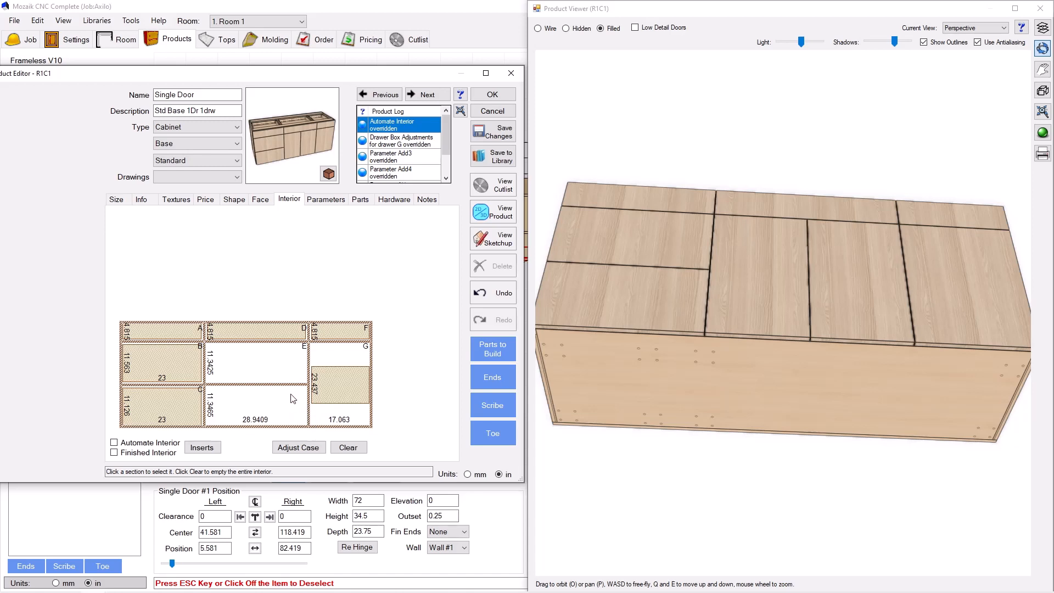
{"action": "mouse_move", "coordinate": [320, 258]}
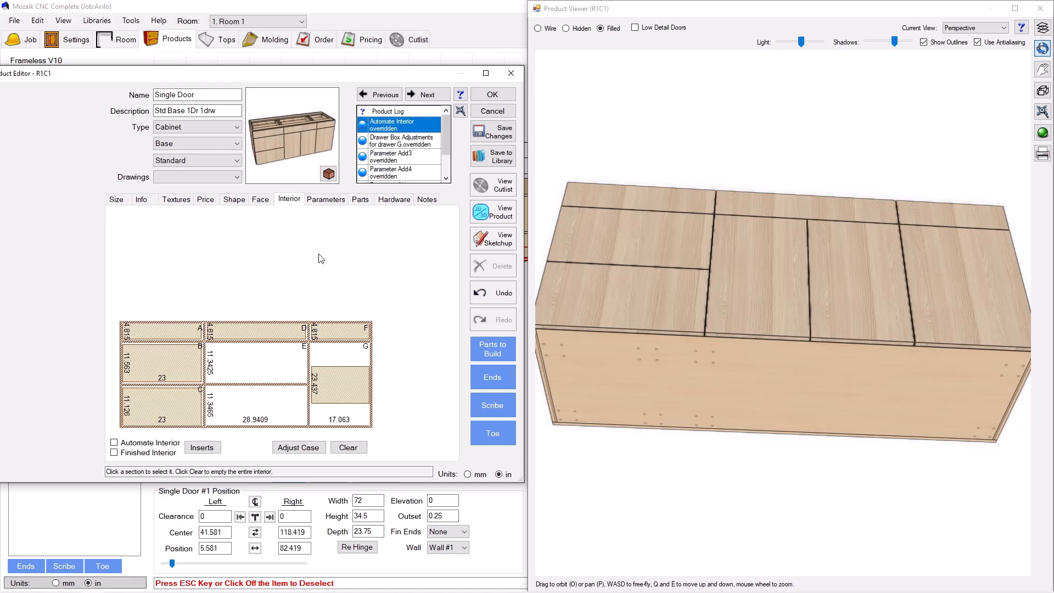
{"action": "left_click", "coordinate": [326, 199]}
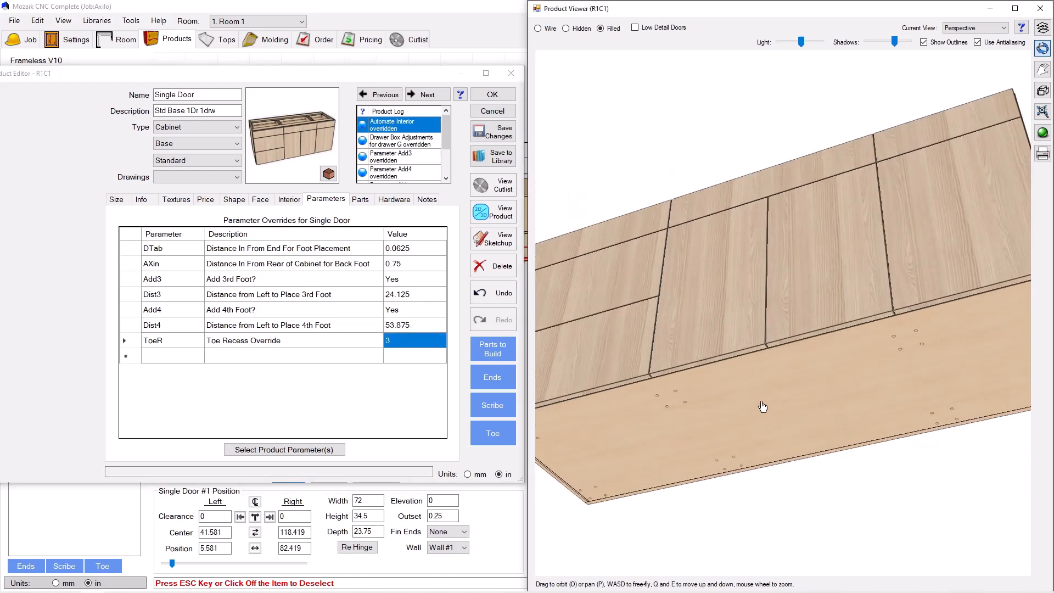
{"action": "left_click_drag", "start_coordinate": [763, 406], "coordinate": [737, 381]}
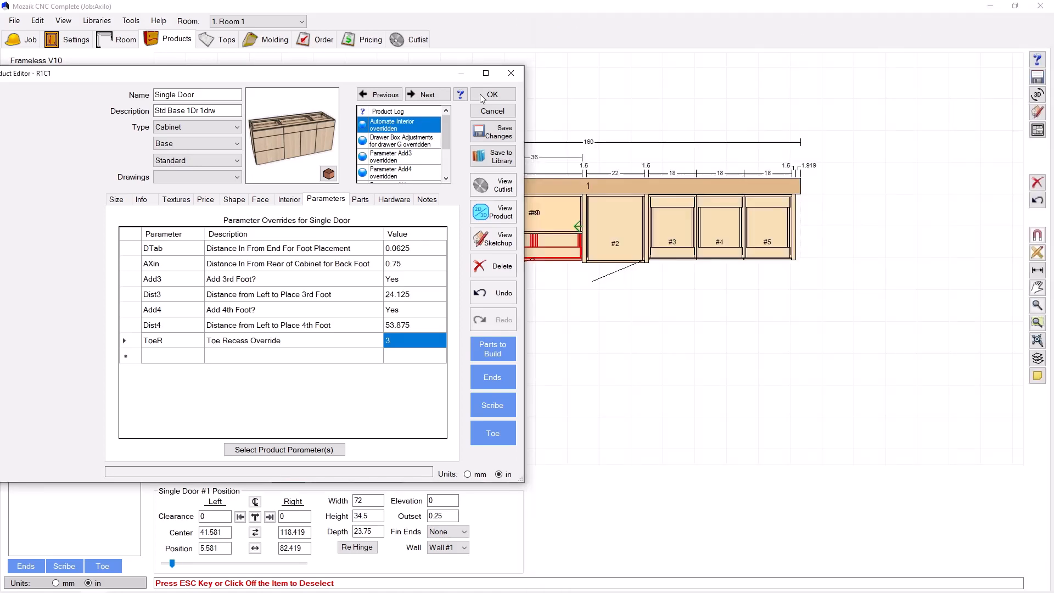
- Save the foot changes, auto-mold toe skins along the base cabinets, and return to Products
{"action": "left_click", "coordinate": [491, 94]}
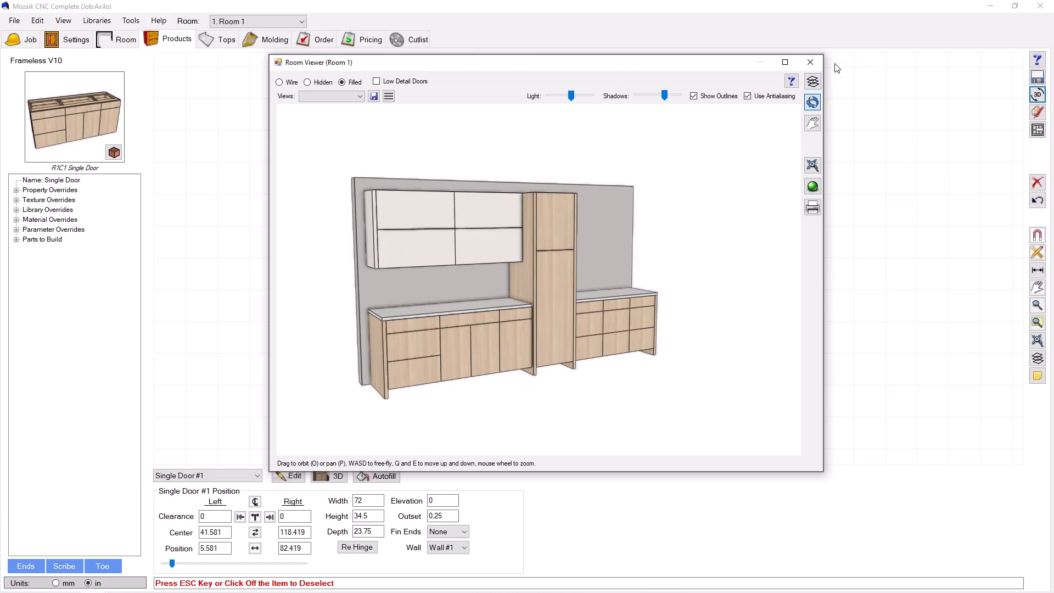
{"action": "left_click", "coordinate": [810, 62]}
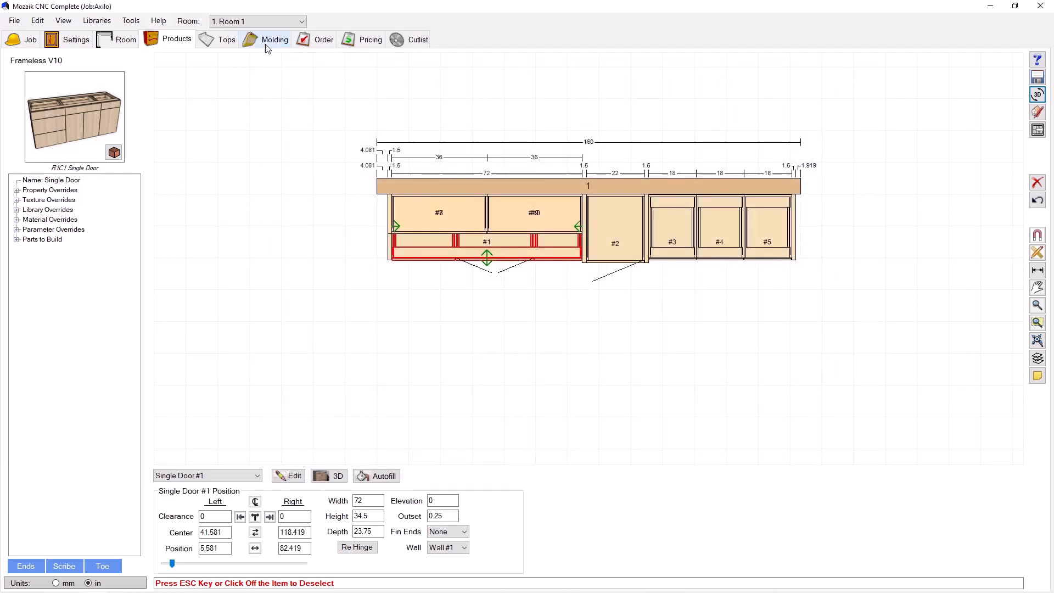
{"action": "left_click", "coordinate": [274, 39]}
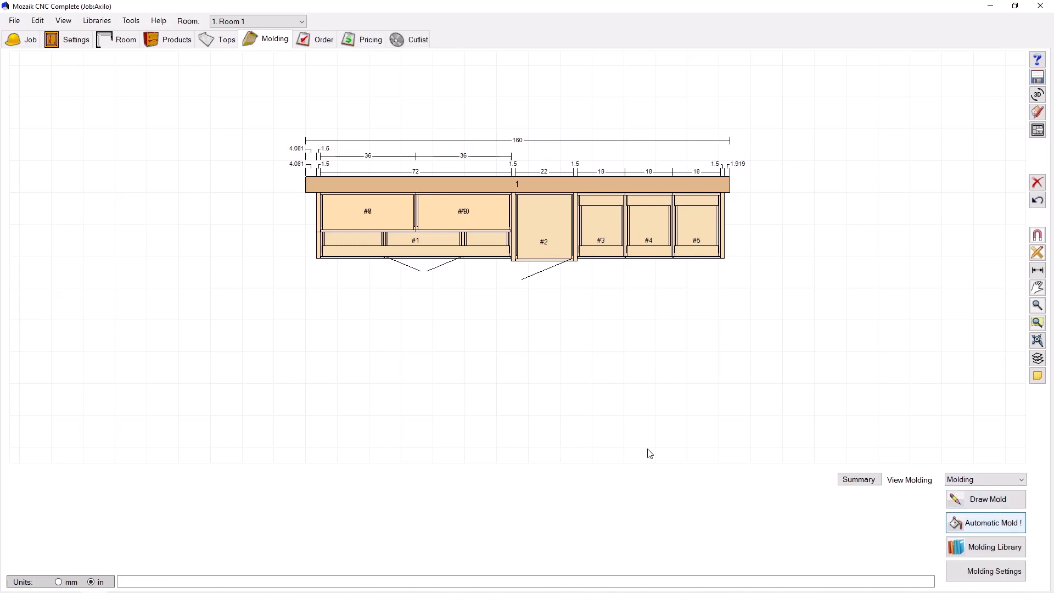
{"action": "left_click", "coordinate": [989, 522]}
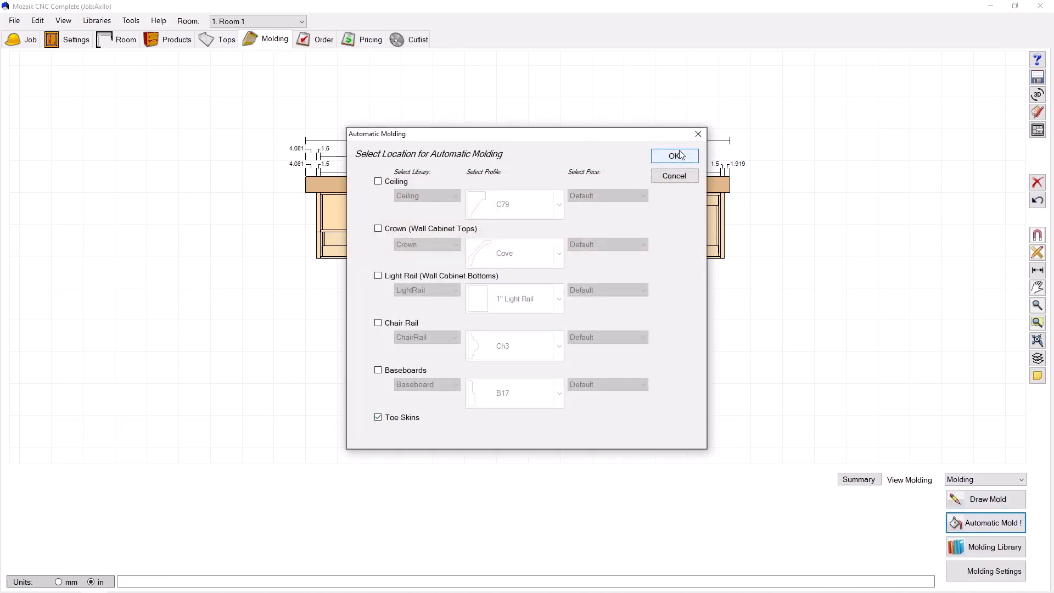
{"action": "left_click", "coordinate": [675, 155]}
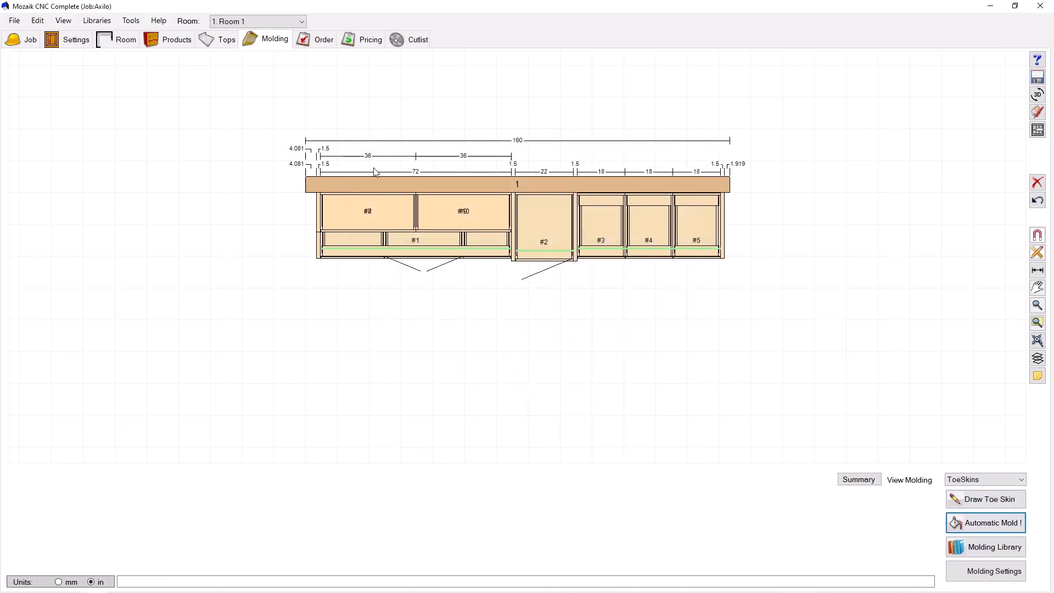
{"action": "left_click", "coordinate": [176, 39]}
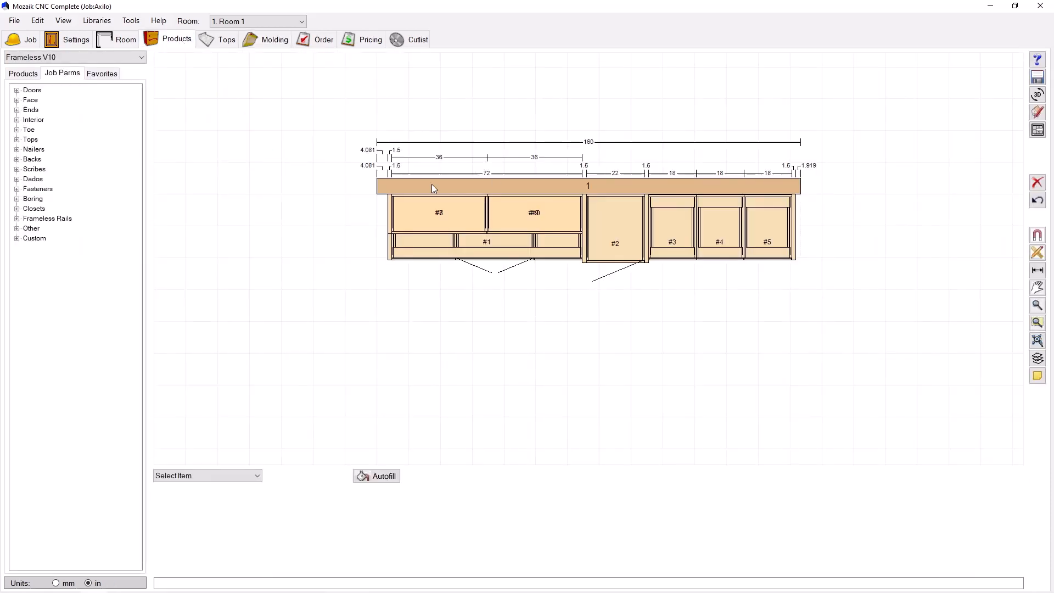
- Reopen the 3D Room Viewer, toggle the Toe Skins room layer, and orbit back to the front
{"action": "left_click", "coordinate": [1037, 94]}
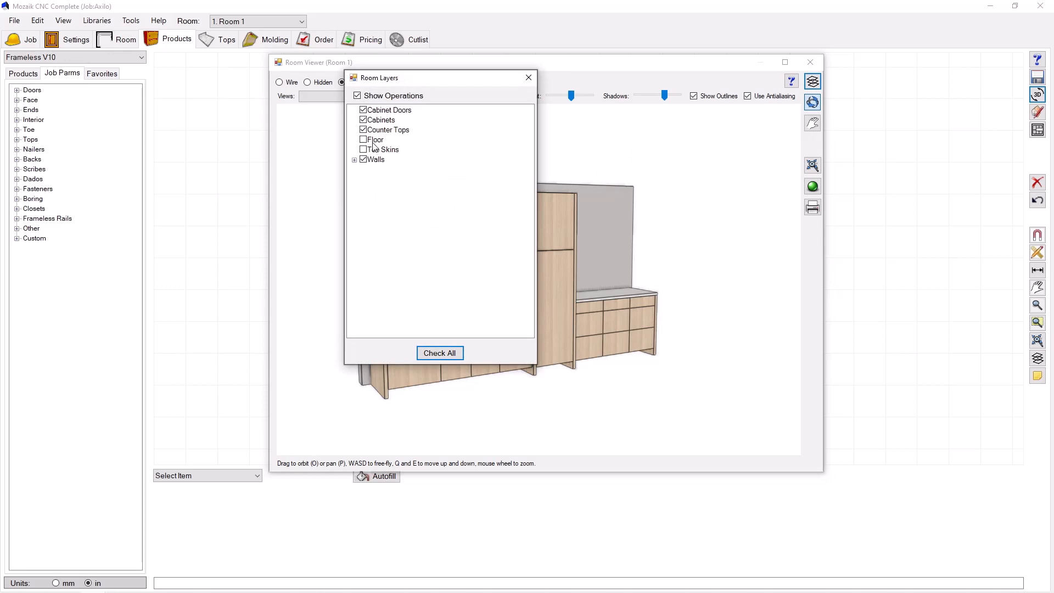
{"action": "left_click", "coordinate": [363, 149]}
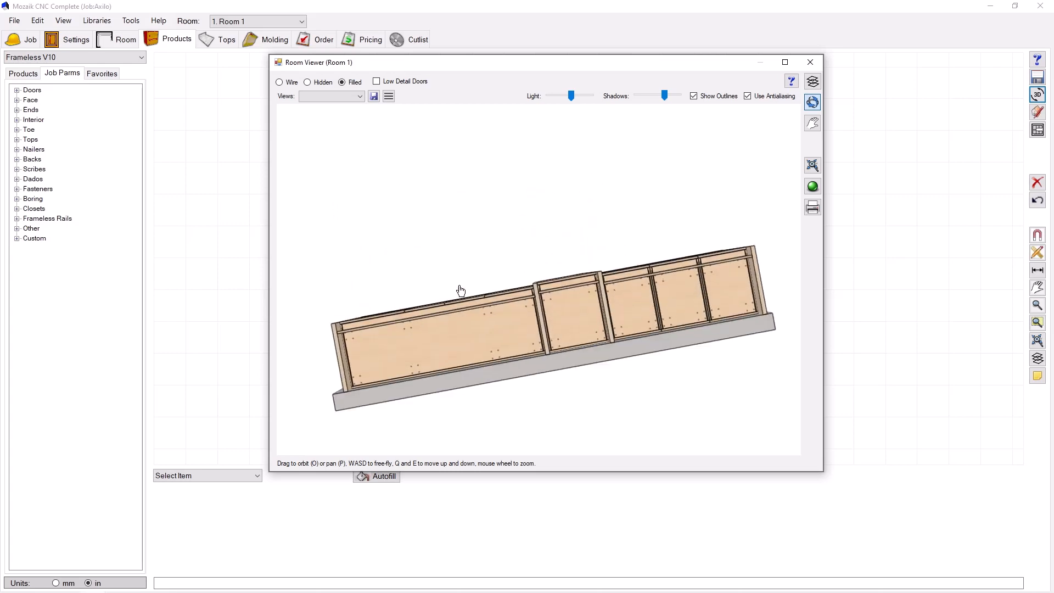
{"action": "left_click_drag", "start_coordinate": [461, 290], "coordinate": [480, 333]}
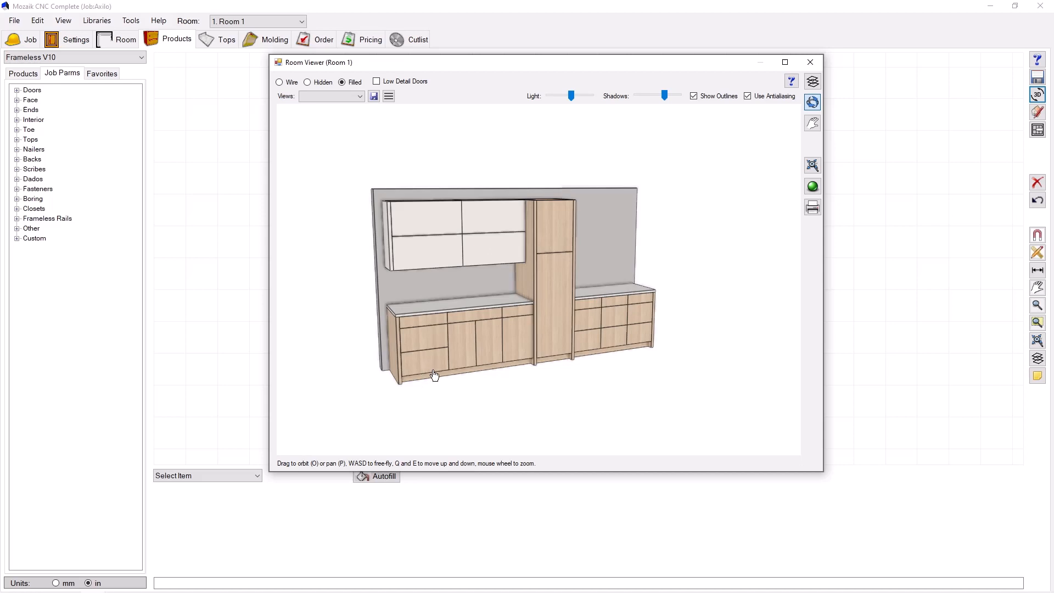
{"action": "mouse_move", "coordinate": [437, 367]}
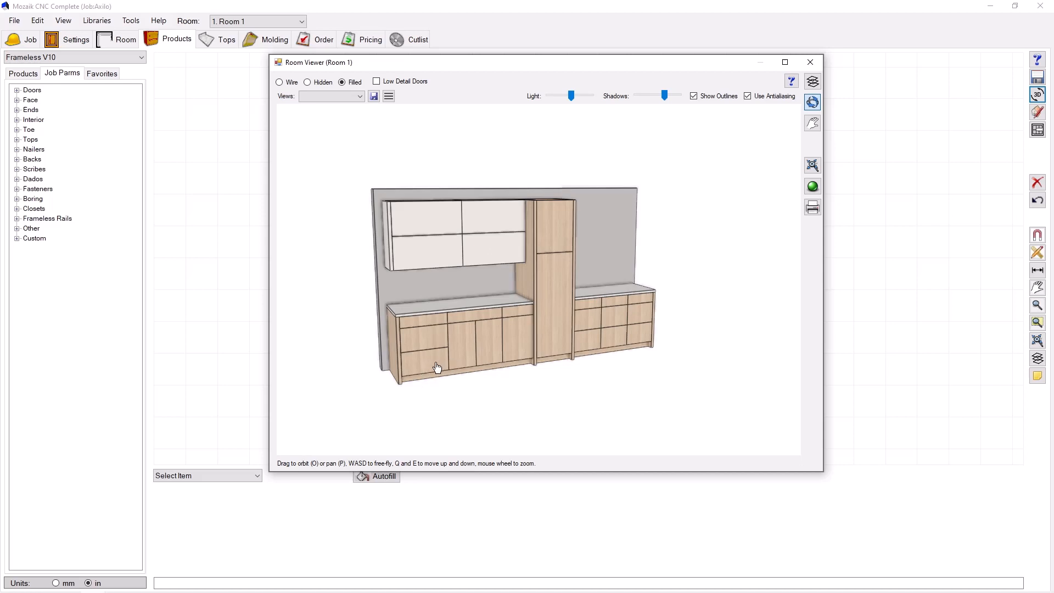